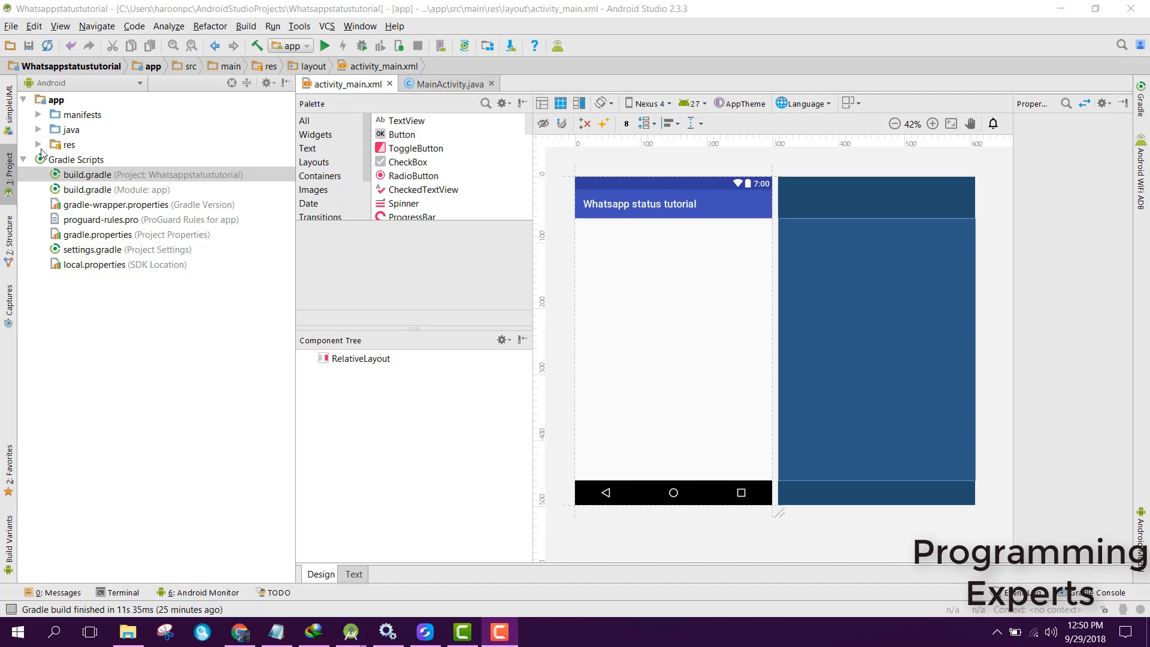
Expand res > layout to list activity_main.xml, glance at MainActivity.java, then return to the layout.
{"action": "left_click", "coordinate": [39, 144]}
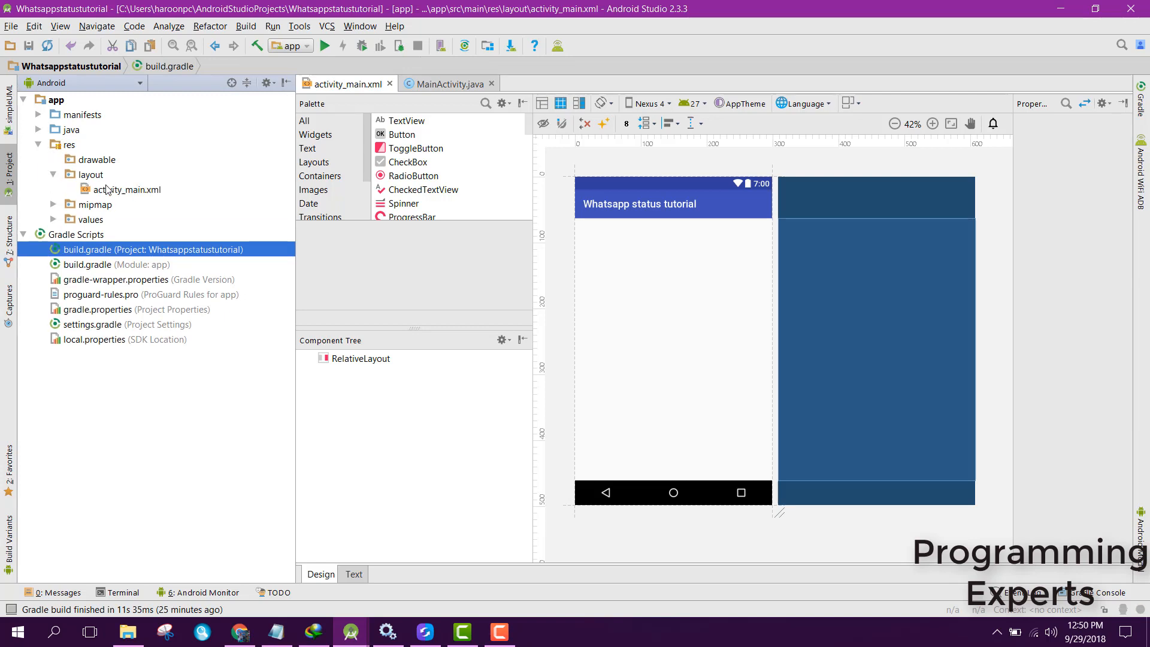
{"action": "left_click", "coordinate": [126, 190]}
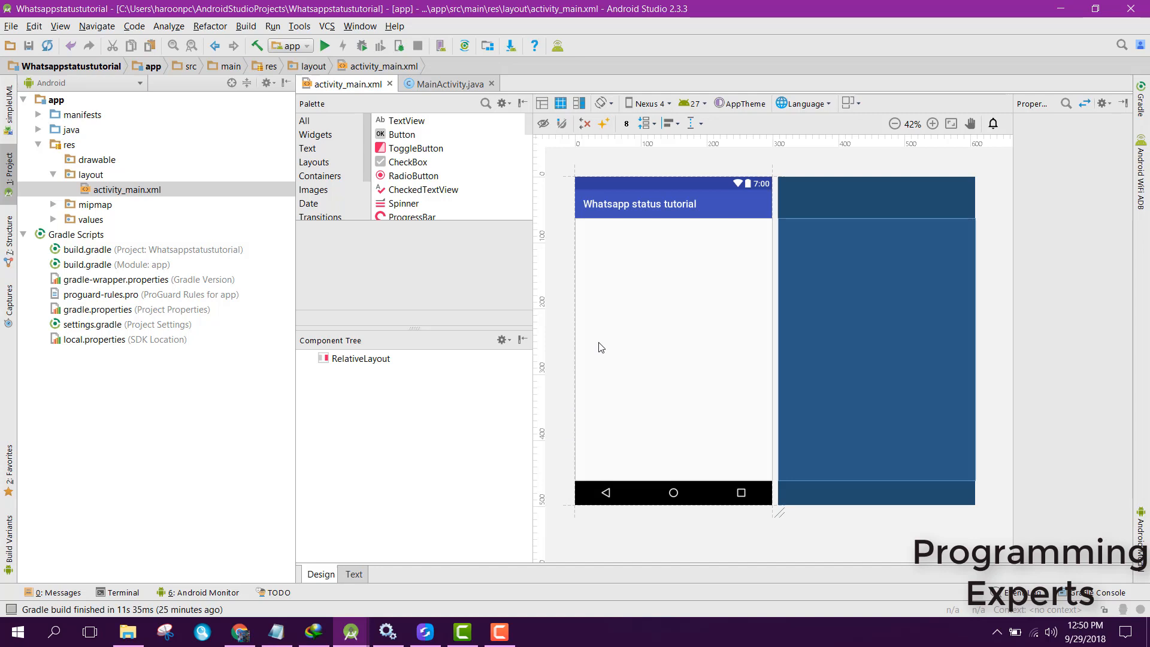
{"action": "mouse_move", "coordinate": [369, 531]}
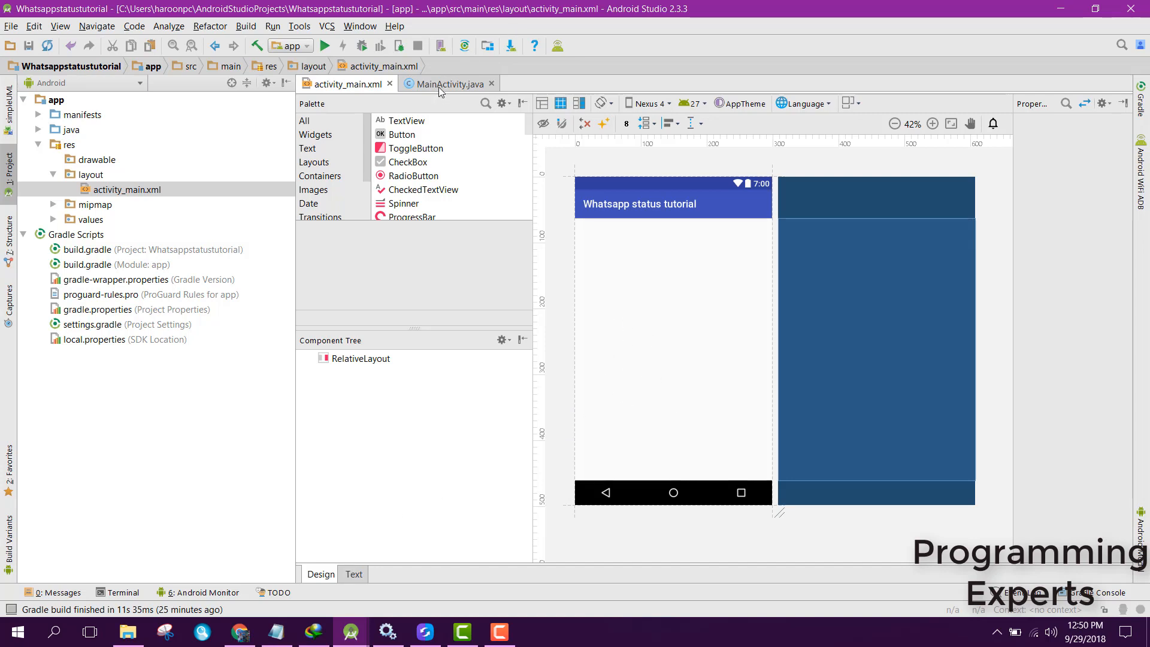
{"action": "left_click", "coordinate": [448, 84]}
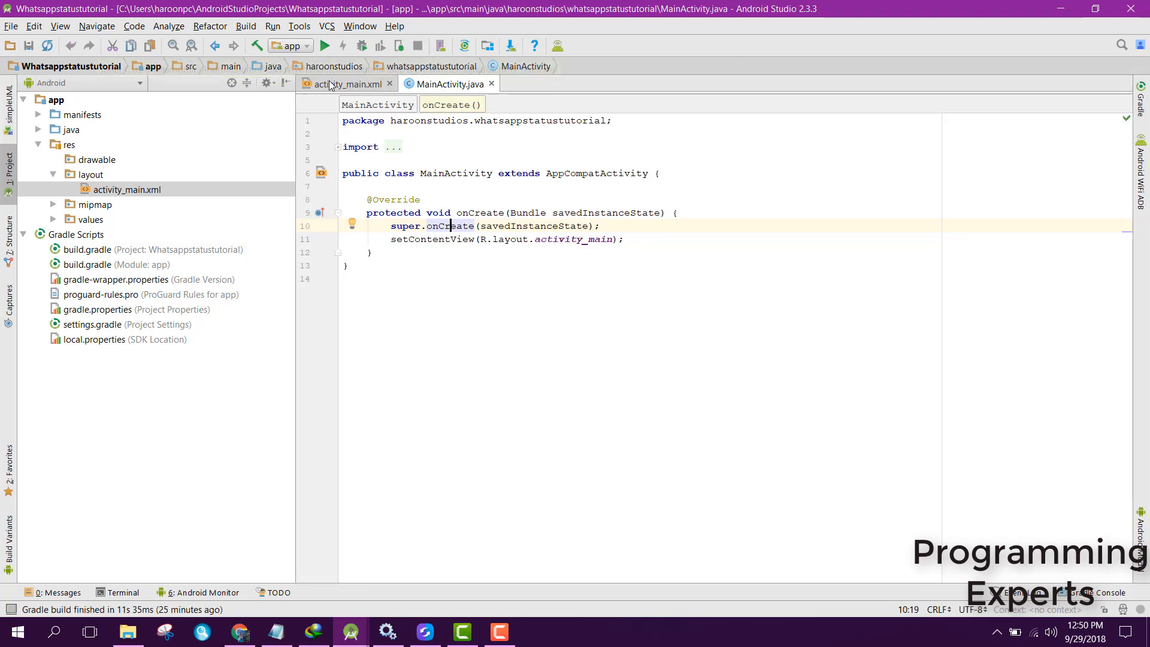
{"action": "left_click", "coordinate": [345, 82]}
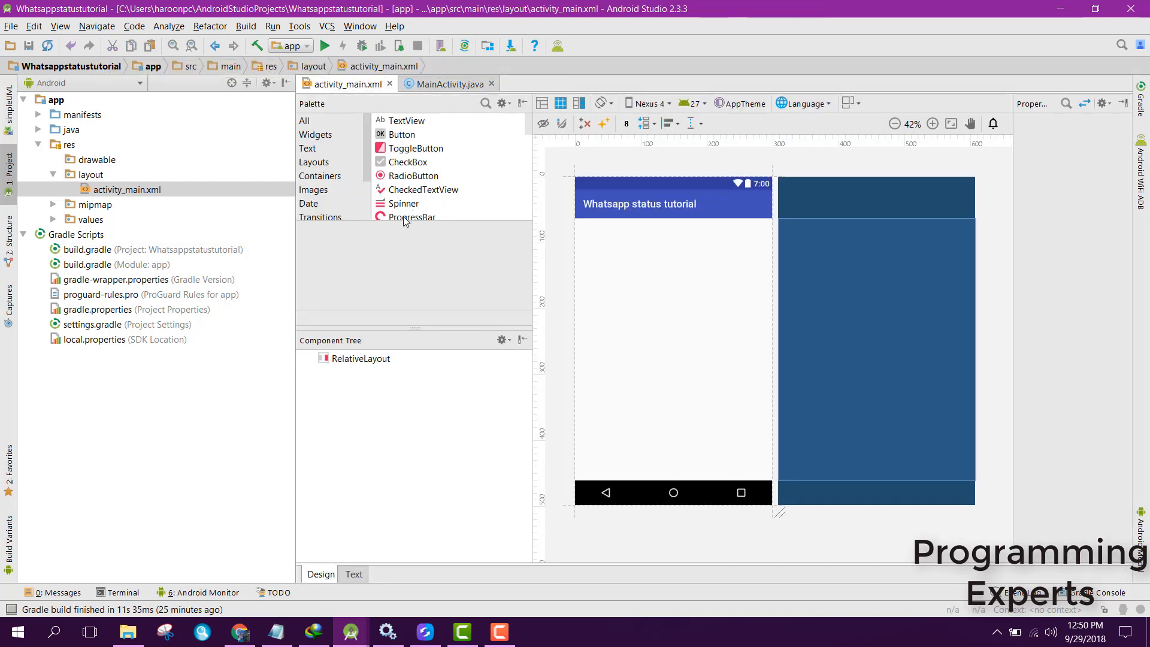
In the layout XML, change the RelativeLayout root to a vertical LinearLayout.
{"action": "left_click", "coordinate": [353, 574]}
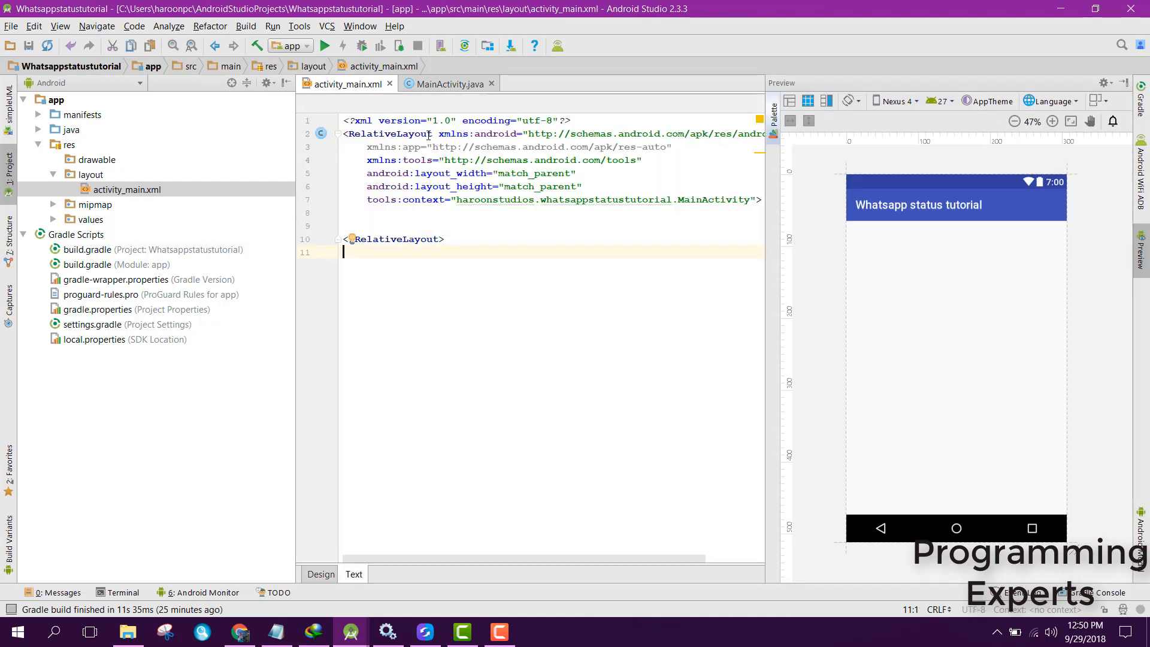
{"action": "double_click", "coordinate": [390, 134]}
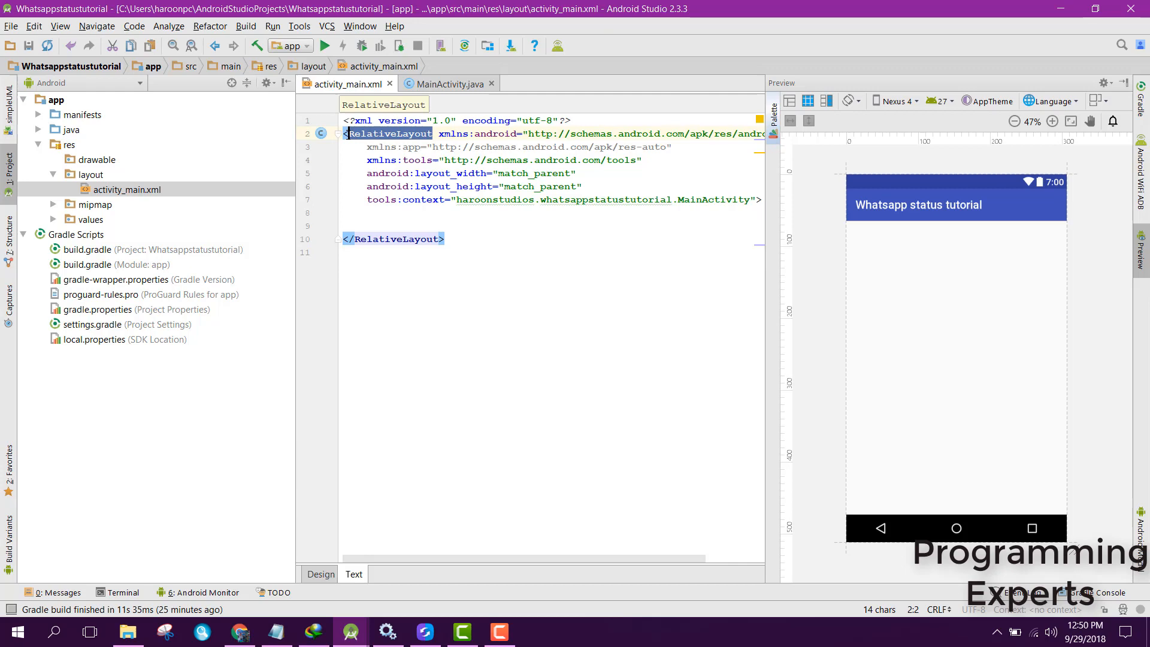
{"action": "type", "text": "LinearLayout"}
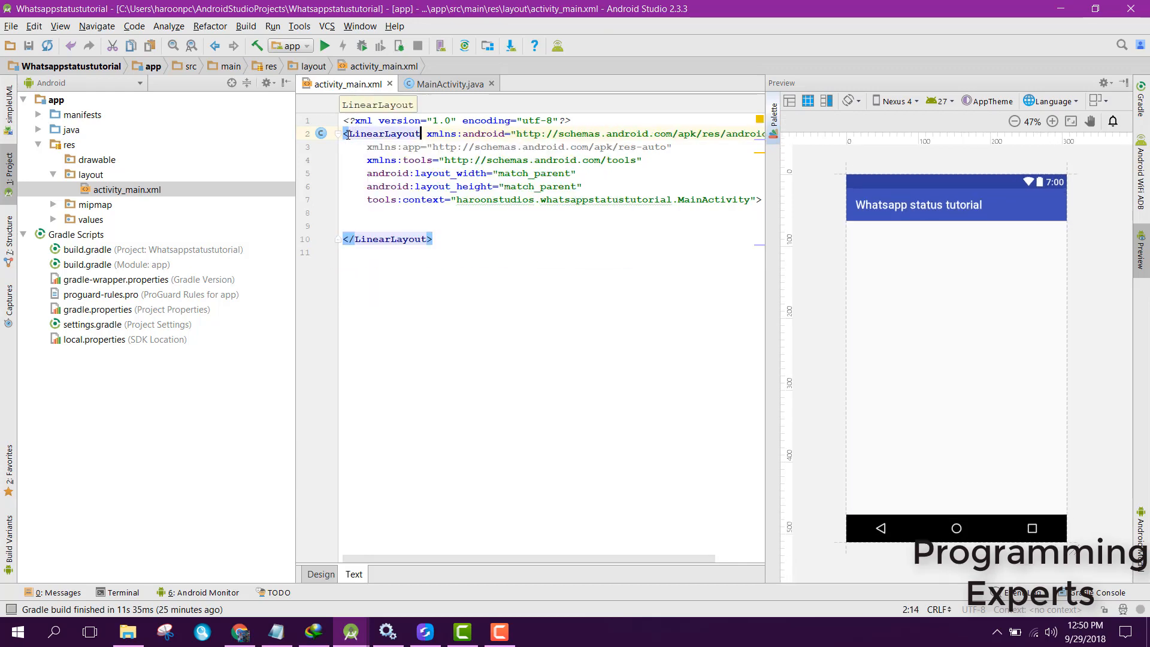
{"action": "type", "text": "orientation=\"v"}
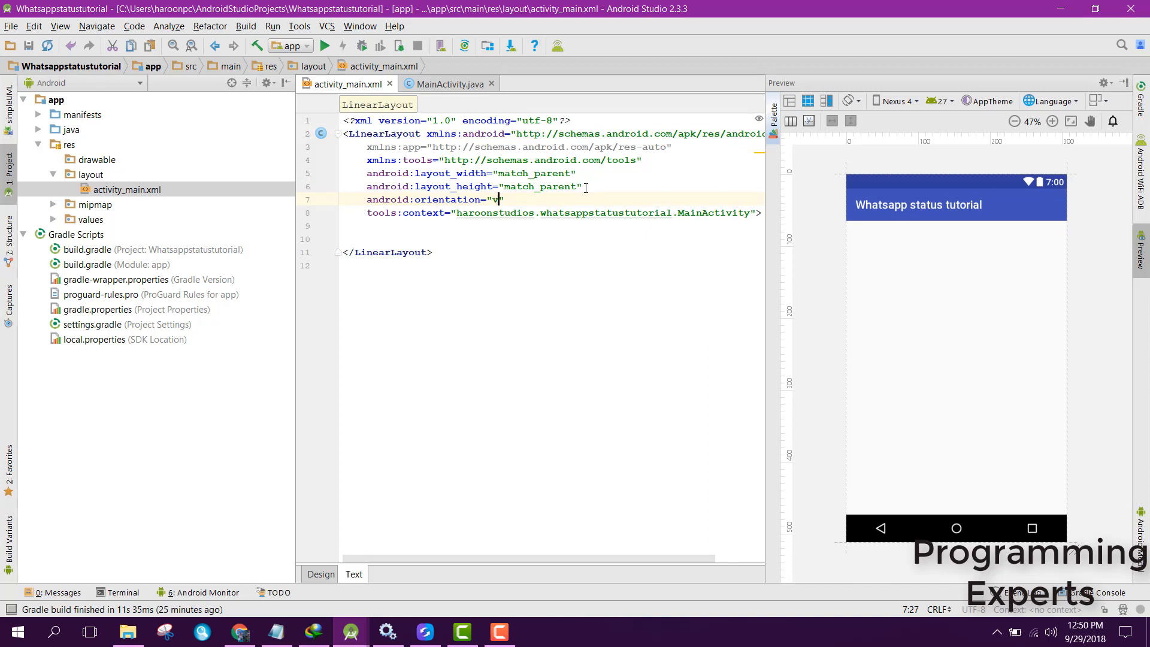
{"action": "type", "text": "ertical"}
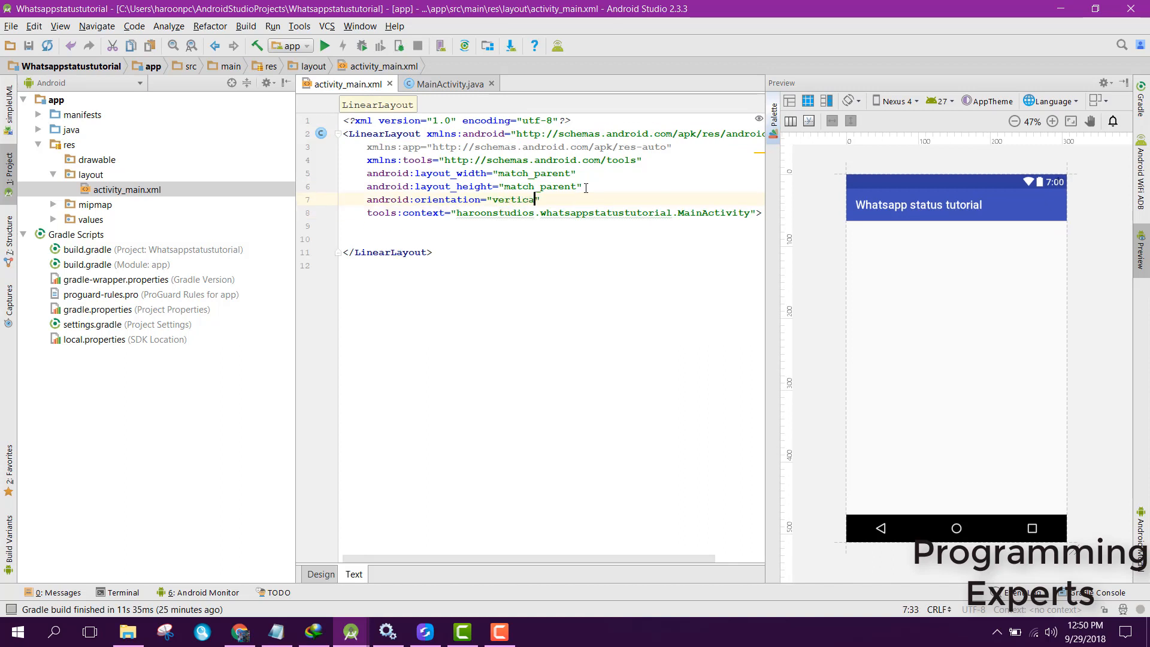
Add a FrameLayout with id content, height 0dp and weight 1.
{"action": "key", "text": "enter"}
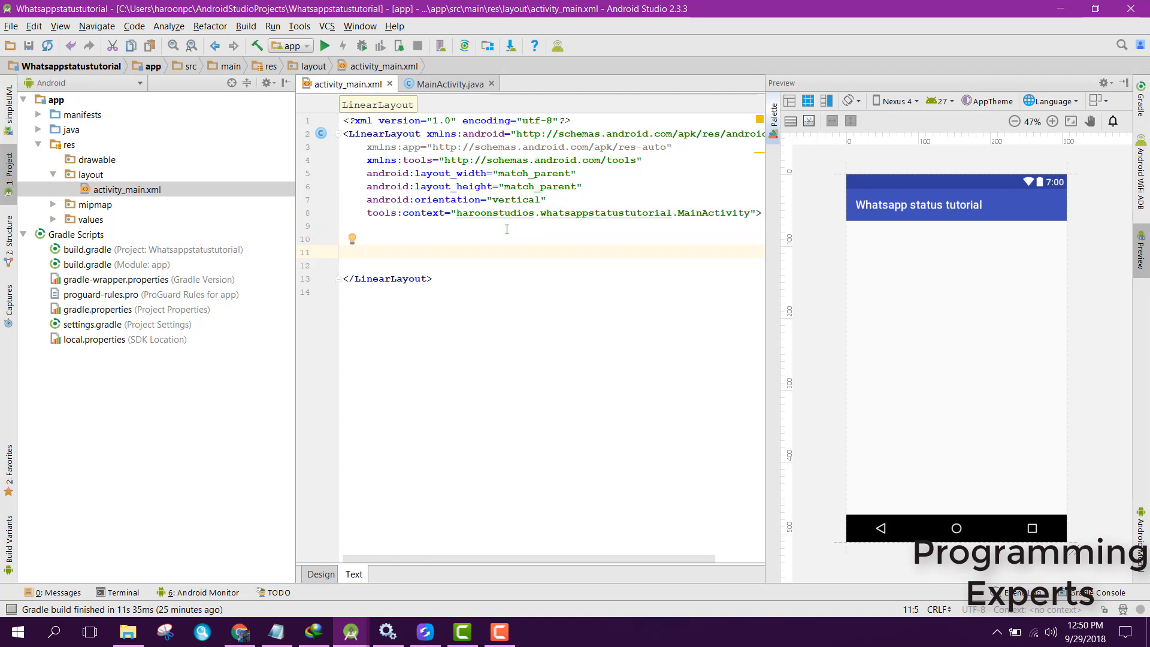
{"action": "type", "text": "FrameLayout"}
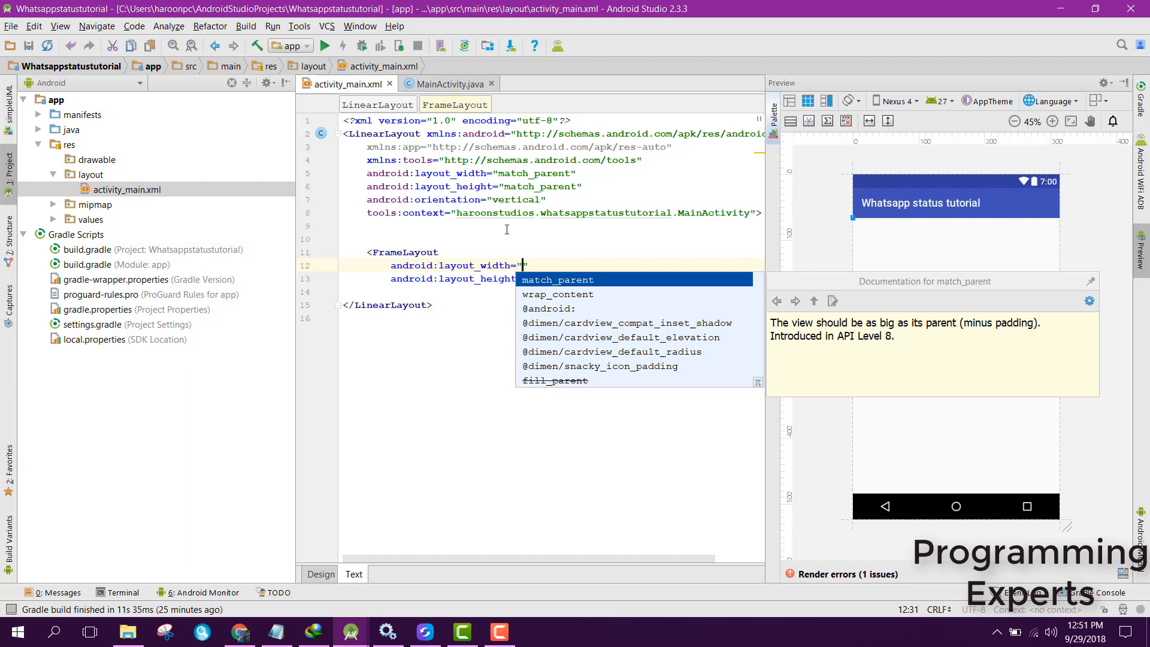
{"action": "type", "text": "match_parent"}
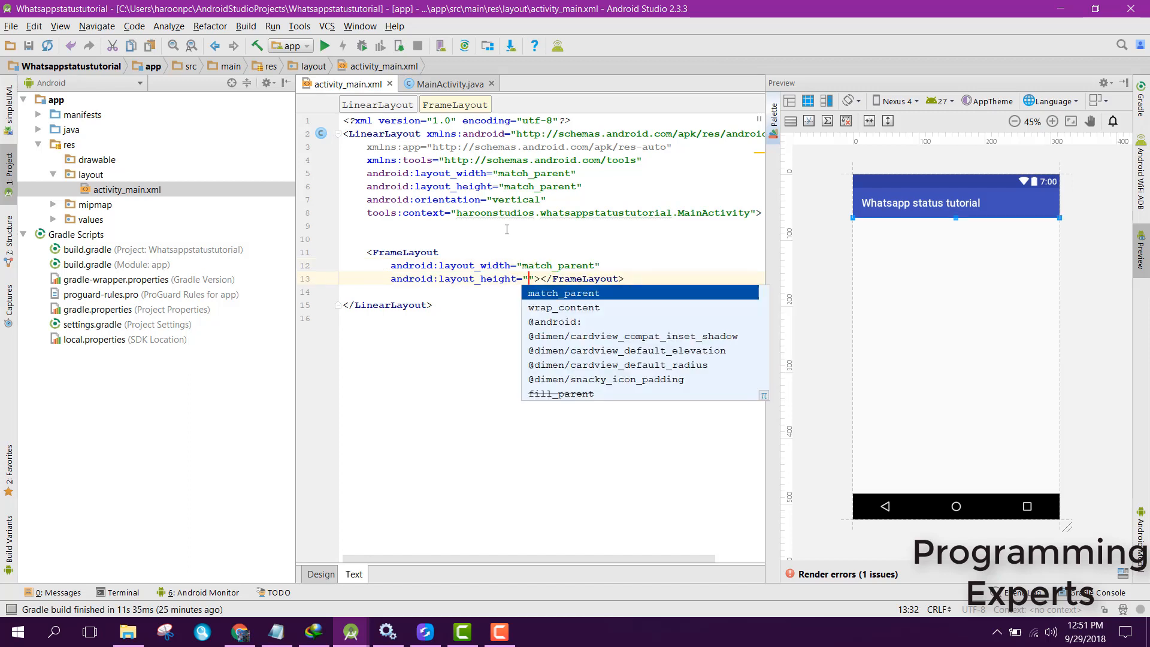
{"action": "type", "text": "0dp"}
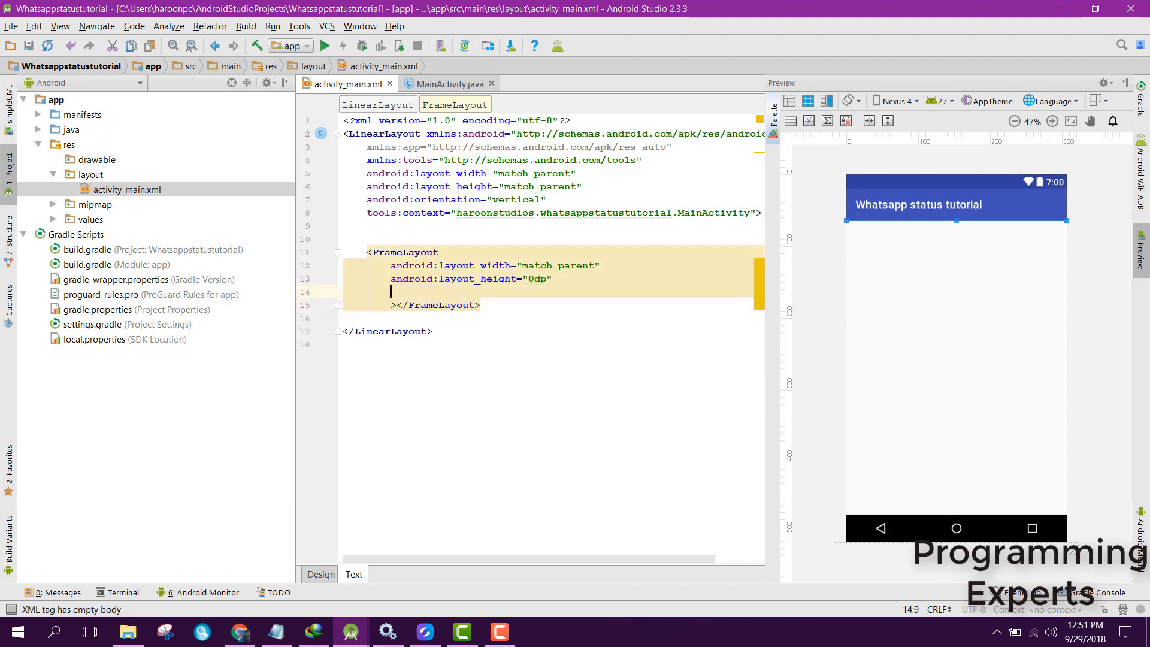
{"action": "type", "text": "android:id=\"@+id/"}
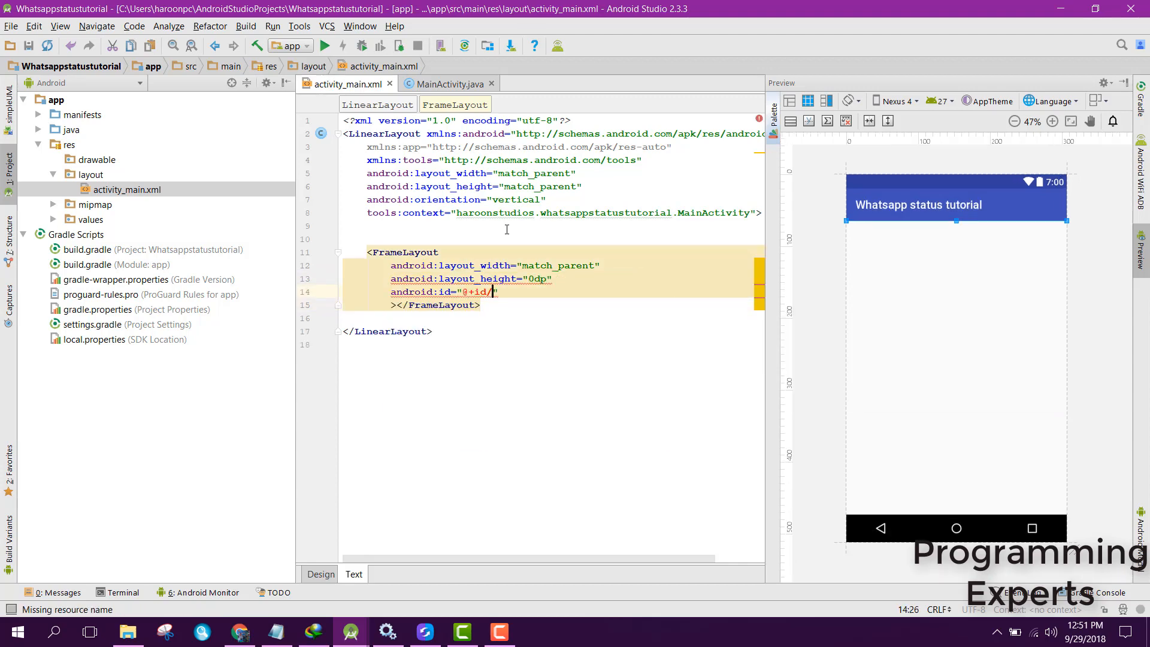
{"action": "type", "text": "con"}
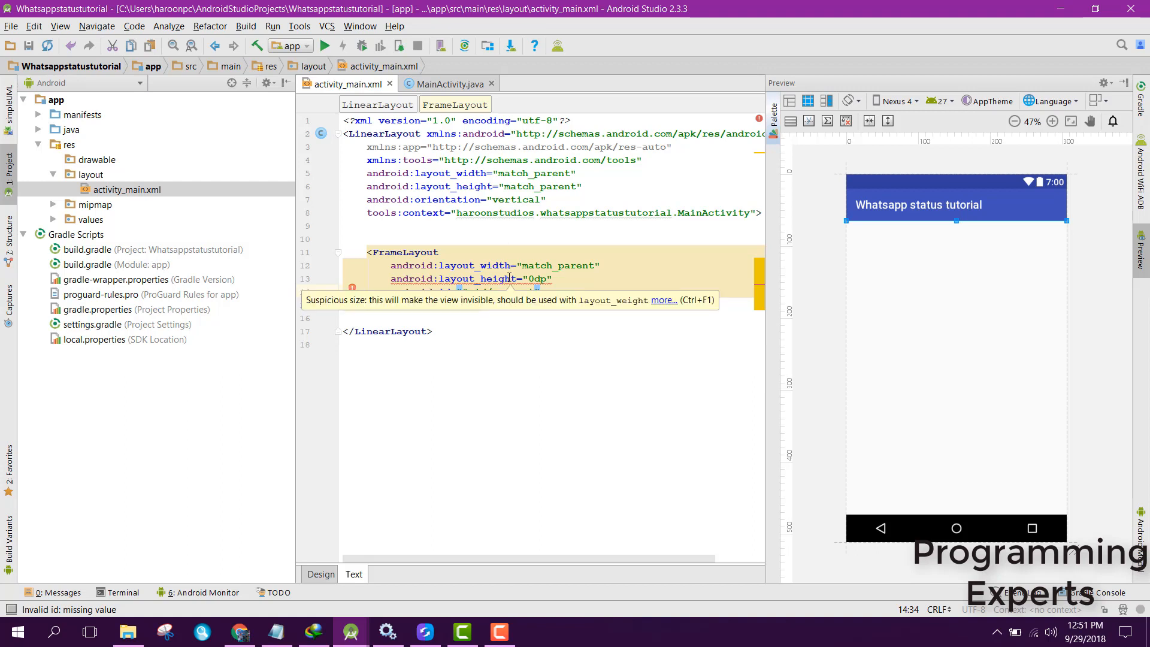
{"action": "type", "text": "weight=\"1\""}
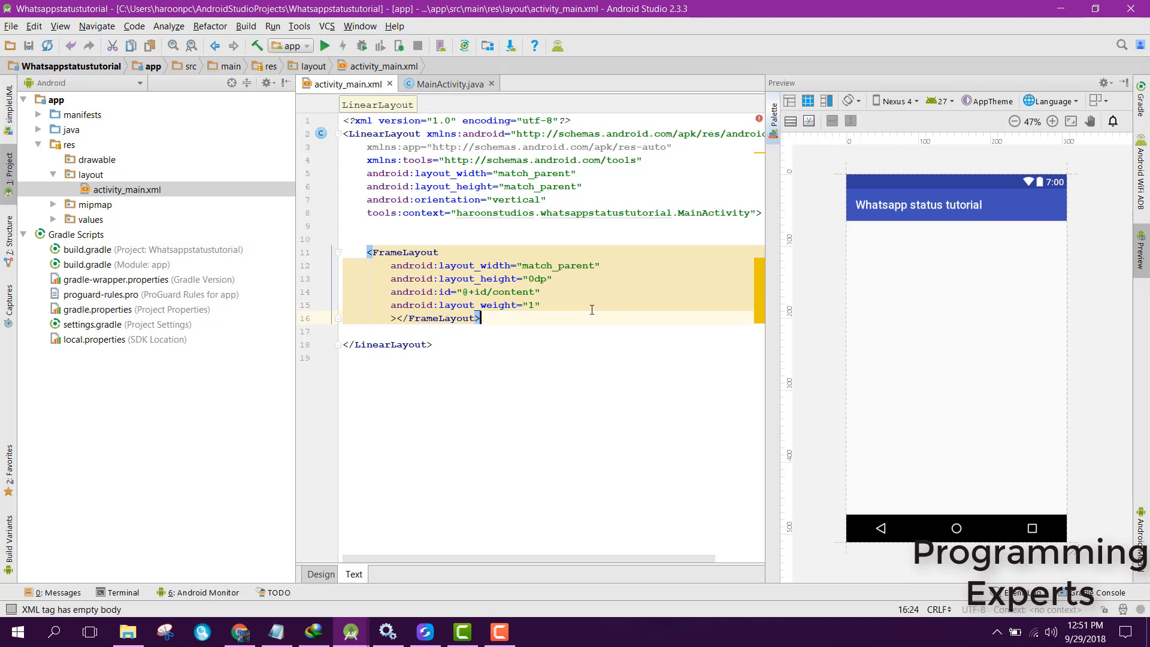
{"action": "key", "text": "enter"}
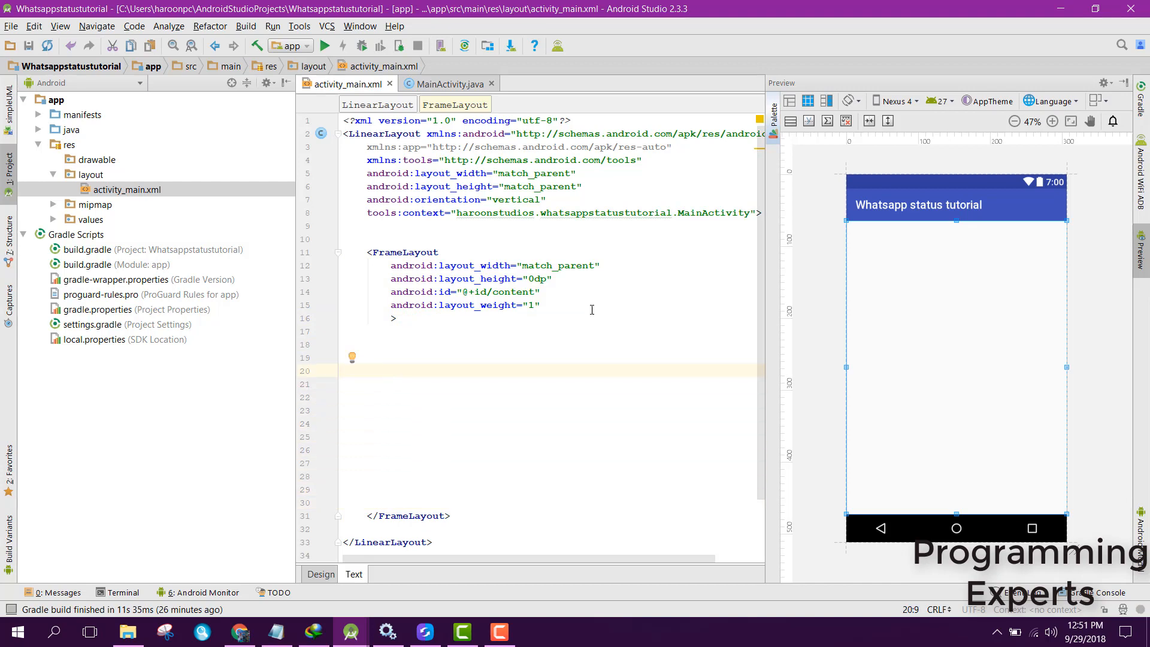
Type a match_parent, wrap_content TextView with id message reading 'You have not watched any WhatsApp Status currently'.
{"action": "type", "text": "<"}
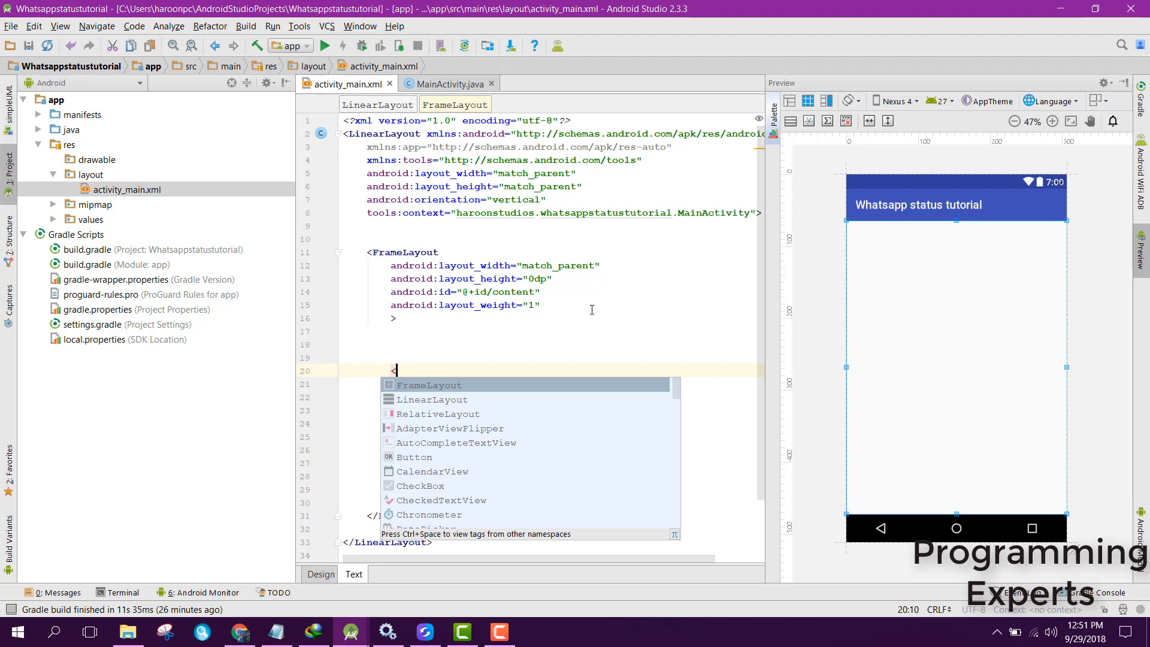
{"action": "type", "text": "TextVie"}
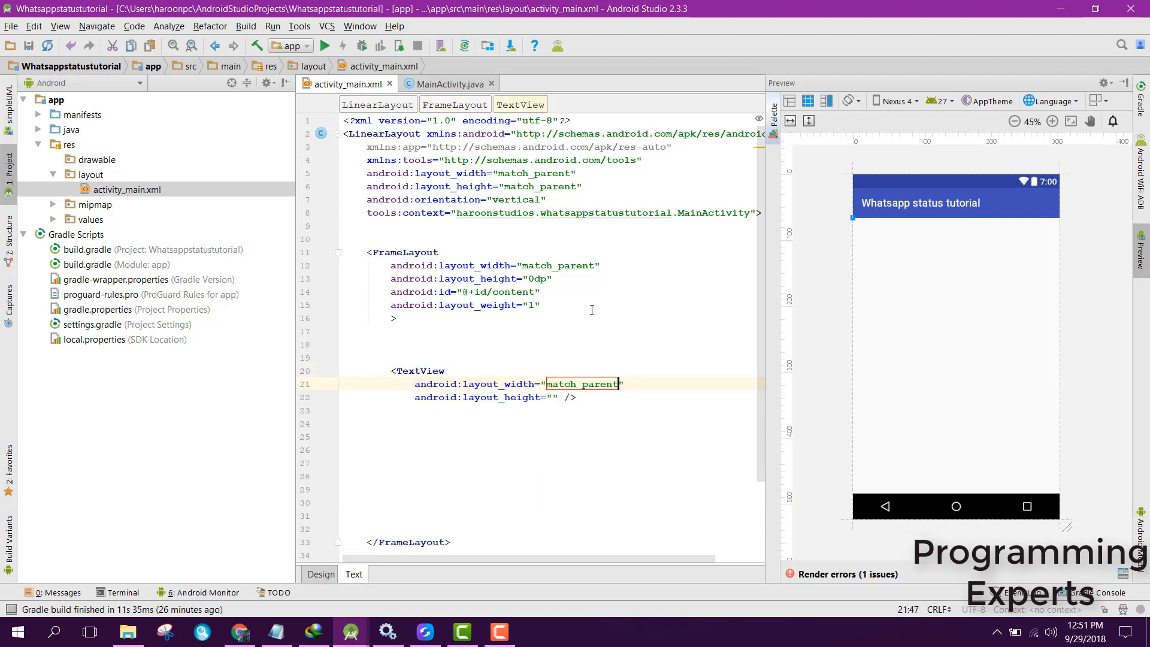
{"action": "type", "text": "wrap_content"}
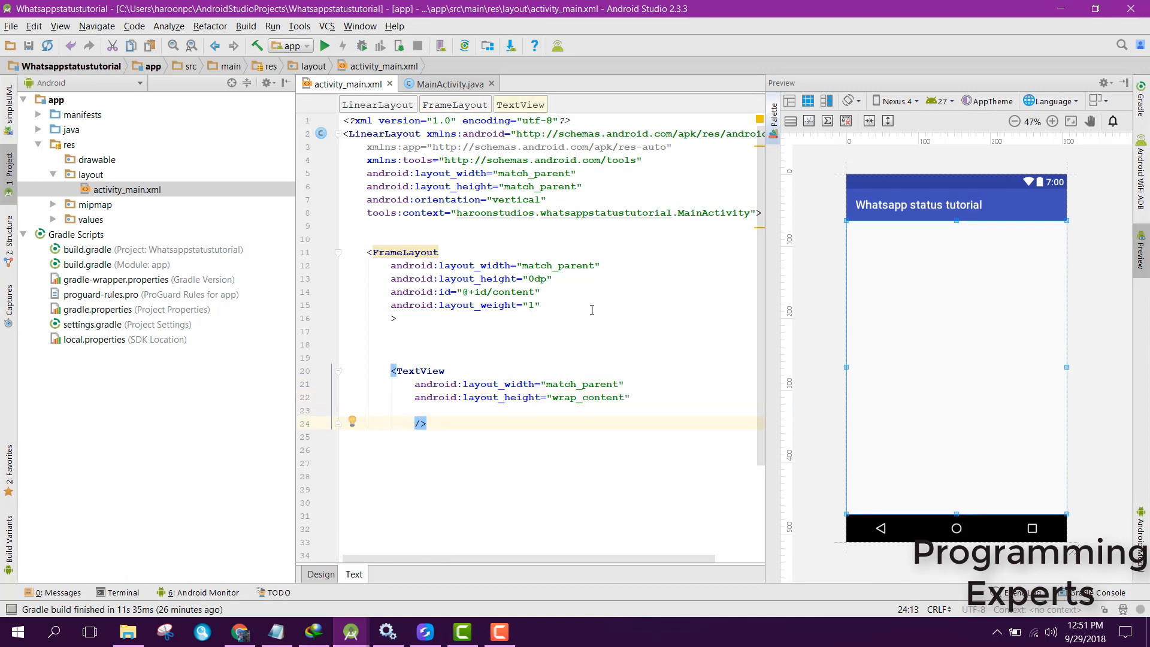
{"action": "type", "text": "android:id=\""}
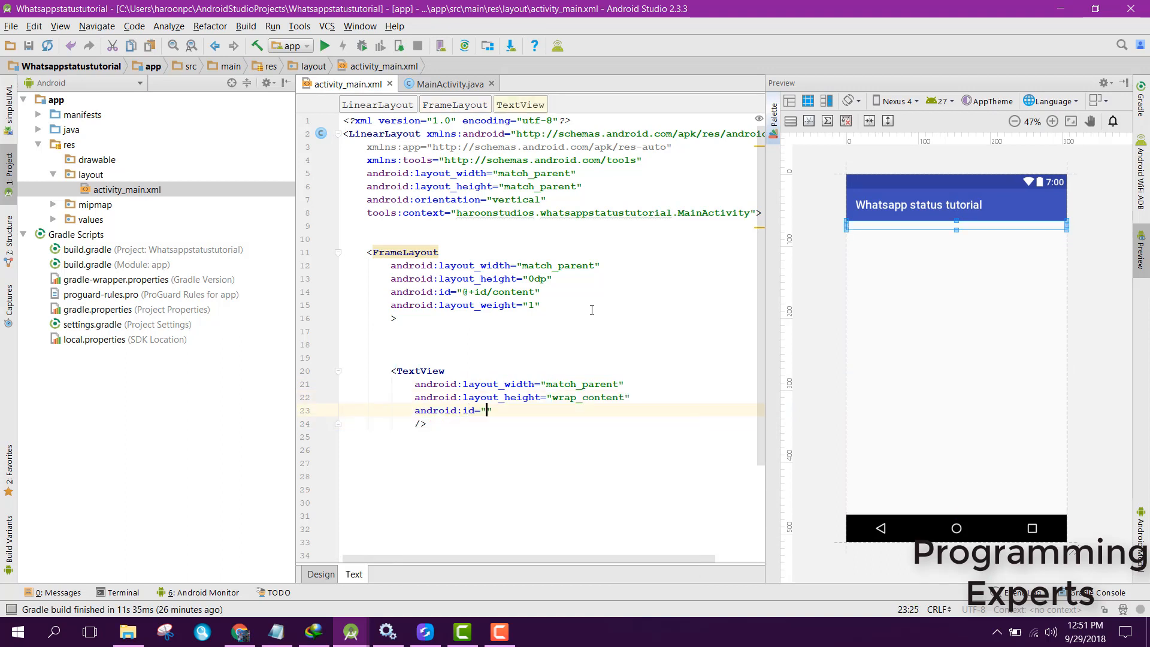
{"action": "type", "text": "@+id/message"}
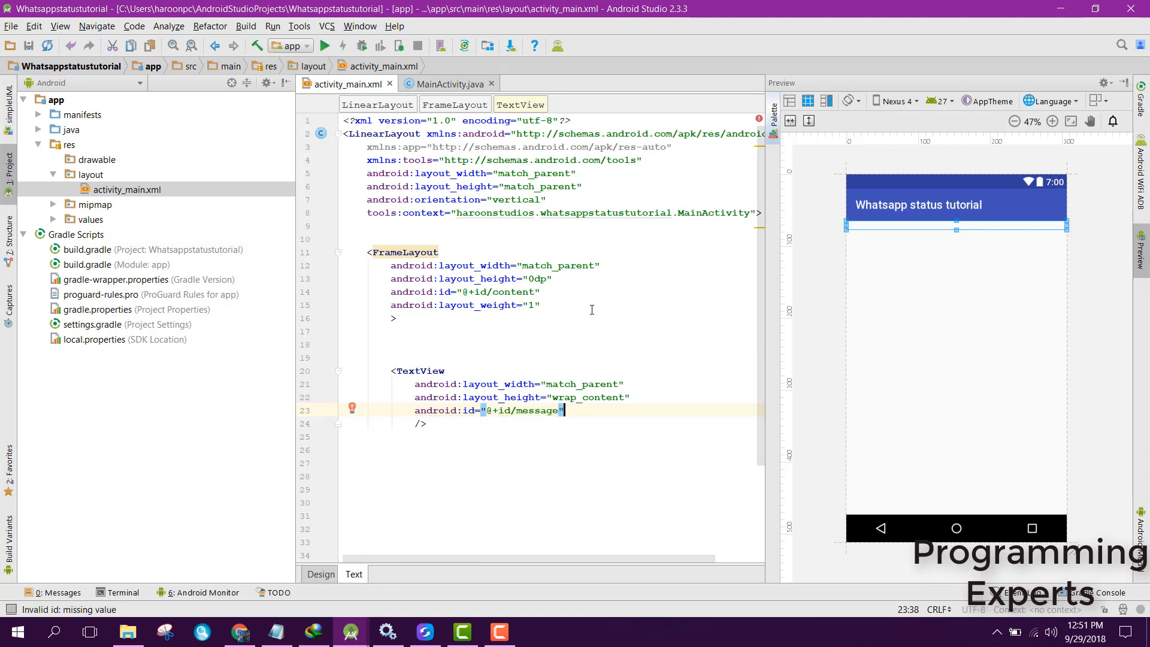
{"action": "type", "text": "text=\"Y\""}
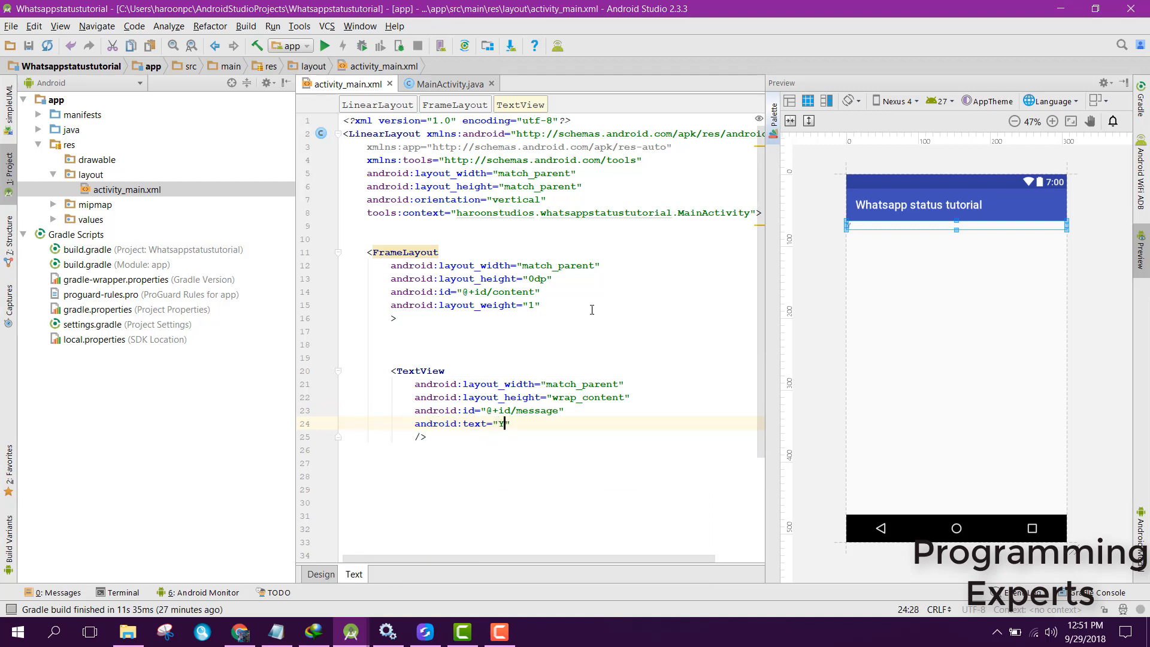
{"action": "type", "text": "You have not watch"}
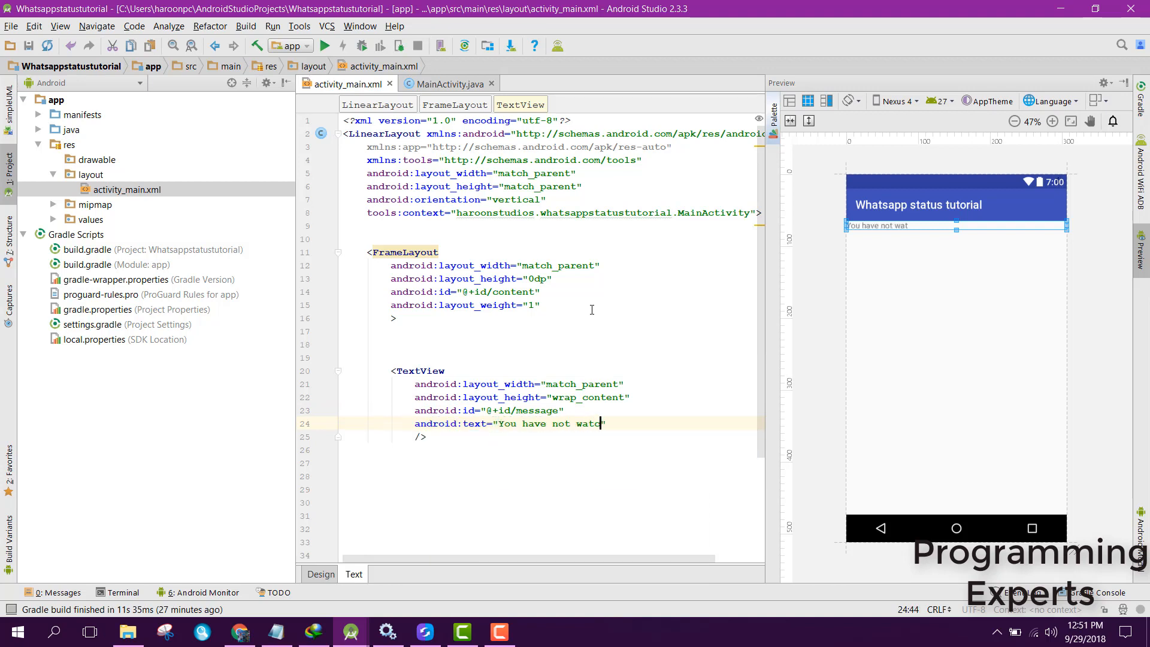
{"action": "type", "text": "hed any w"}
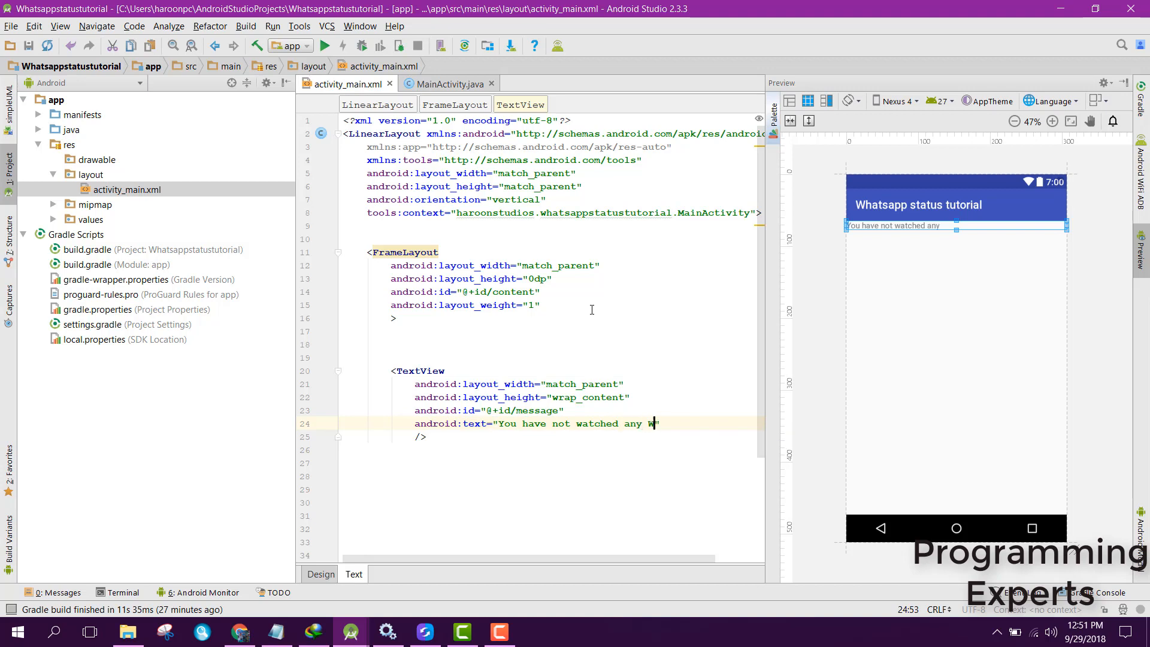
{"action": "type", "text": "WhatsApp Status curr"}
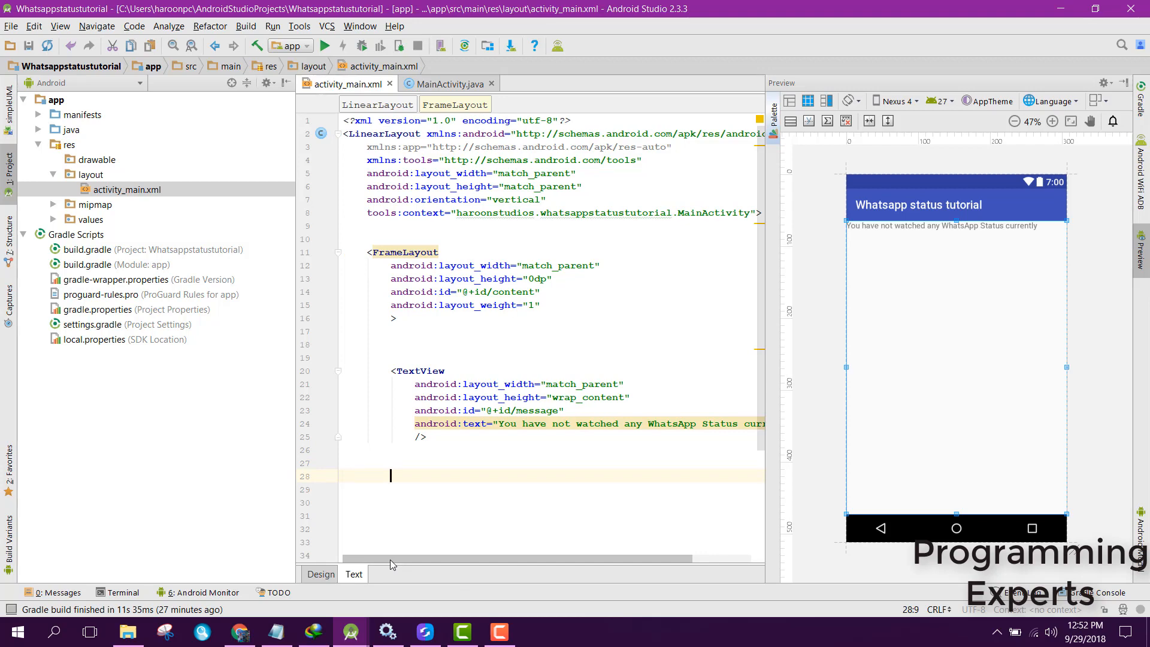
Start a blank RecyclerView tag in the layout and open the app module's dependency settings.
{"action": "type", "text": "<"}
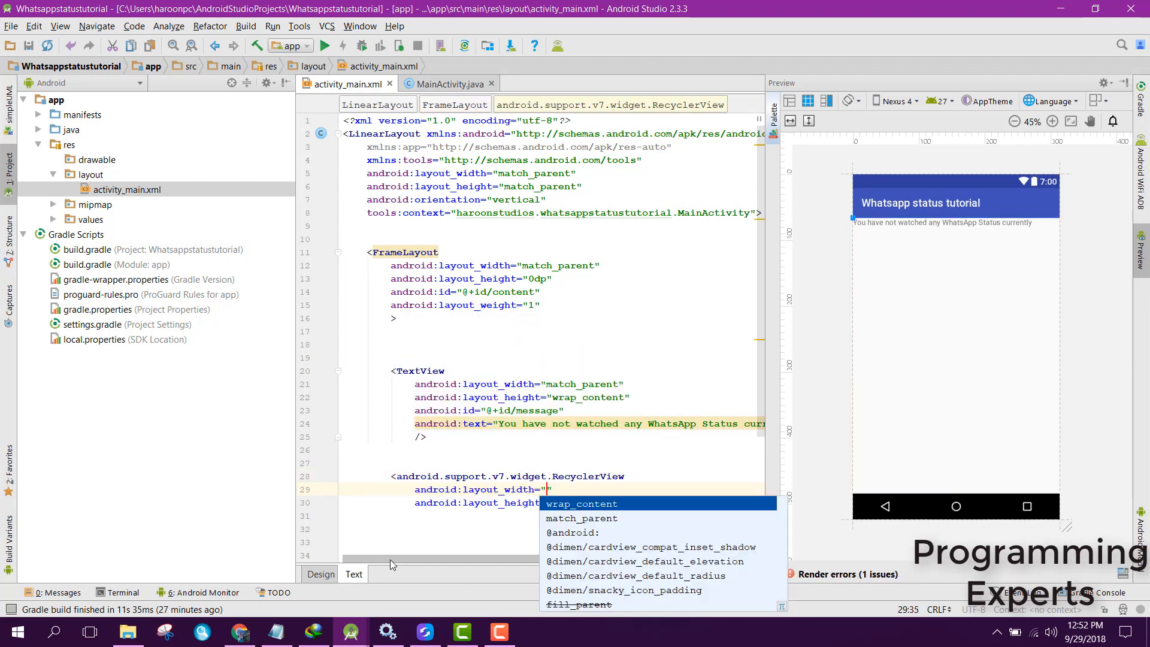
{"action": "mouse_move", "coordinate": [582, 503]}
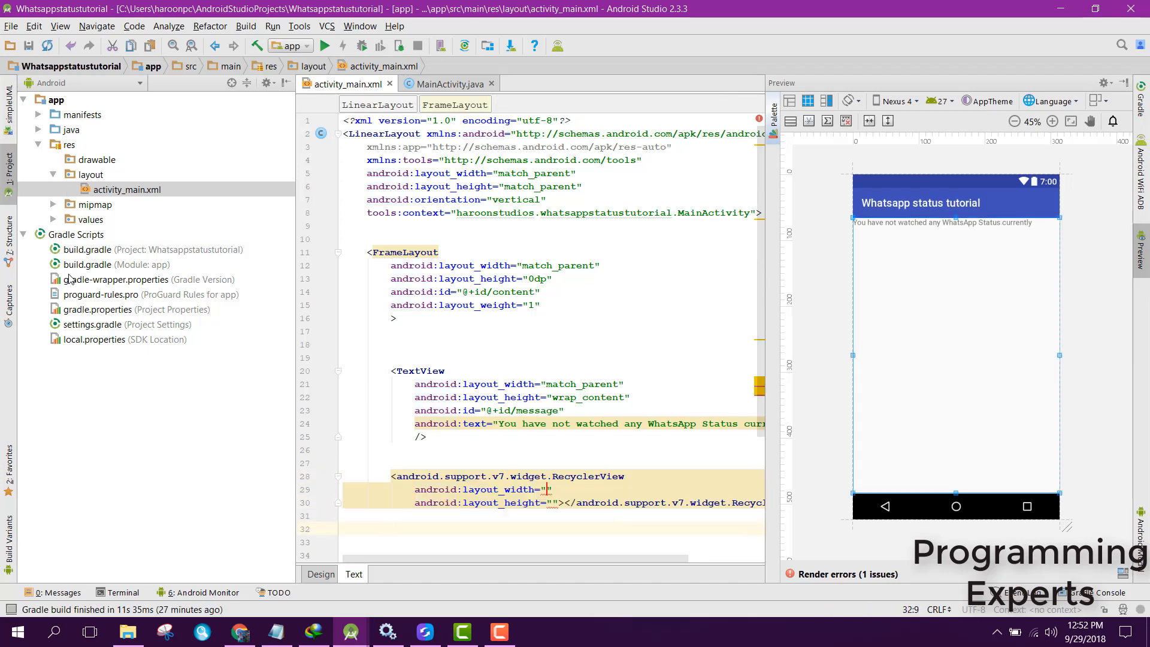
{"action": "double_click", "coordinate": [103, 264]}
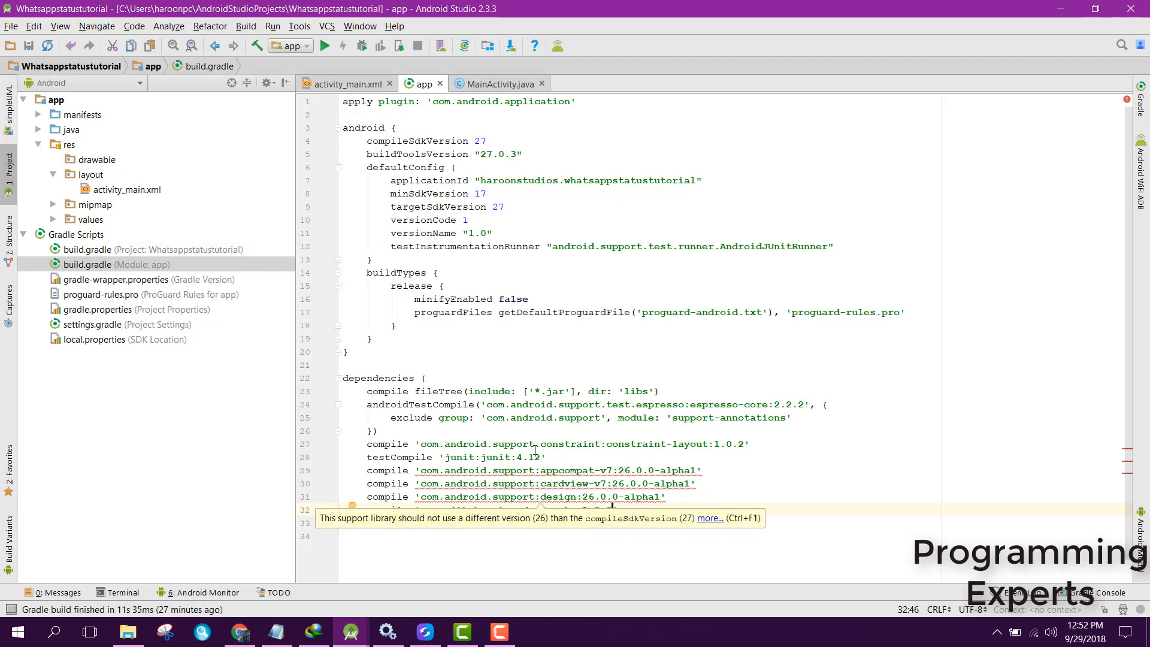
{"action": "left_click", "coordinate": [345, 83]}
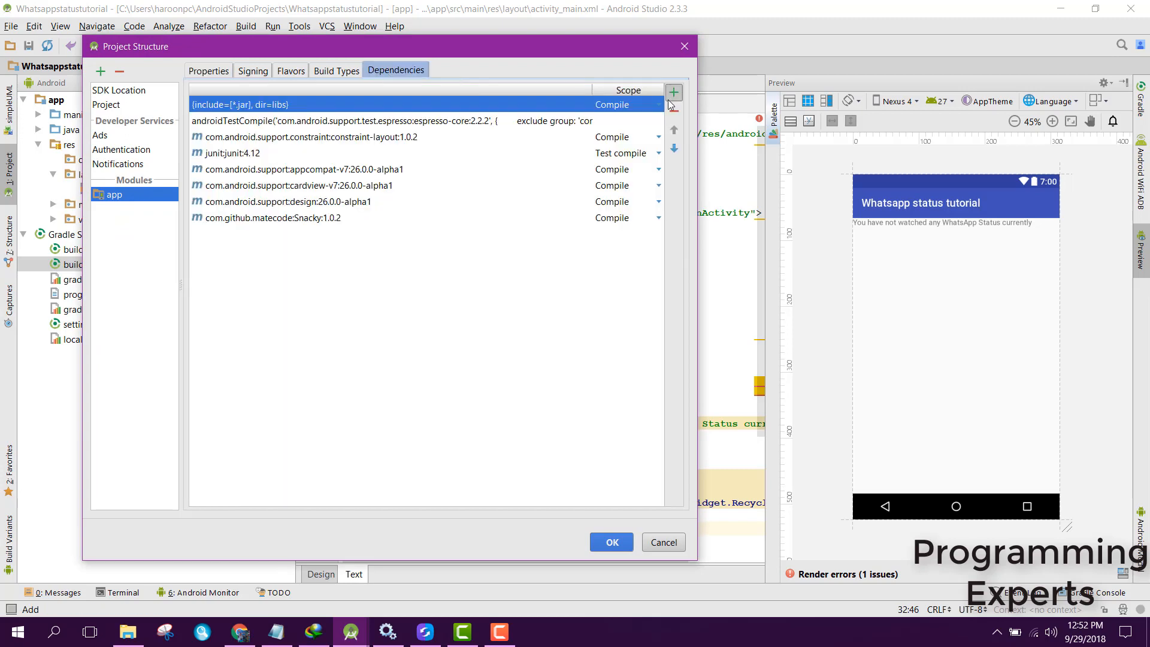
Add recyclerview-v7 26.0.0-alpha1 as a library dependency and apply the change.
{"action": "left_click", "coordinate": [672, 92]}
{"action": "type", "text": "recyclerview"}
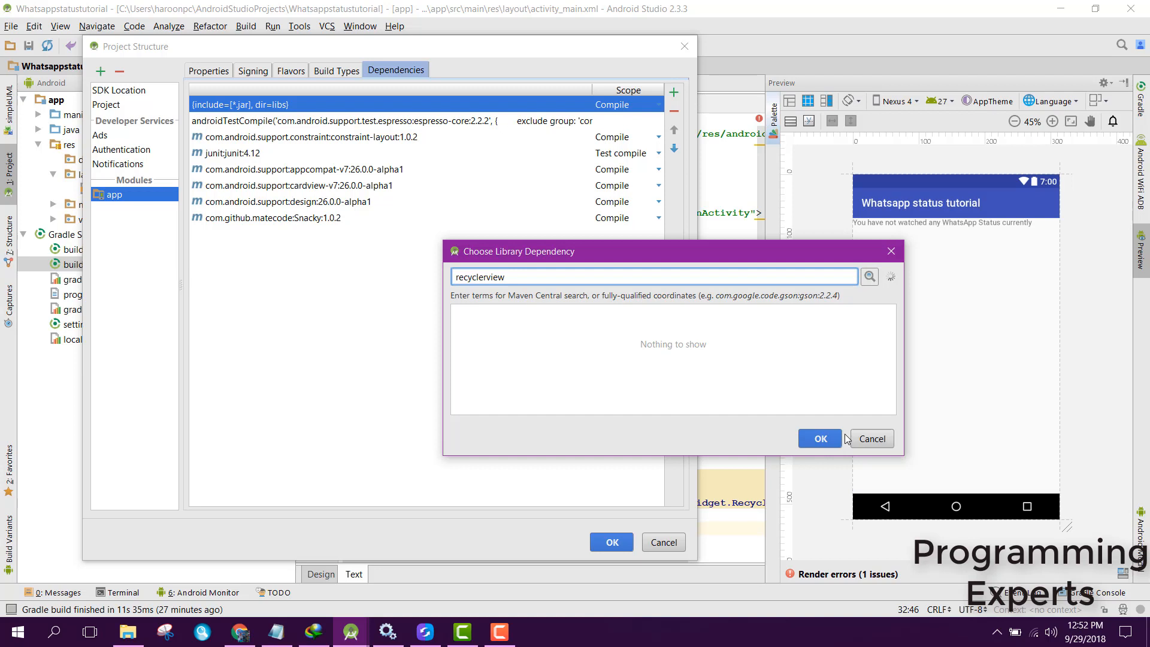
{"action": "mouse_move", "coordinate": [565, 324]}
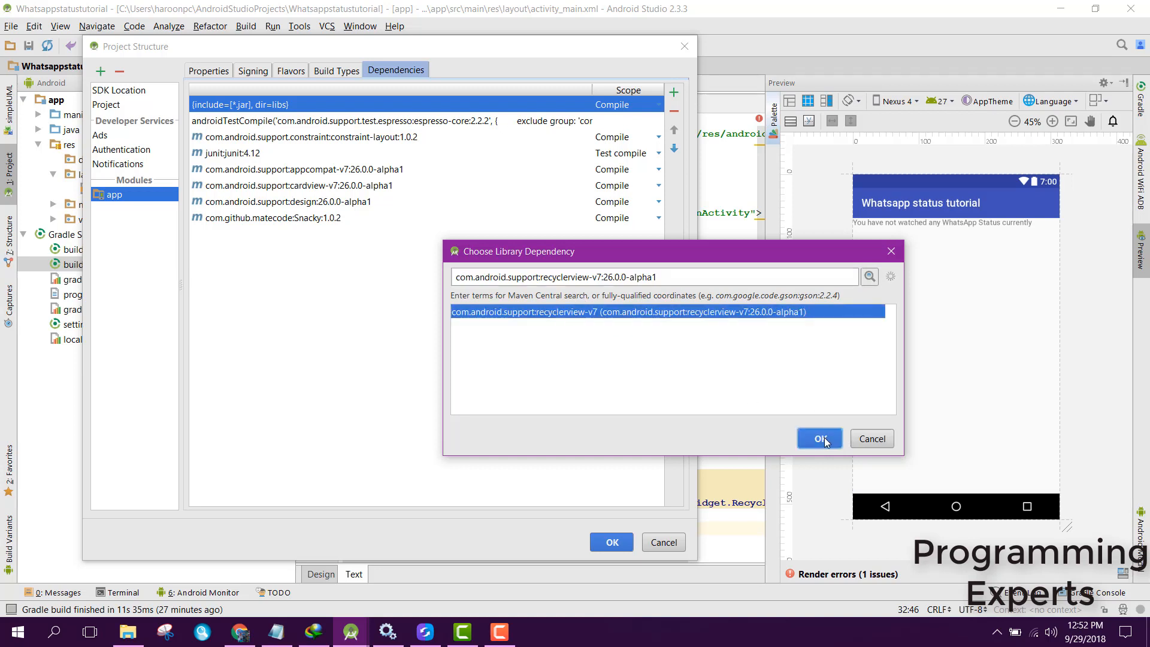
{"action": "left_click", "coordinate": [819, 438]}
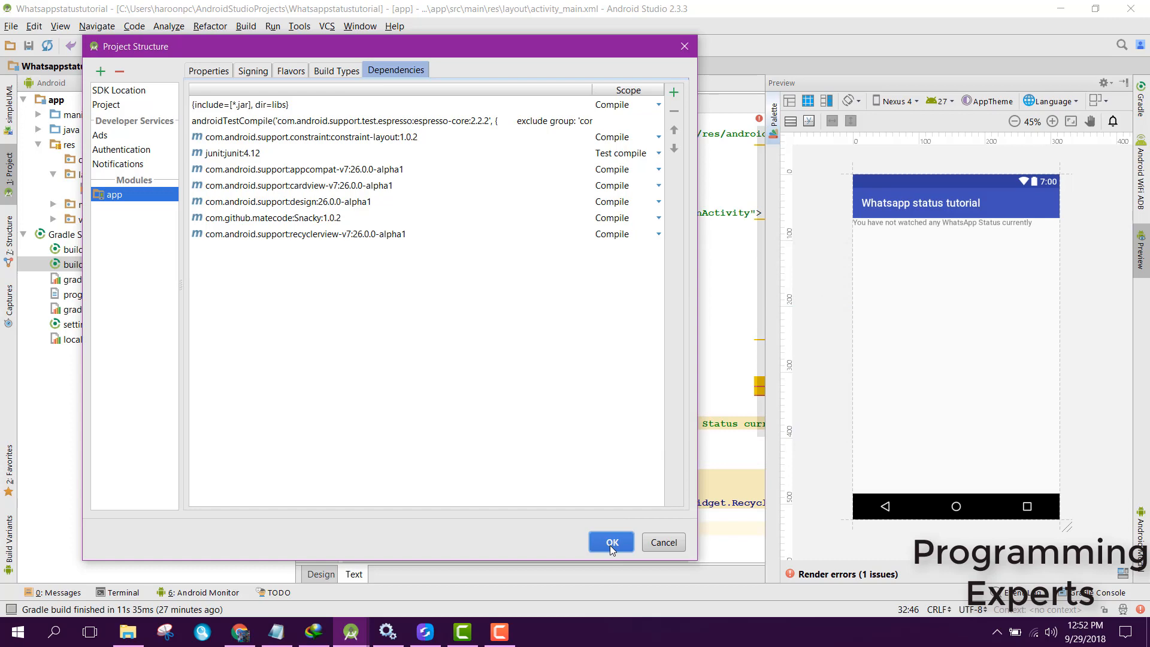
{"action": "left_click", "coordinate": [611, 542]}
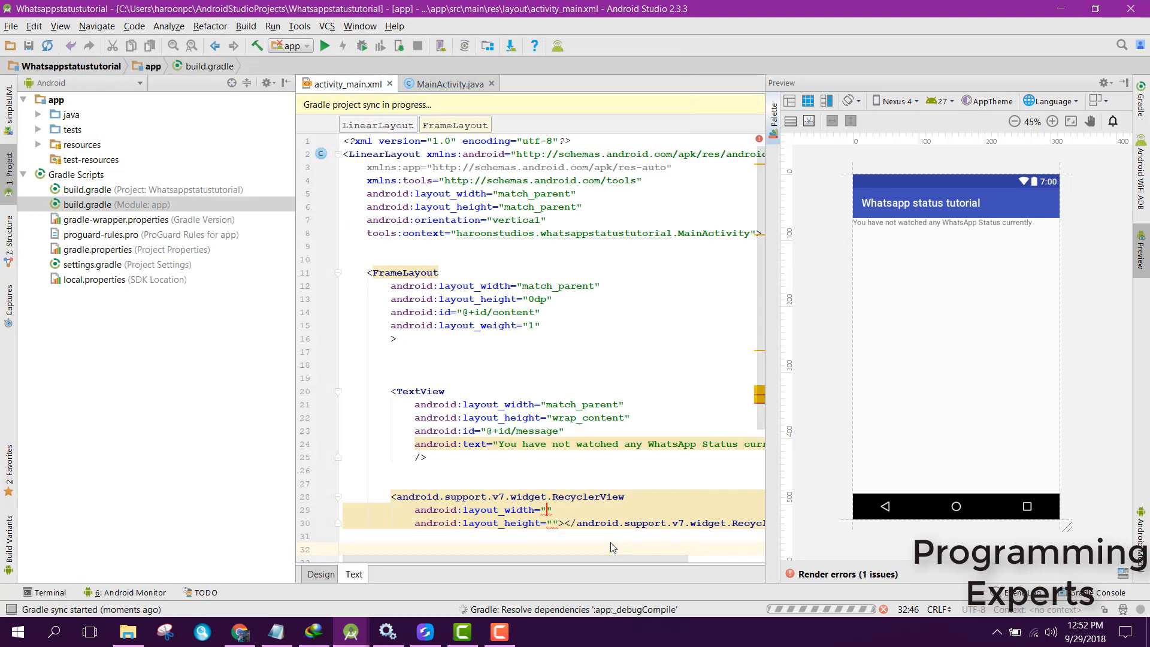
Remove the unfinished RecyclerView tag from activity_main.xml after checking the java source folder.
{"action": "scroll", "scroll_direction": "down", "scroll_amount": 3}
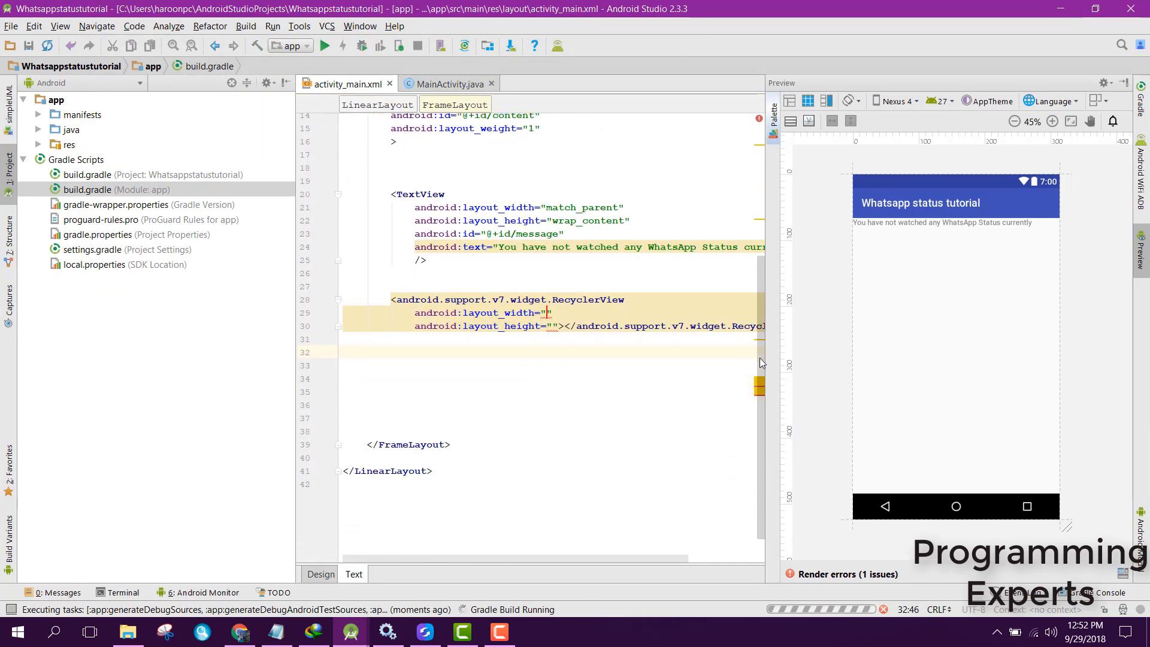
{"action": "left_click", "coordinate": [392, 298]}
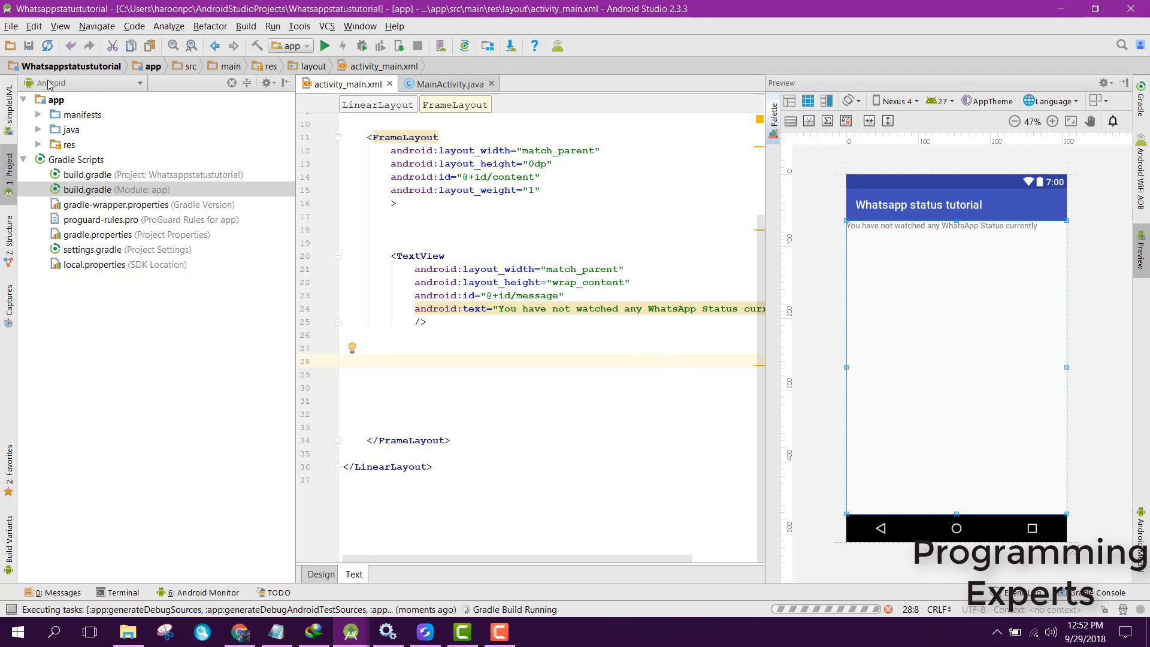
{"action": "left_click", "coordinate": [38, 130]}
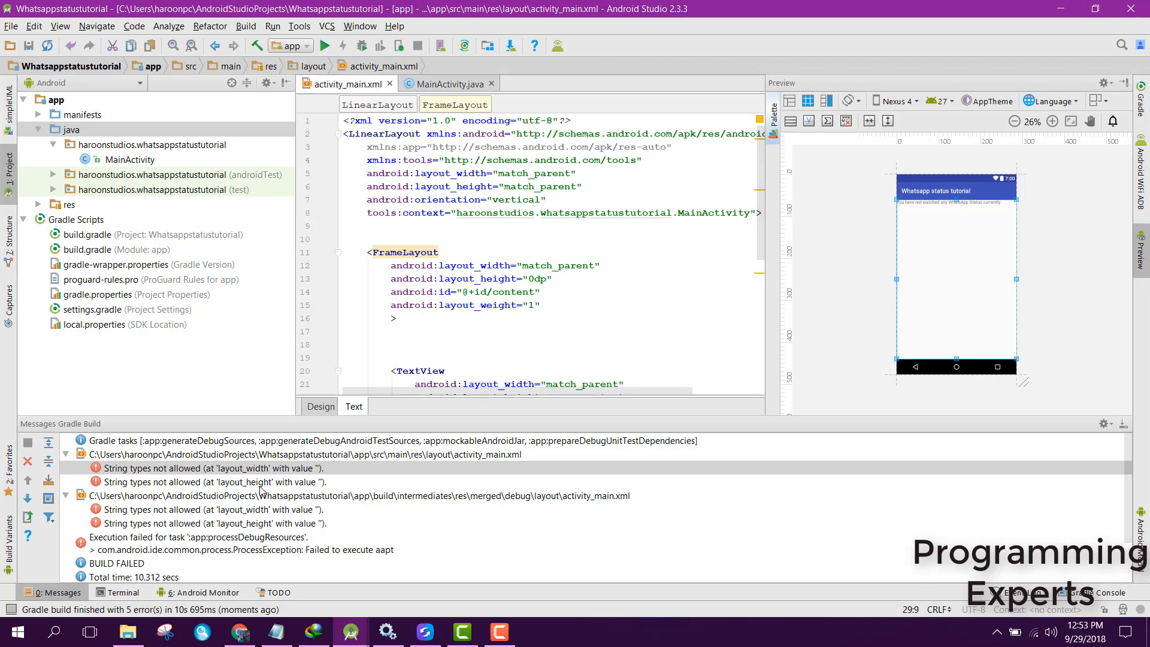
{"action": "scroll", "scroll_direction": "down", "scroll_amount": 3}
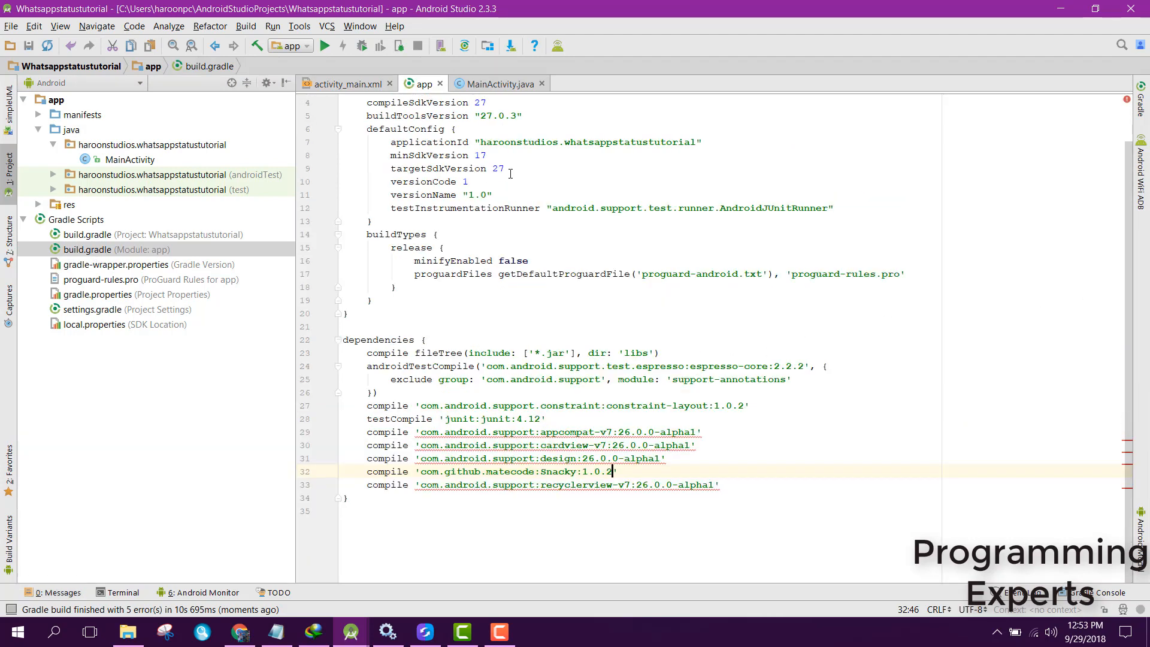
{"action": "left_click", "coordinate": [345, 83]}
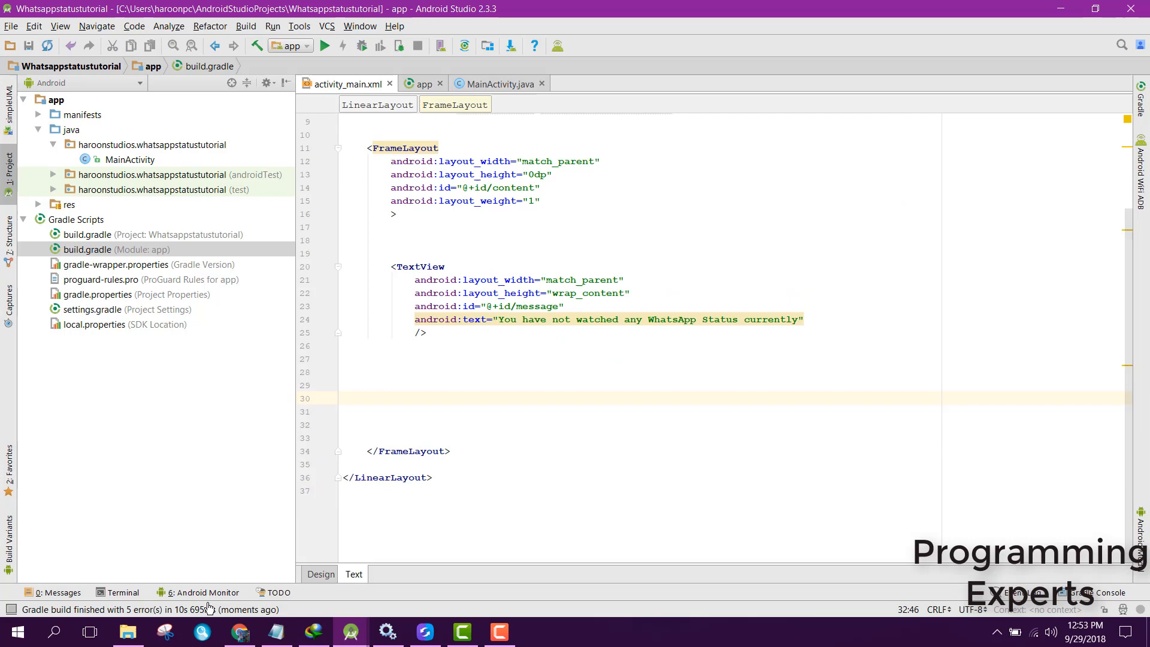
Show and hide the device log panel, then rebuild the whole project.
{"action": "left_click", "coordinate": [203, 592]}
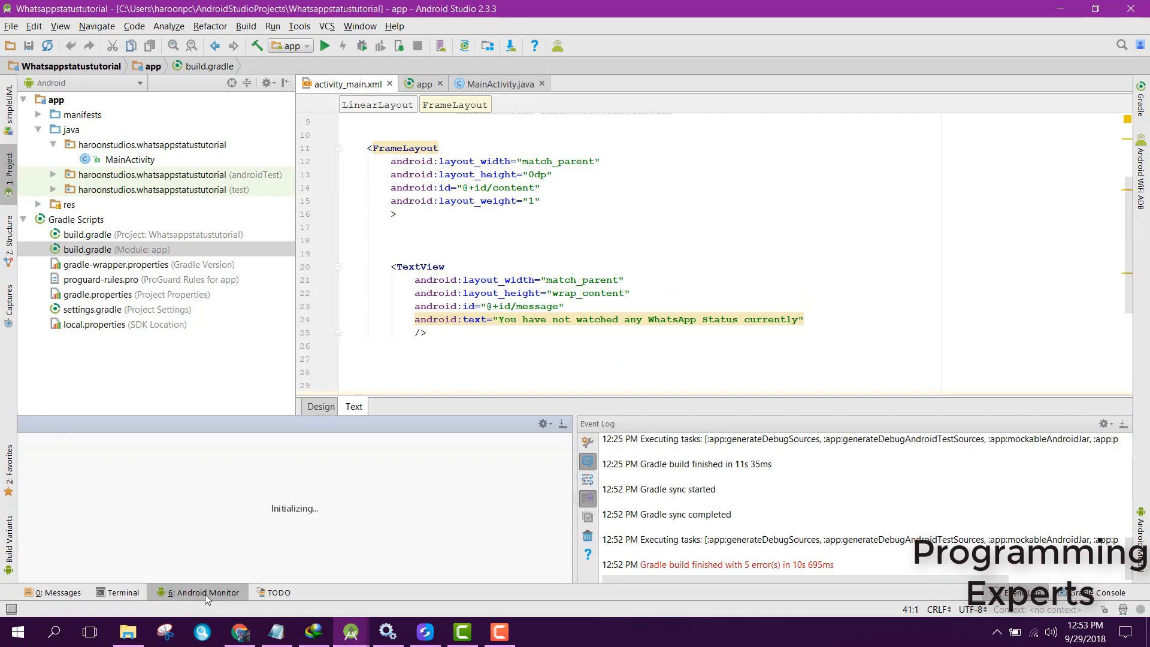
{"action": "left_click", "coordinate": [204, 592]}
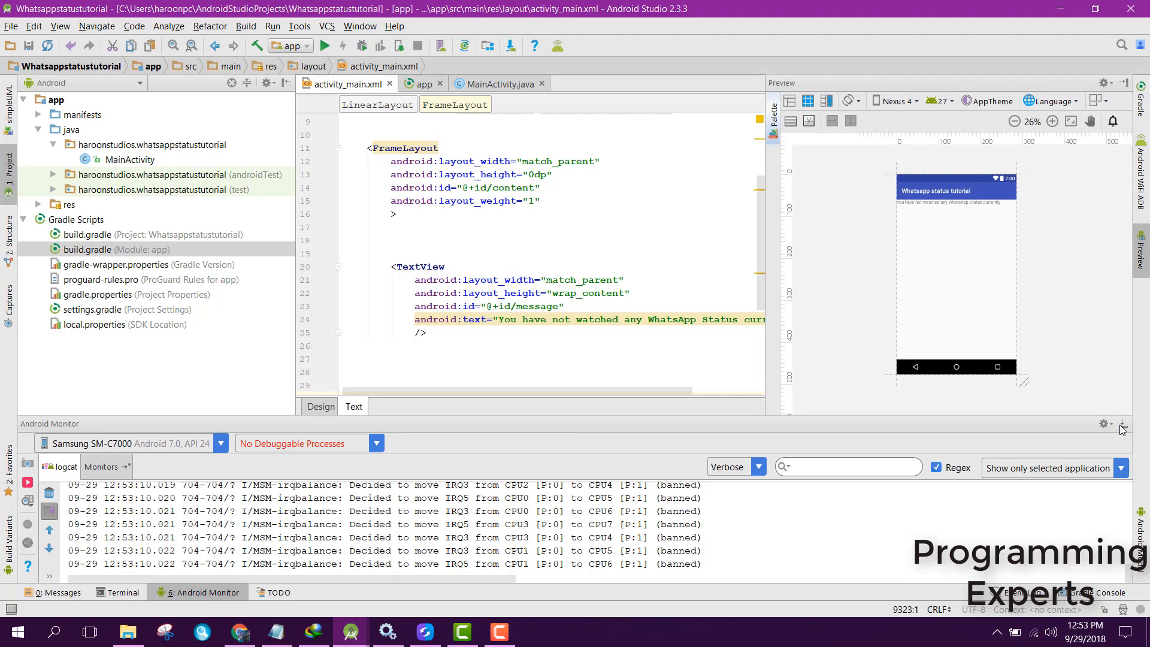
{"action": "left_click", "coordinate": [320, 406]}
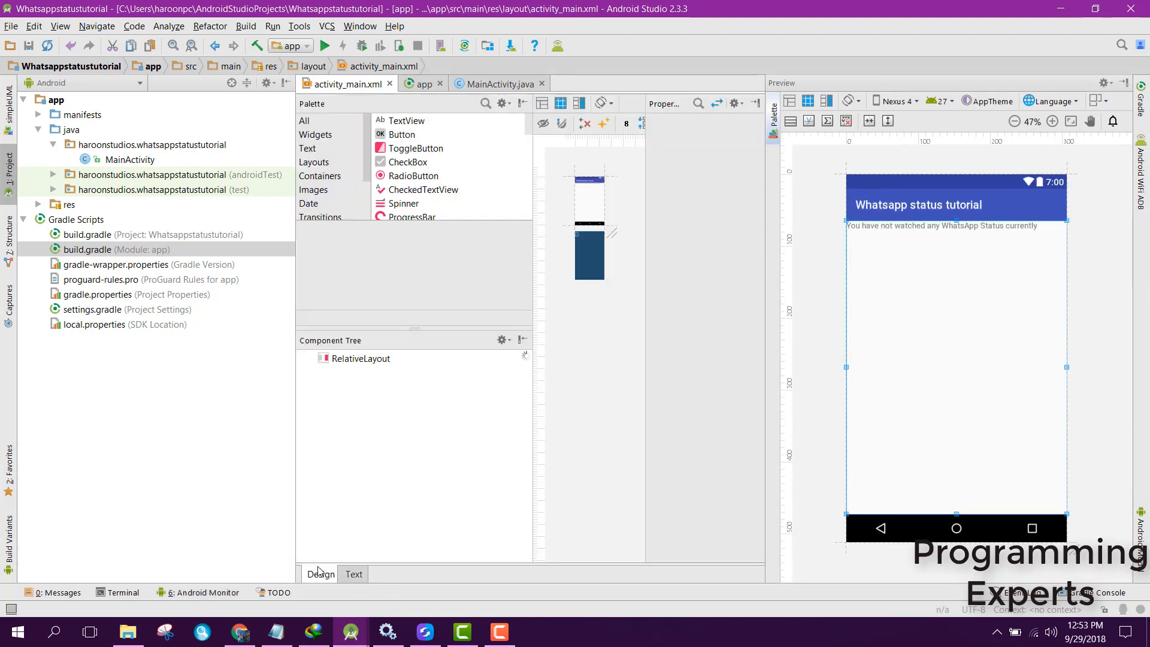
{"action": "left_click", "coordinate": [246, 26]}
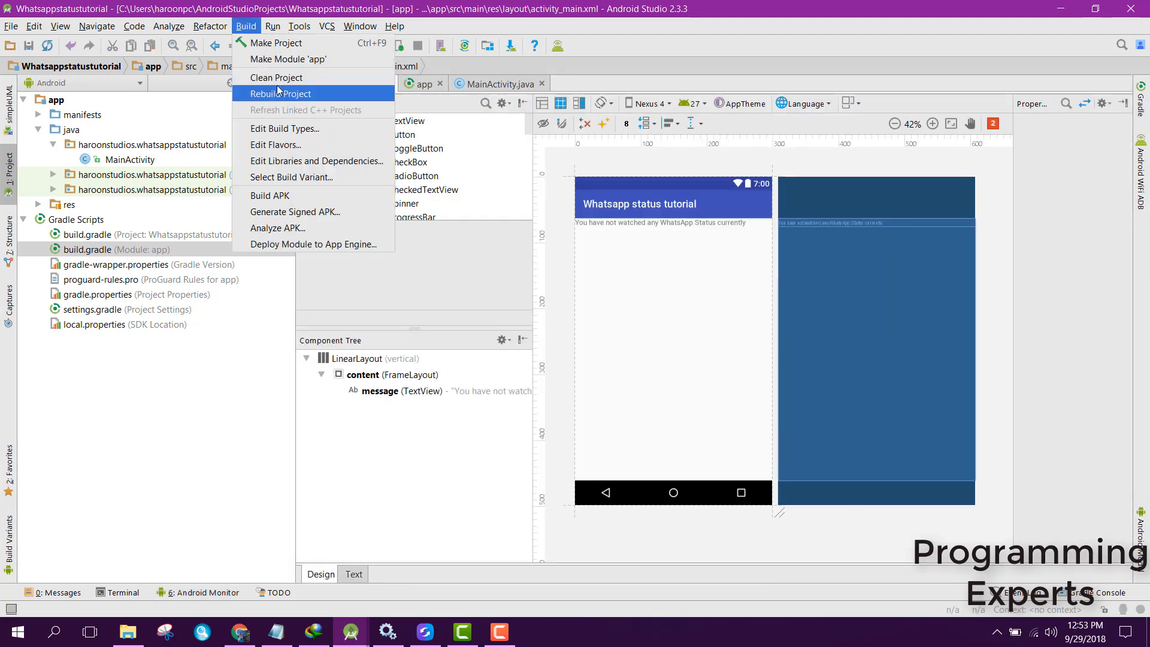
{"action": "left_click", "coordinate": [280, 94]}
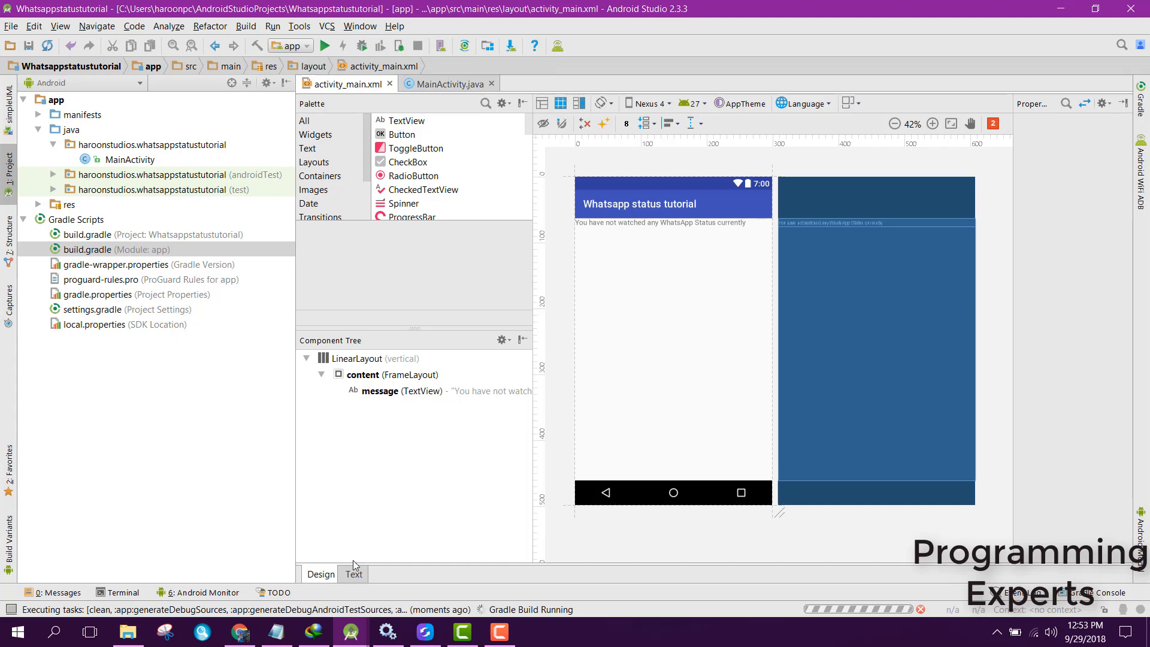
Add a match_parent RecyclerView with vertical scrollbars to the layout XML and preview it in Design.
{"action": "left_click", "coordinate": [354, 574]}
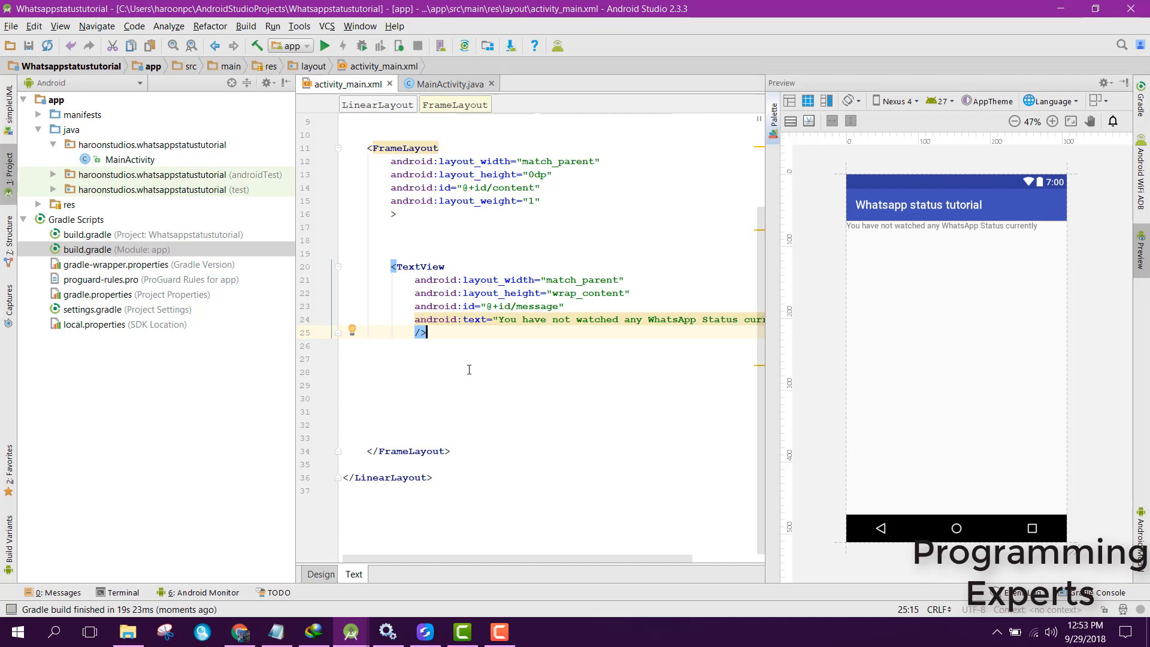
{"action": "type", "text": "<Re"}
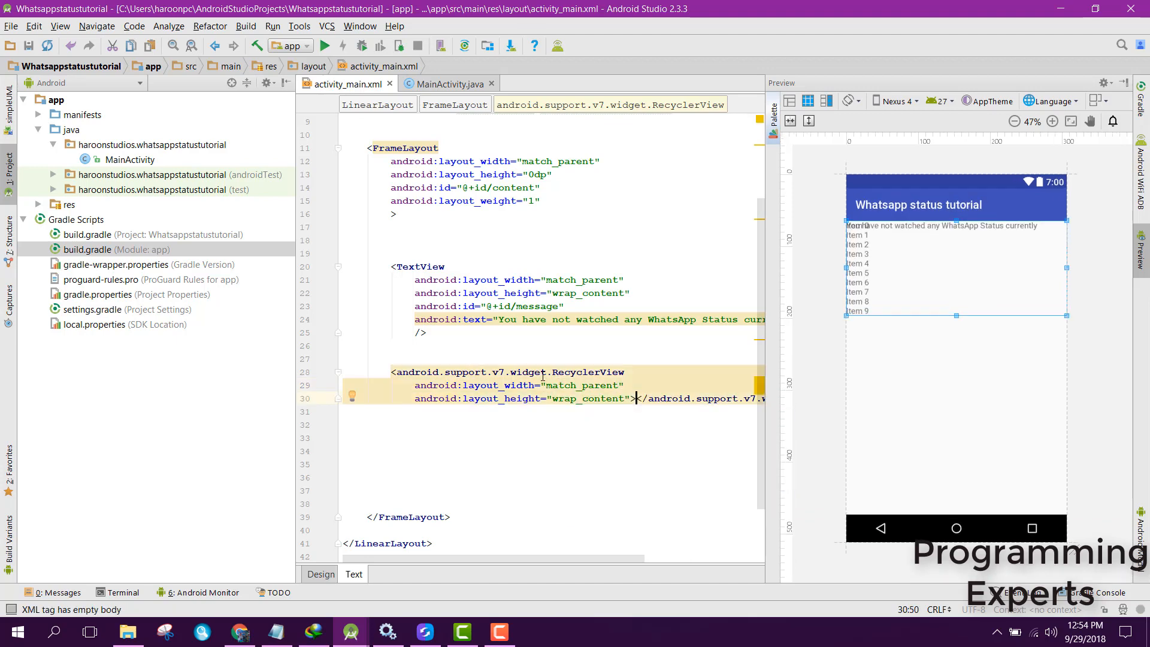
{"action": "type", "text": "match_parent\""}
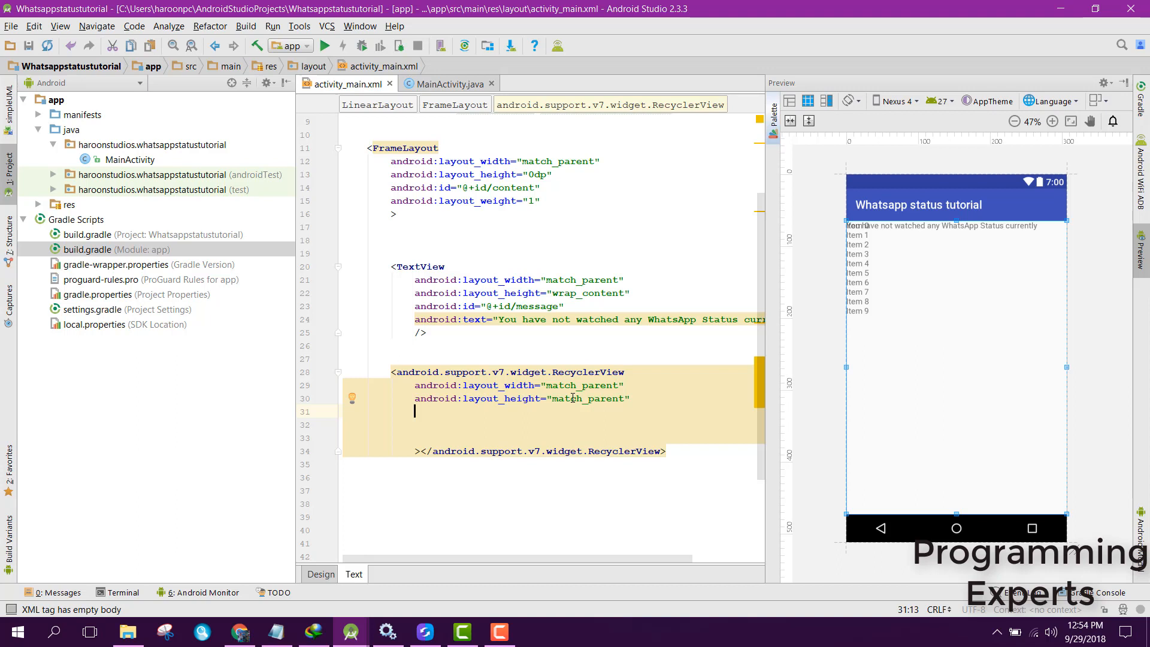
{"action": "type", "text": "scrollbars=\"vertical"}
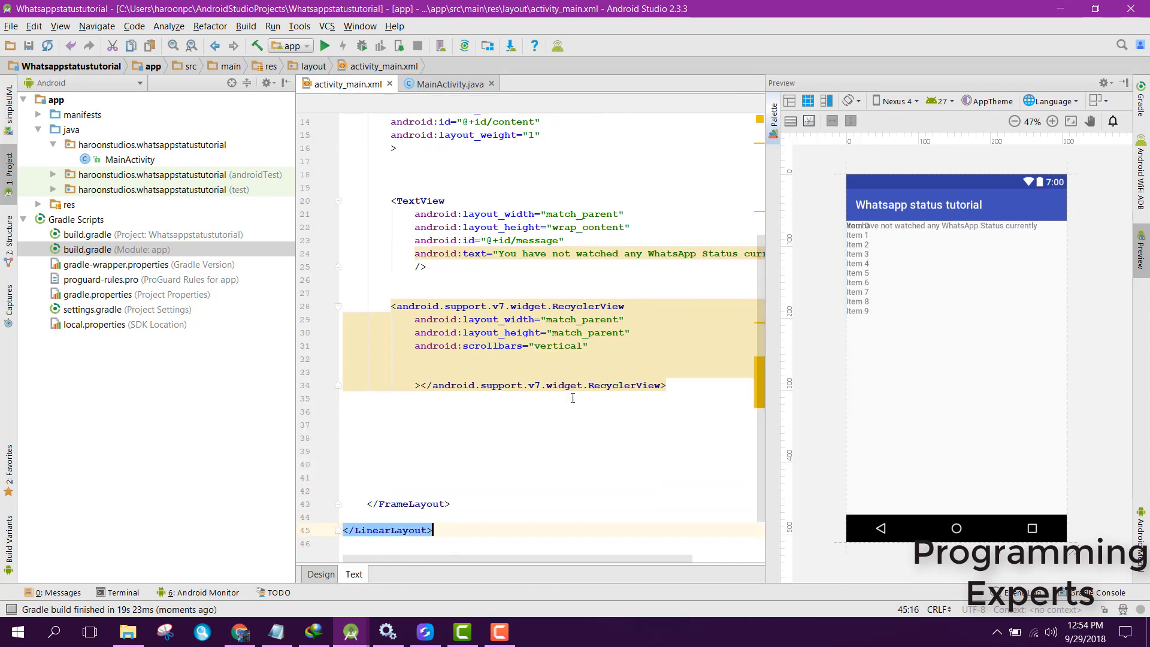
{"action": "mouse_move", "coordinate": [539, 398]}
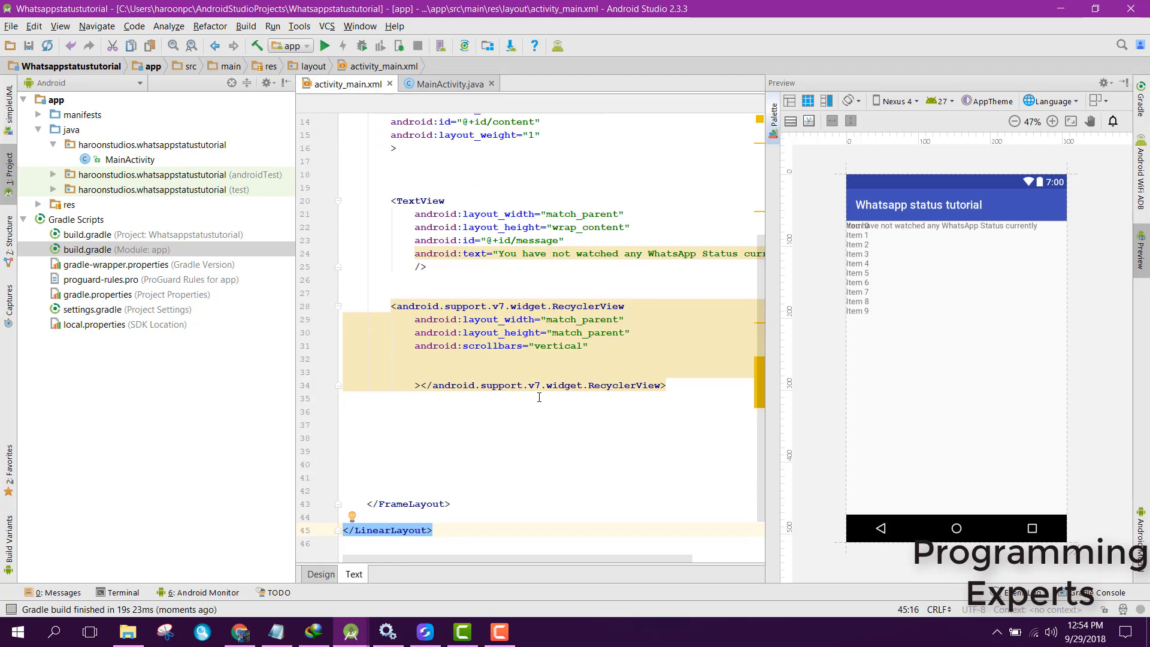
{"action": "left_click", "coordinate": [321, 574]}
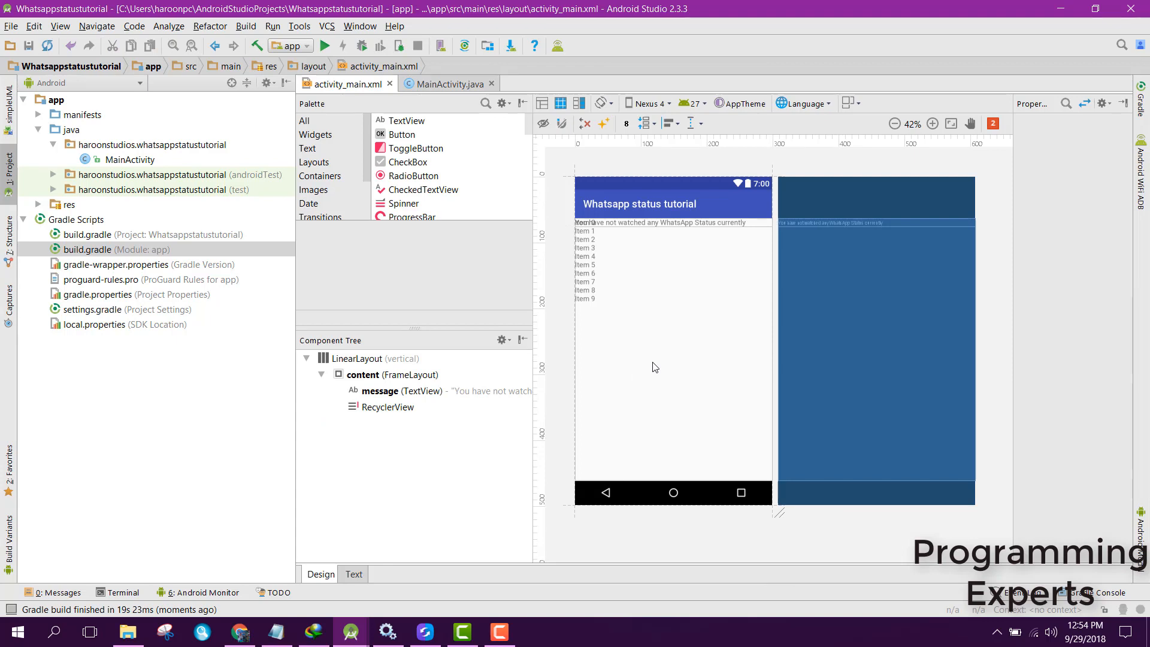
{"action": "left_click", "coordinate": [445, 84]}
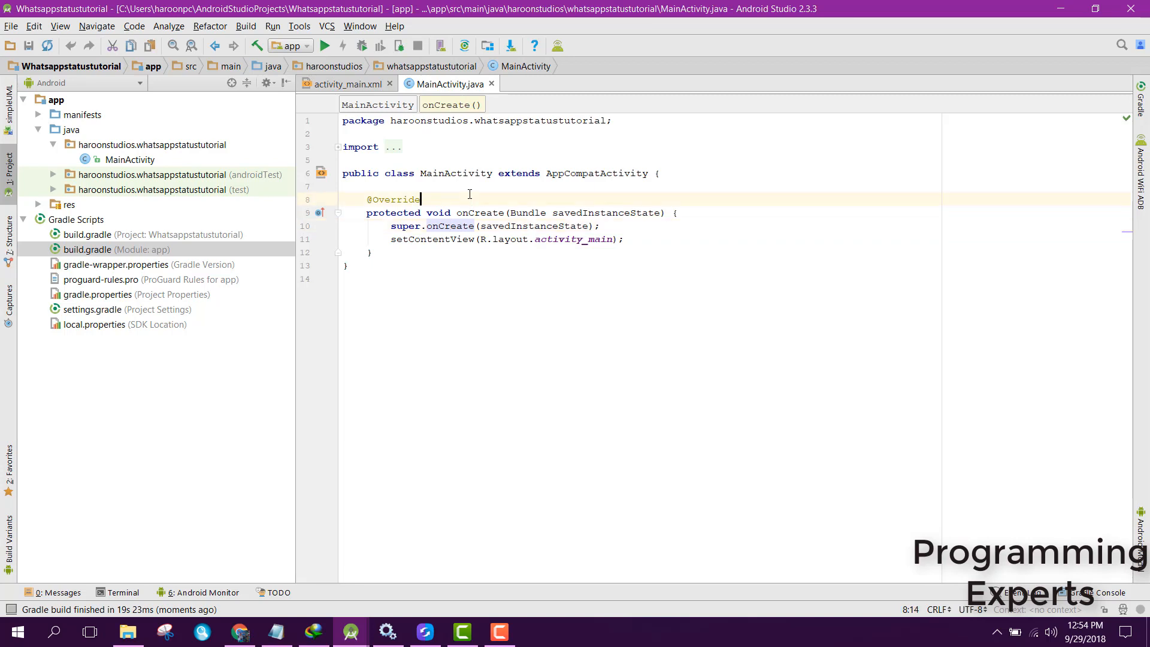
Declare a RecyclerView recyclerView field and begin assigning it in onCreate.
{"action": "type", "text": "R"}
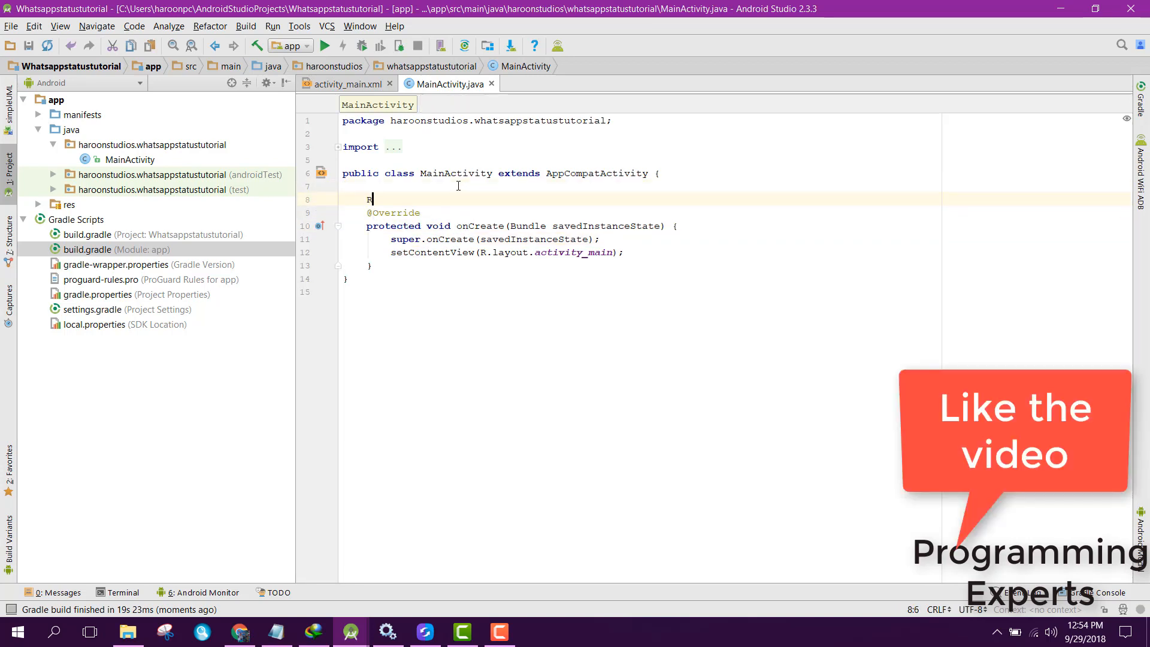
{"action": "type", "text": "RecyclerView recyclerView;"}
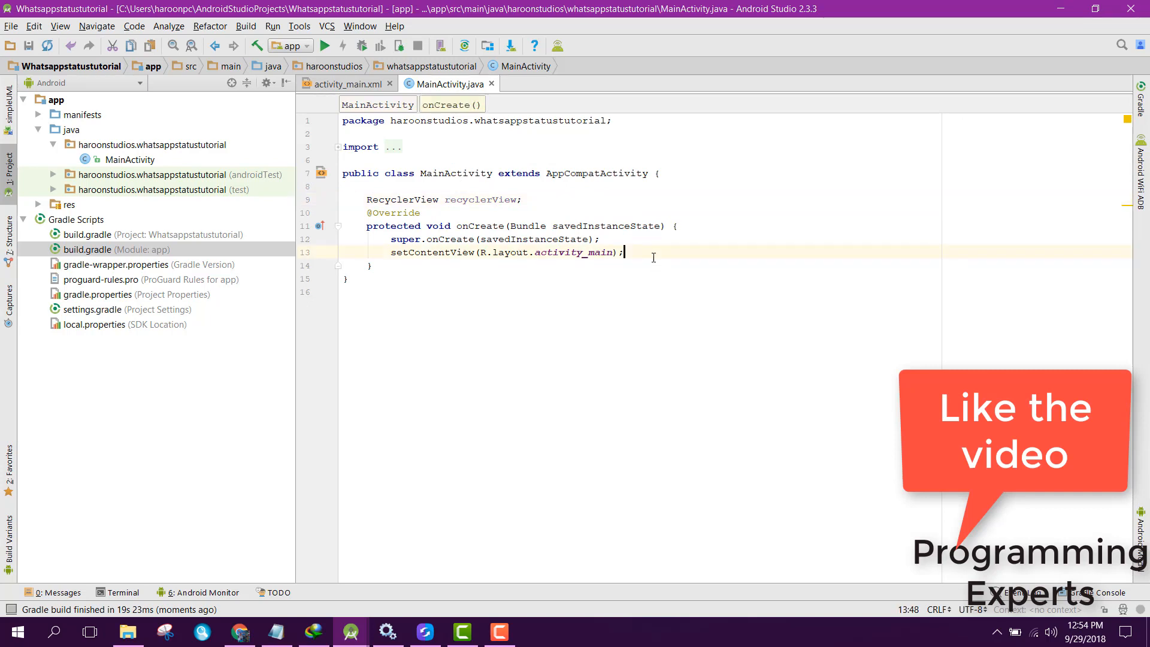
{"action": "key", "text": "enter"}
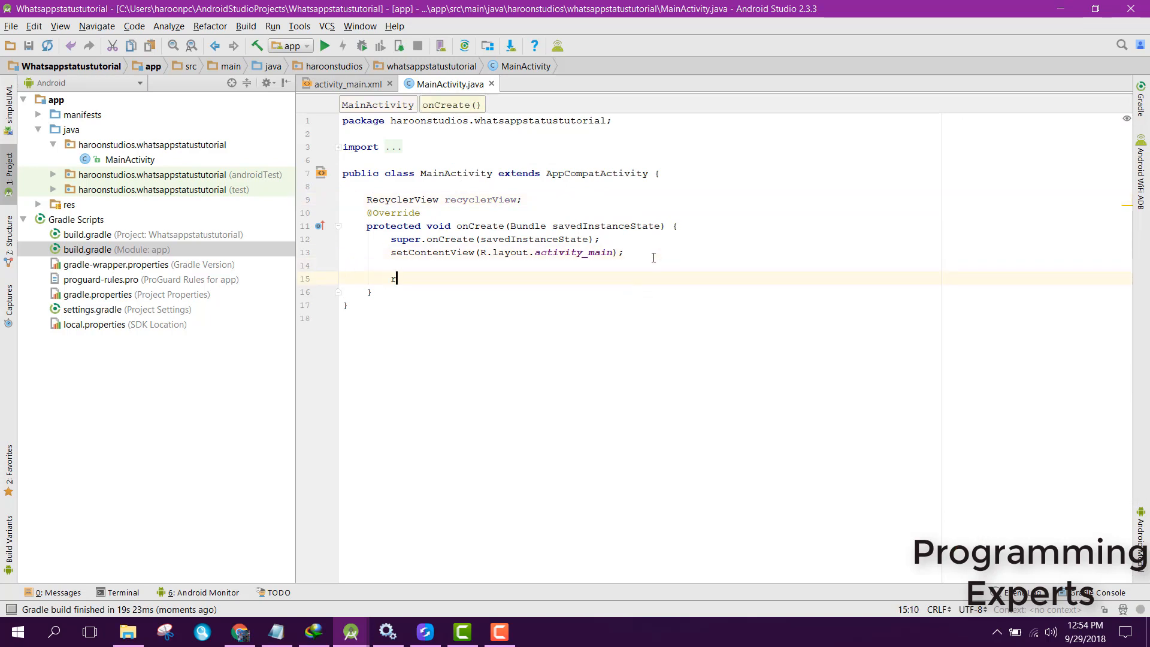
{"action": "type", "text": "recyclerView ="}
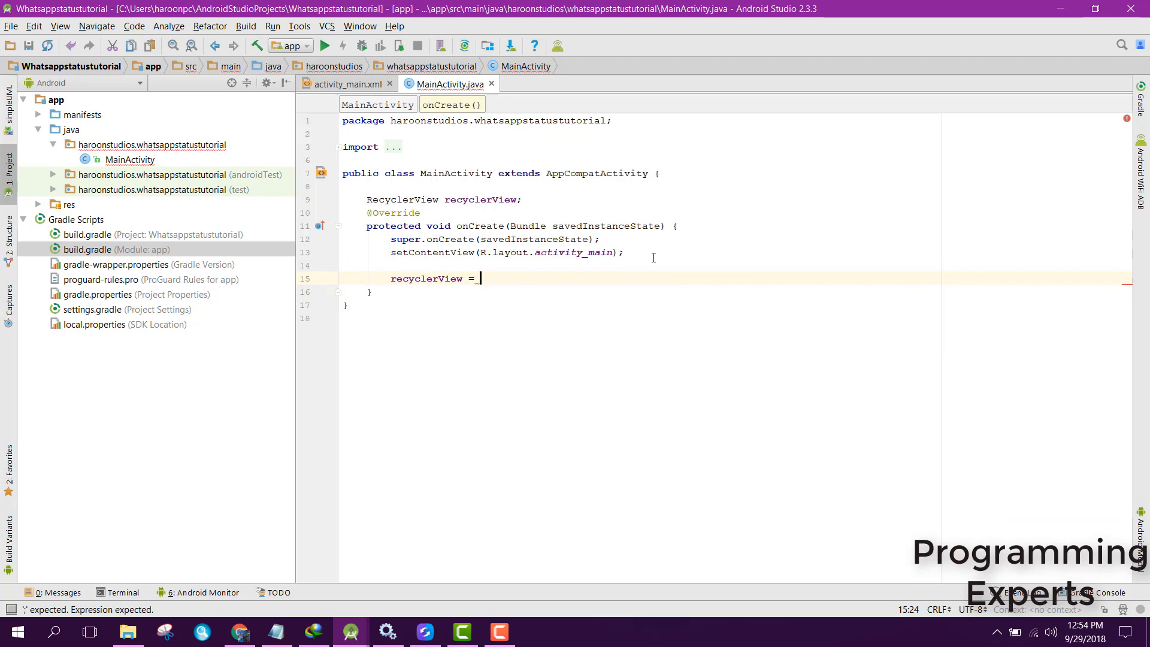
Give the RecyclerView id recyclerview, bind it via findViewById, and declare a LinearLayoutManager llm.
{"action": "left_click", "coordinate": [346, 84]}
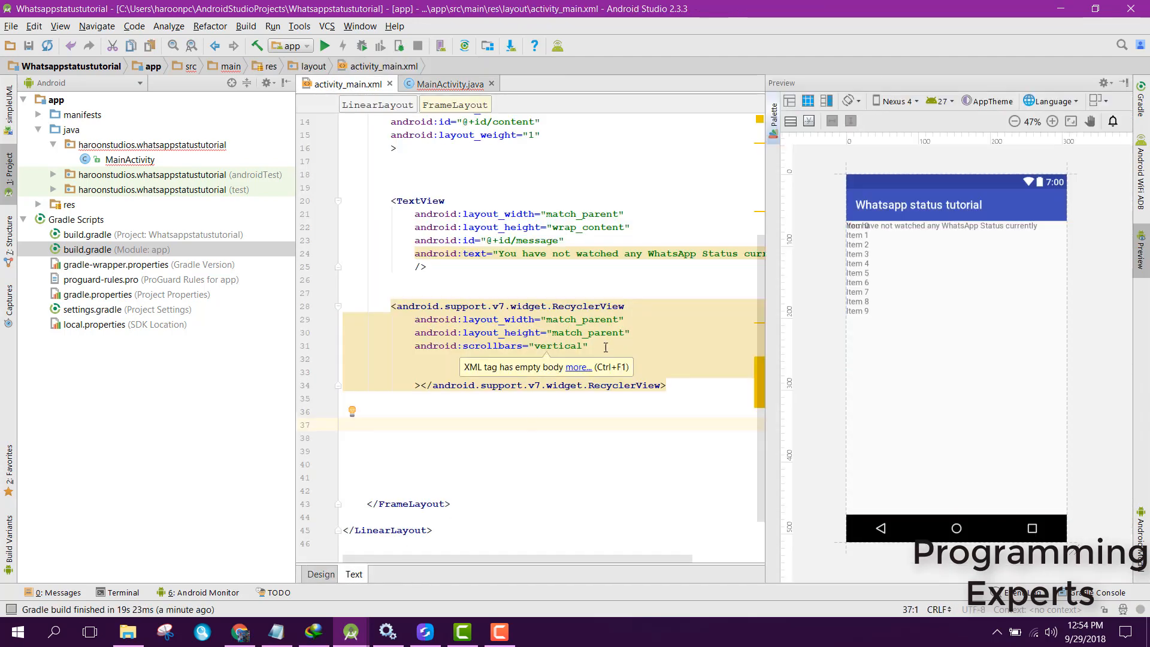
{"action": "type", "text": "android:id=\"@+id/recy"}
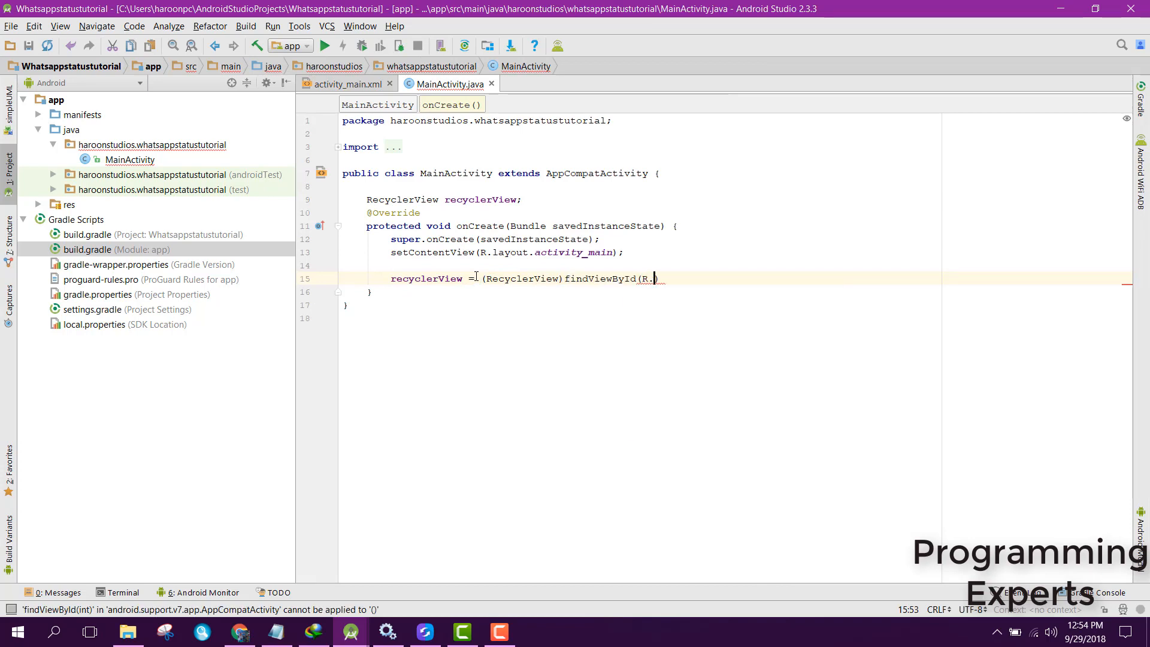
{"action": "type", "text": "id.recyclerview);"}
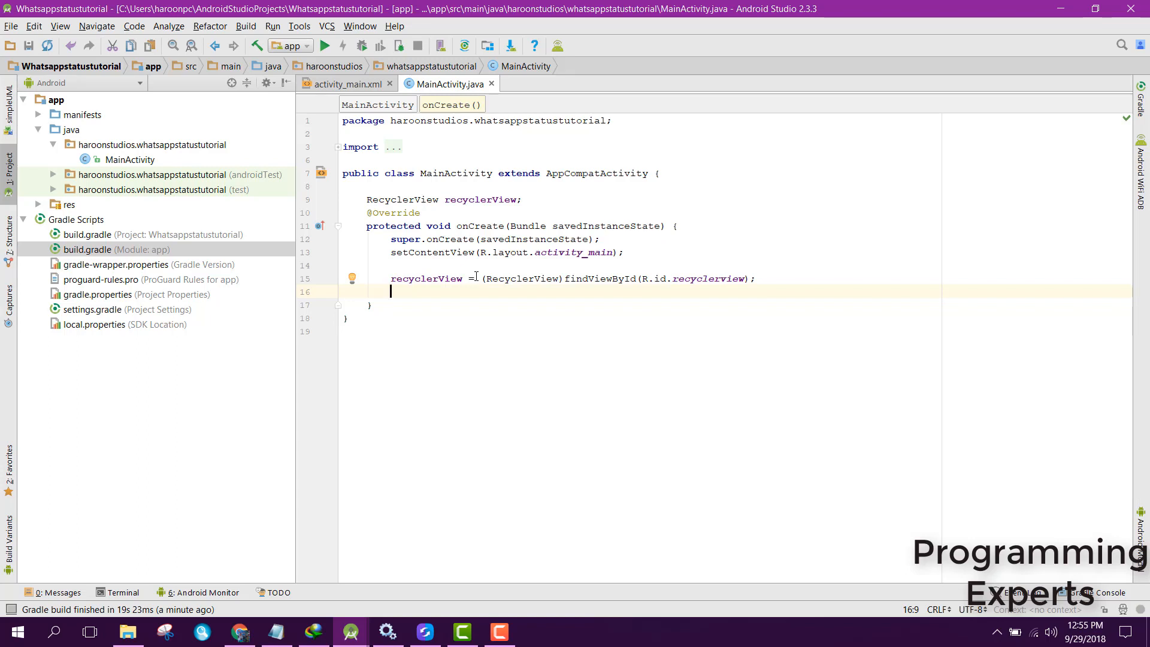
{"action": "mouse_move", "coordinate": [537, 200]}
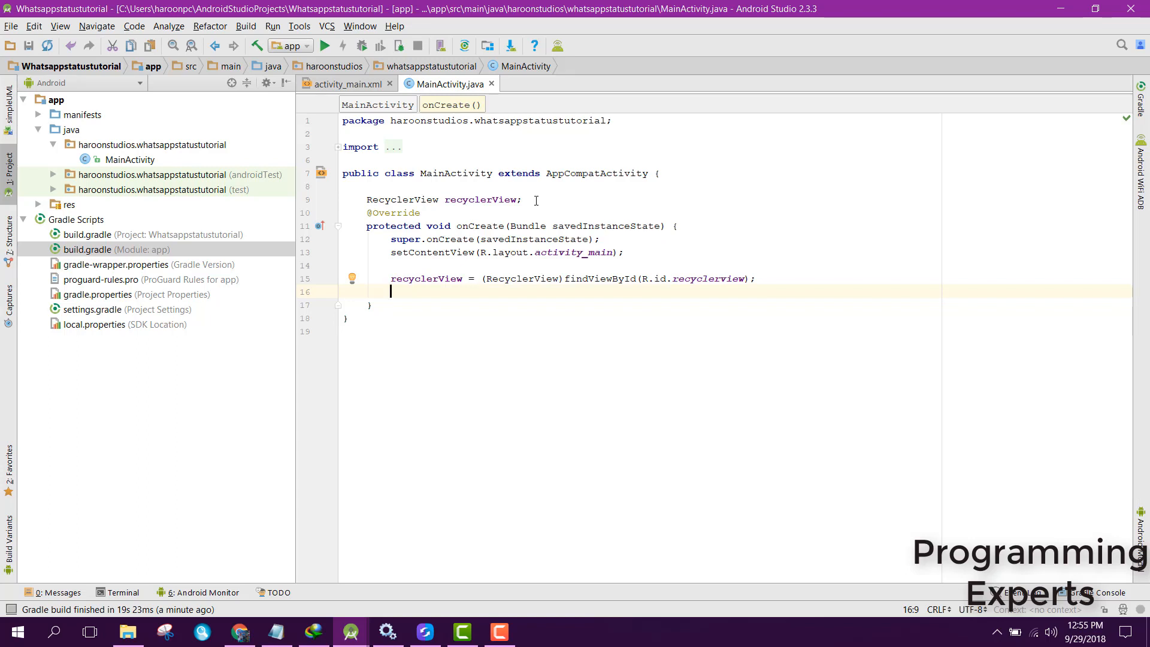
{"action": "key", "text": "Enter"}
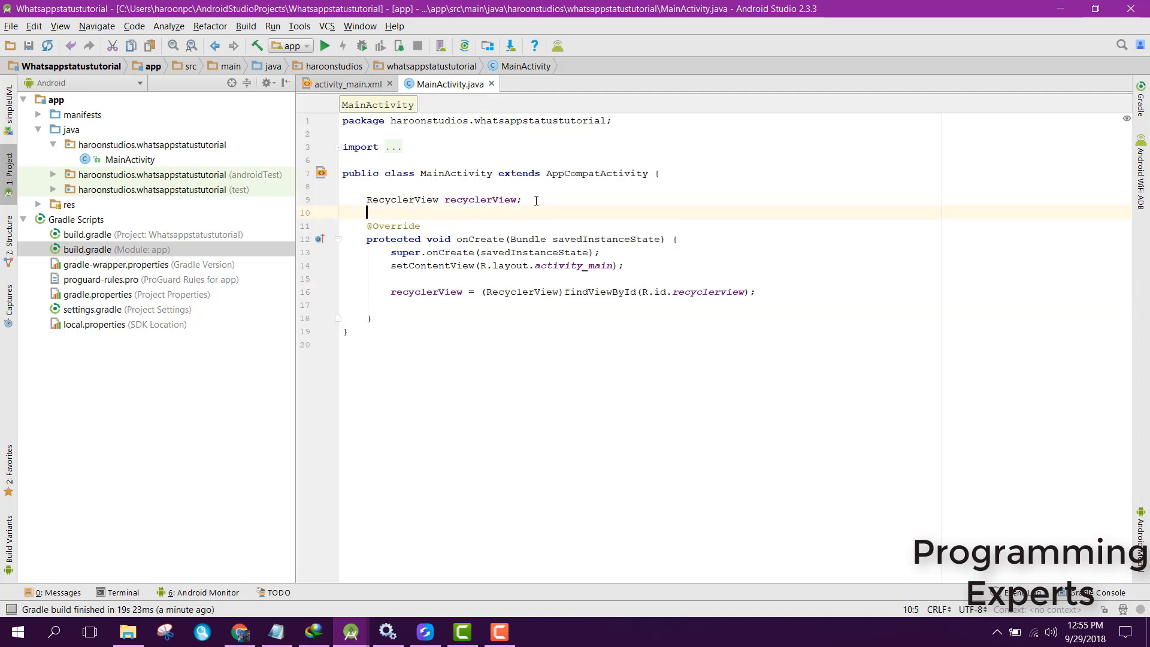
{"action": "type", "text": "LinearLayoutManager llm;"}
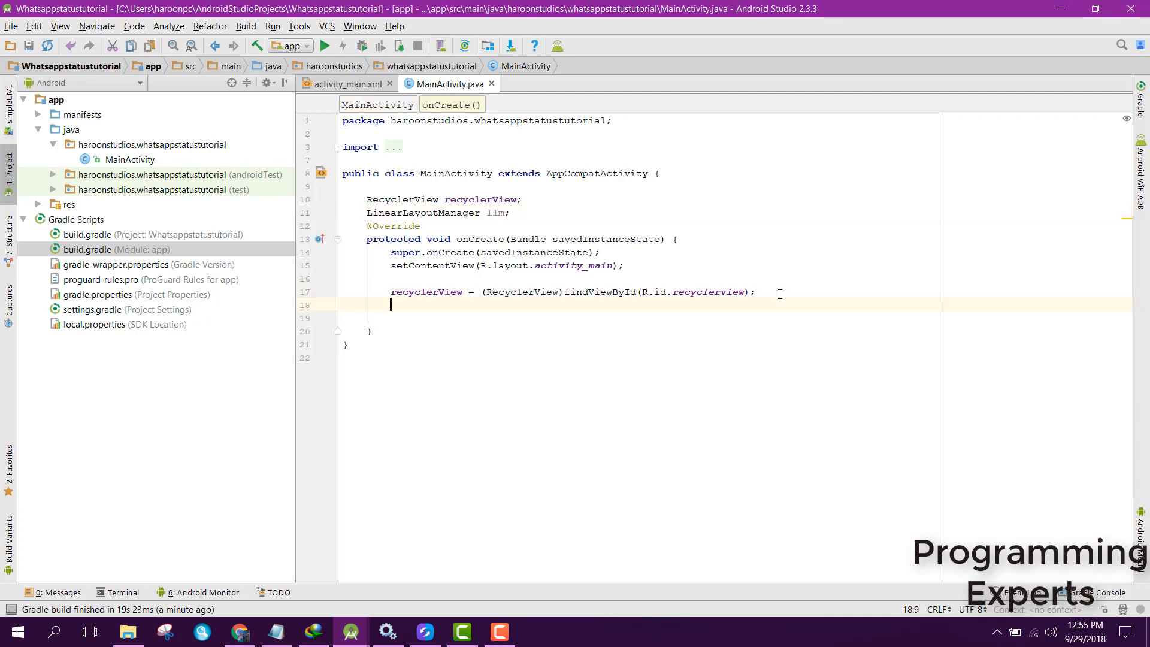
In onCreate, assign llm = new LinearLayoutManager(this) and call recyclerView.setLayoutManager(llm).
{"action": "type", "text": "llm = new"}
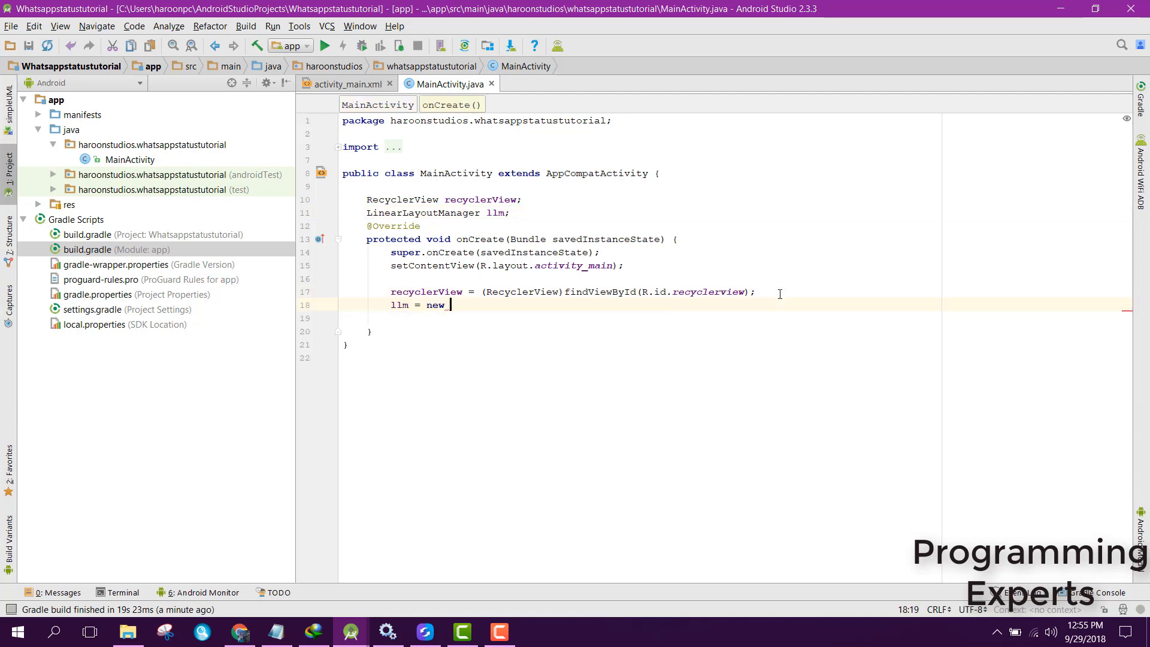
{"action": "type", "text": "LinearLayoutManager(this);"}
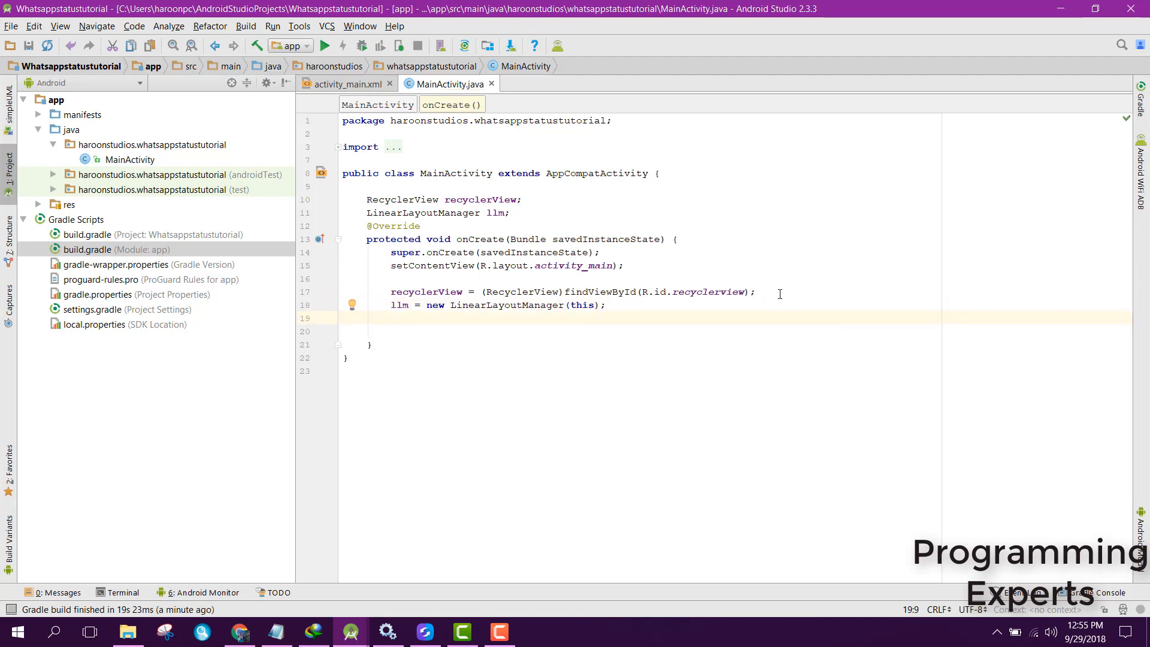
{"action": "type", "text": "recyclerView.setLayoutManager();"}
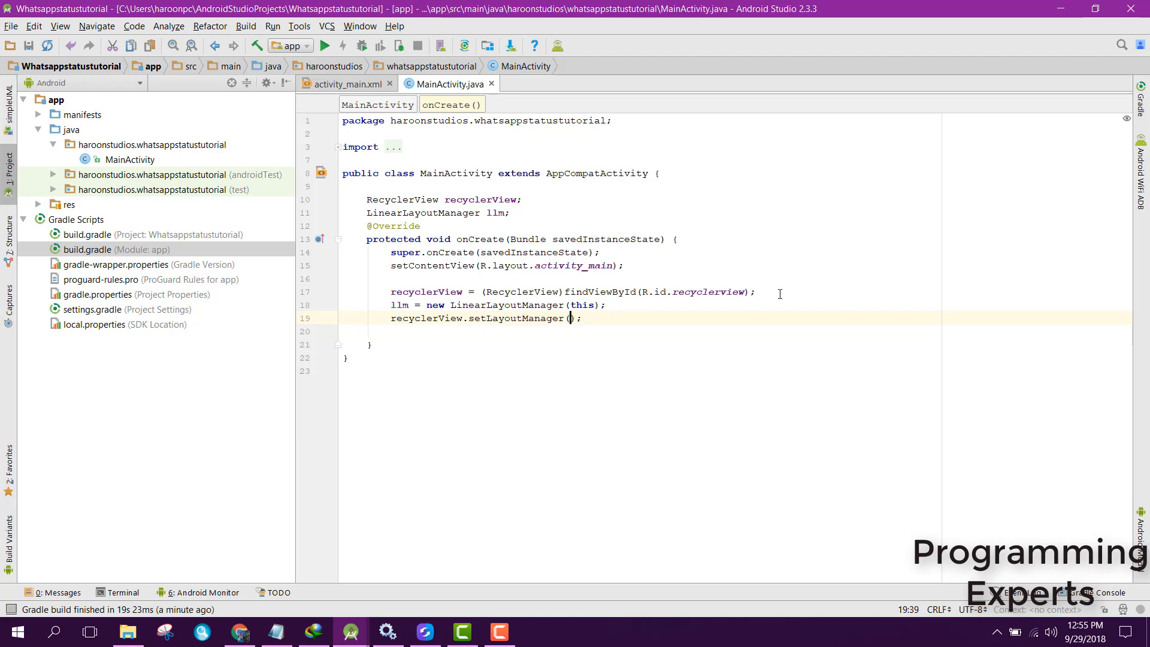
{"action": "type", "text": "llm"}
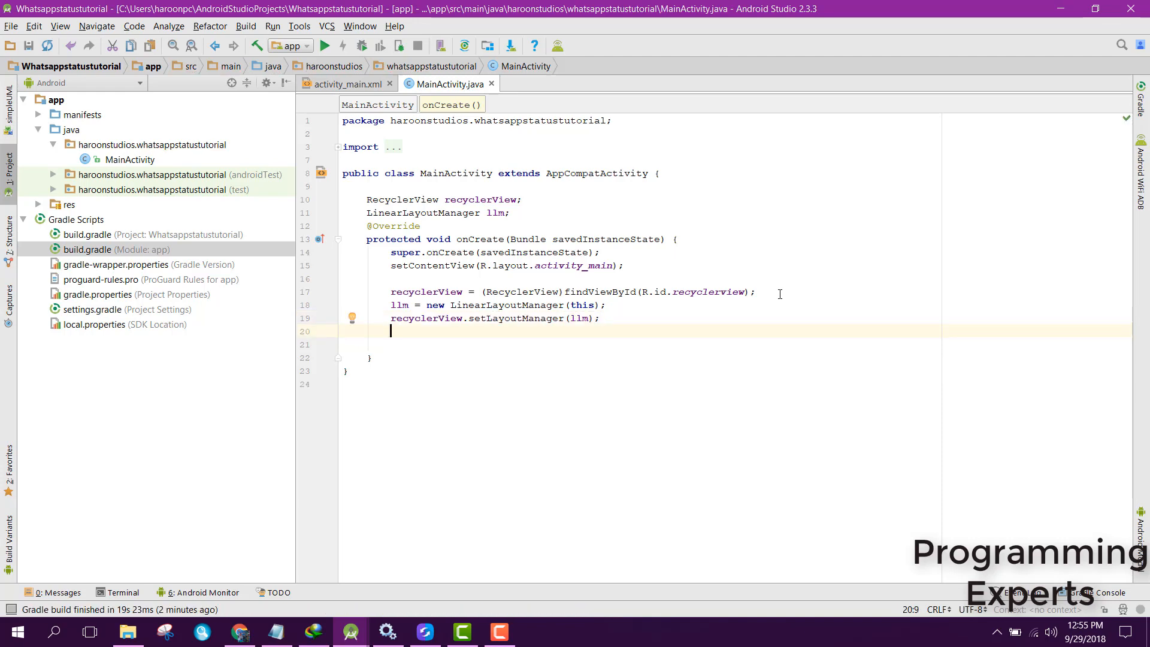
{"action": "mouse_move", "coordinate": [674, 213]}
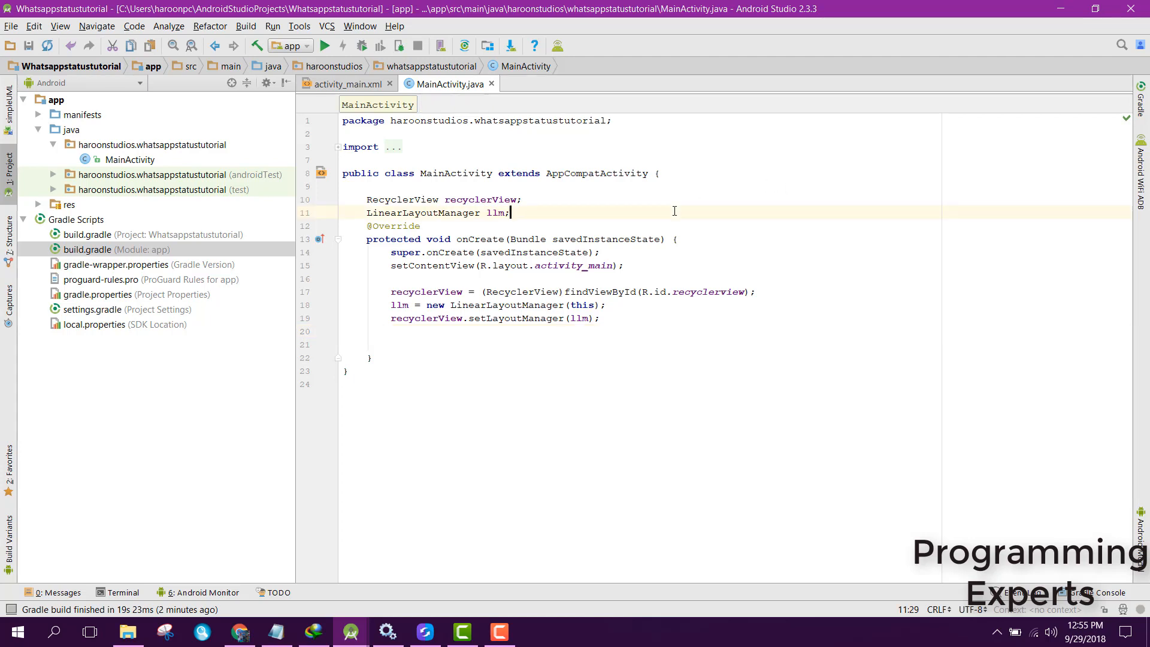
Below the llm declaration, declare public final String WHATSAPP_DIR_LOCATION = "/WhatsApp/Media/.Statuses".
{"action": "key", "text": "enter"}
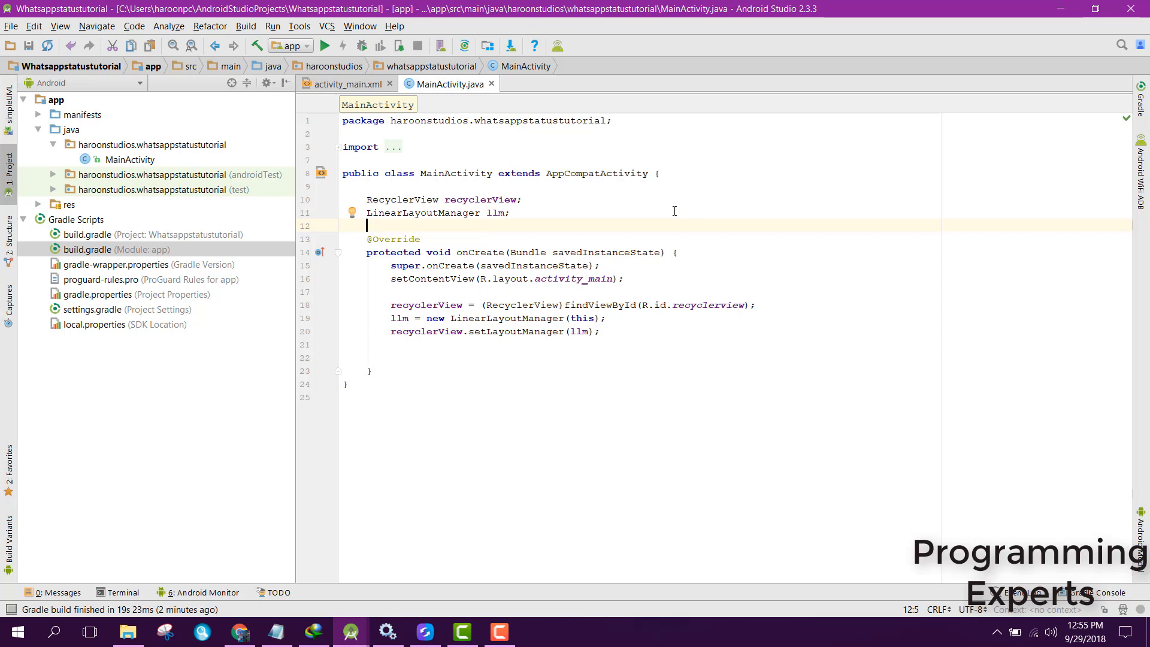
{"action": "type", "text": "public f"}
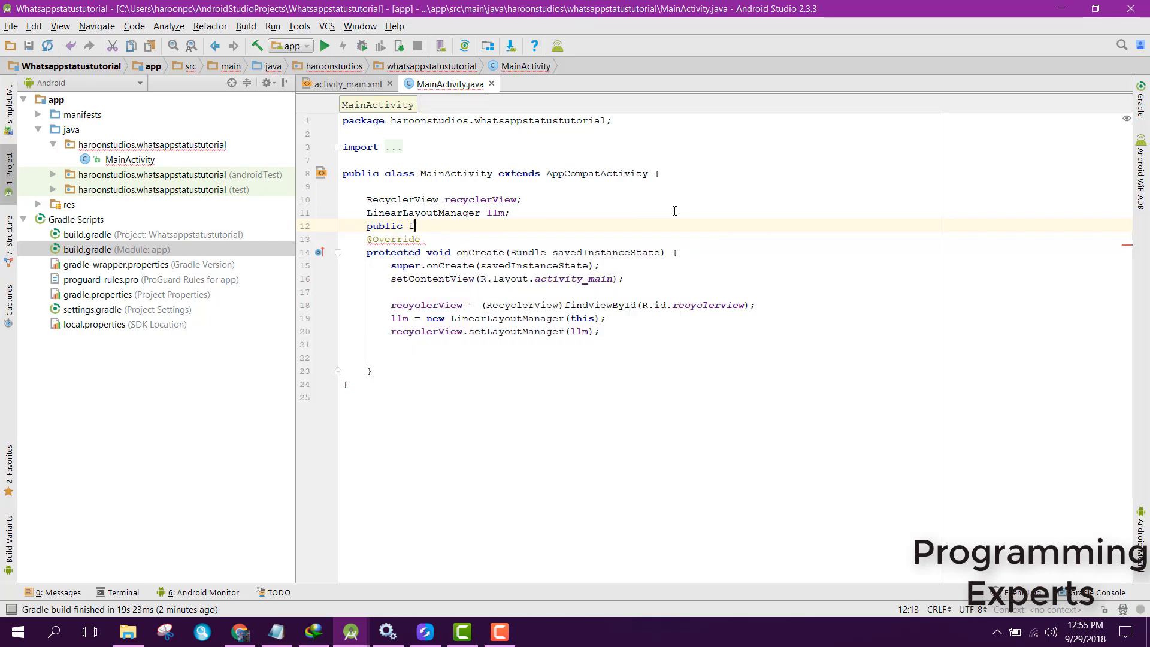
{"action": "type", "text": "inal String"}
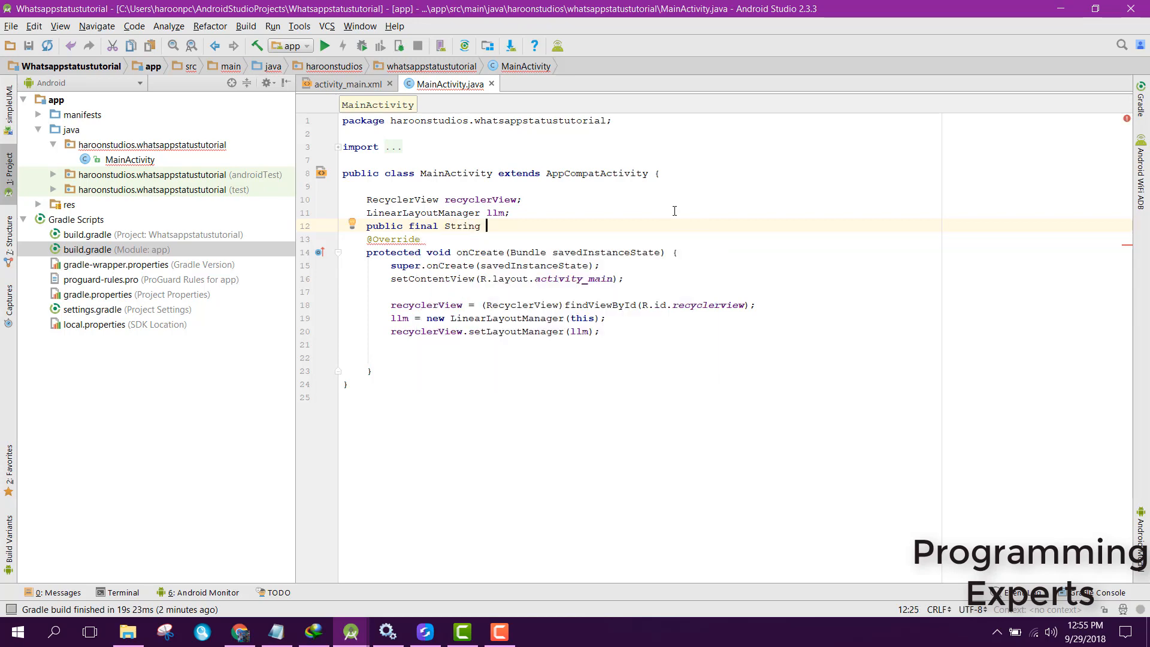
{"action": "type", "text": "WHATS"}
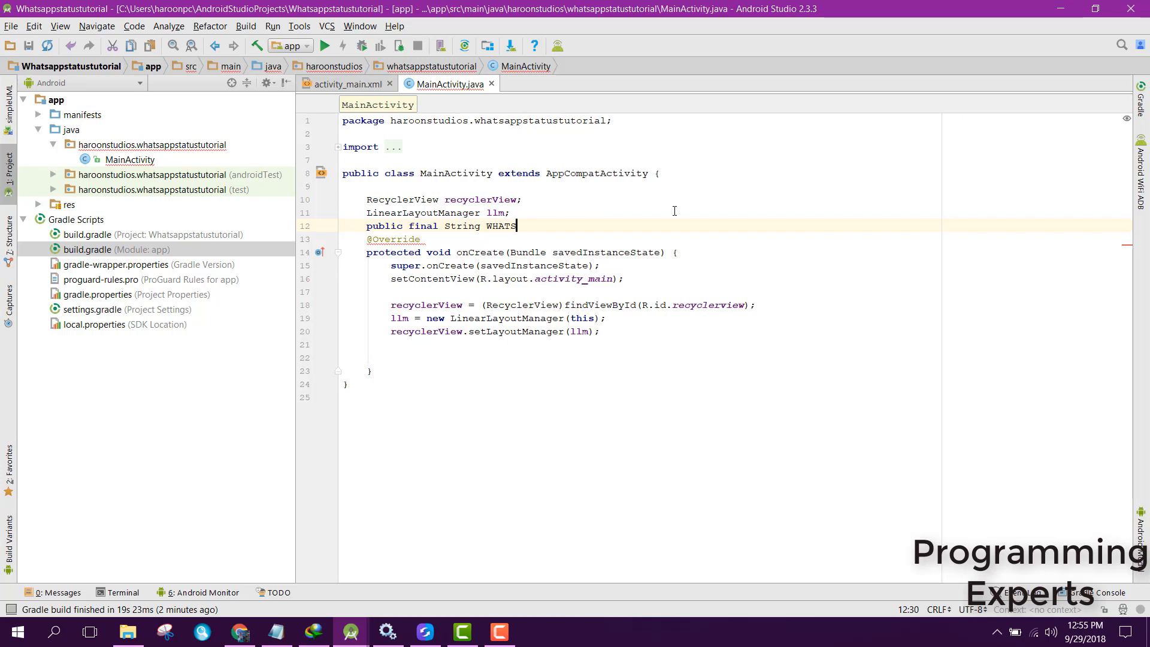
{"action": "type", "text": "APP"}
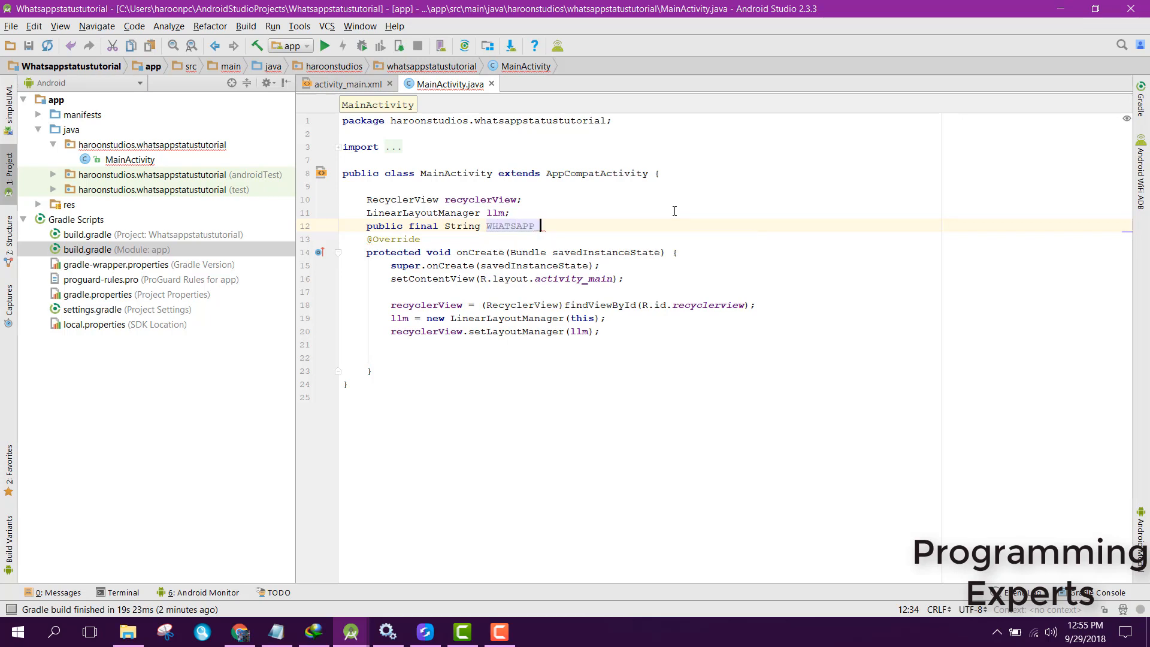
{"action": "type", "text": "_DIR"}
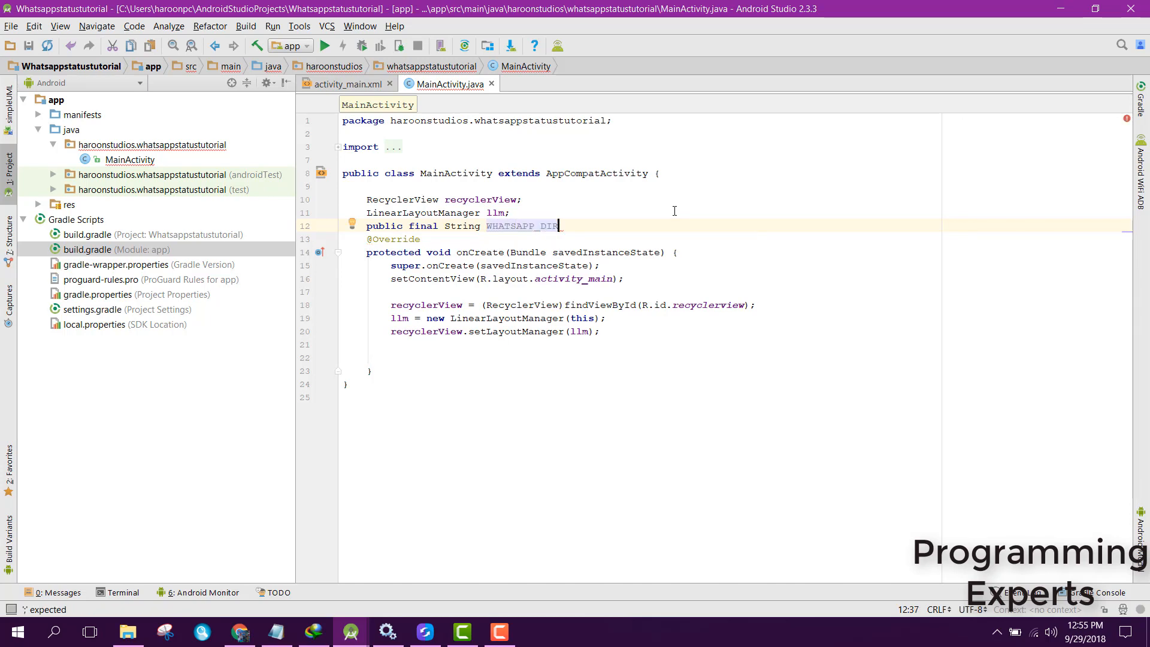
{"action": "type", "text": "_LOCATION = \""}
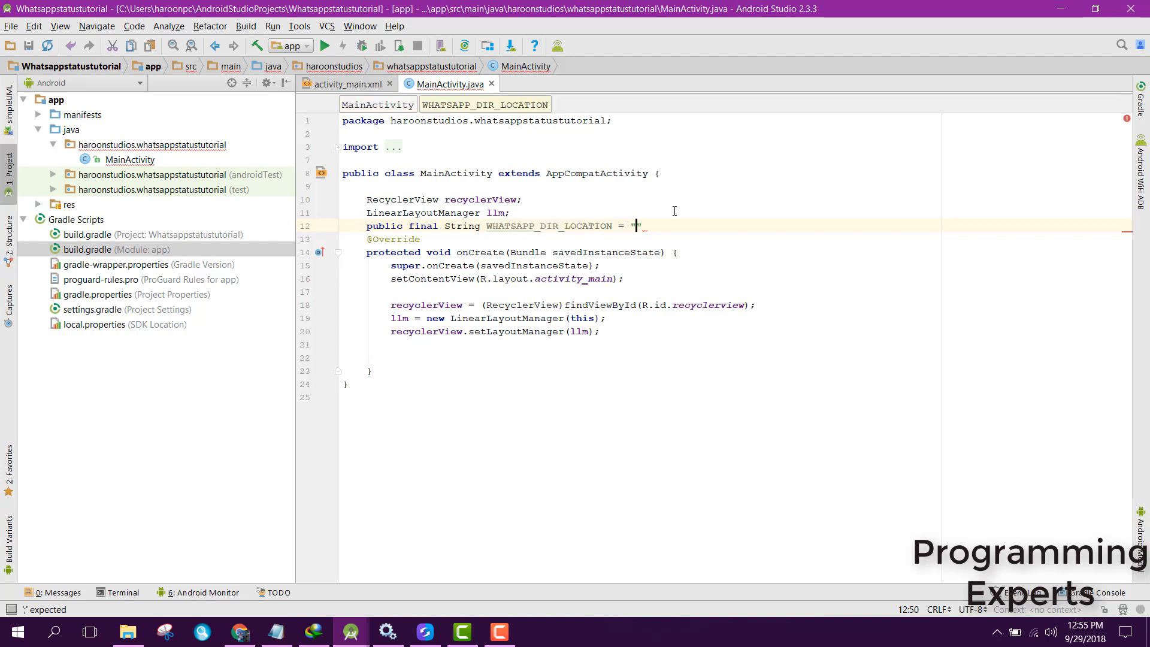
{"action": "type", "text": "/W"}
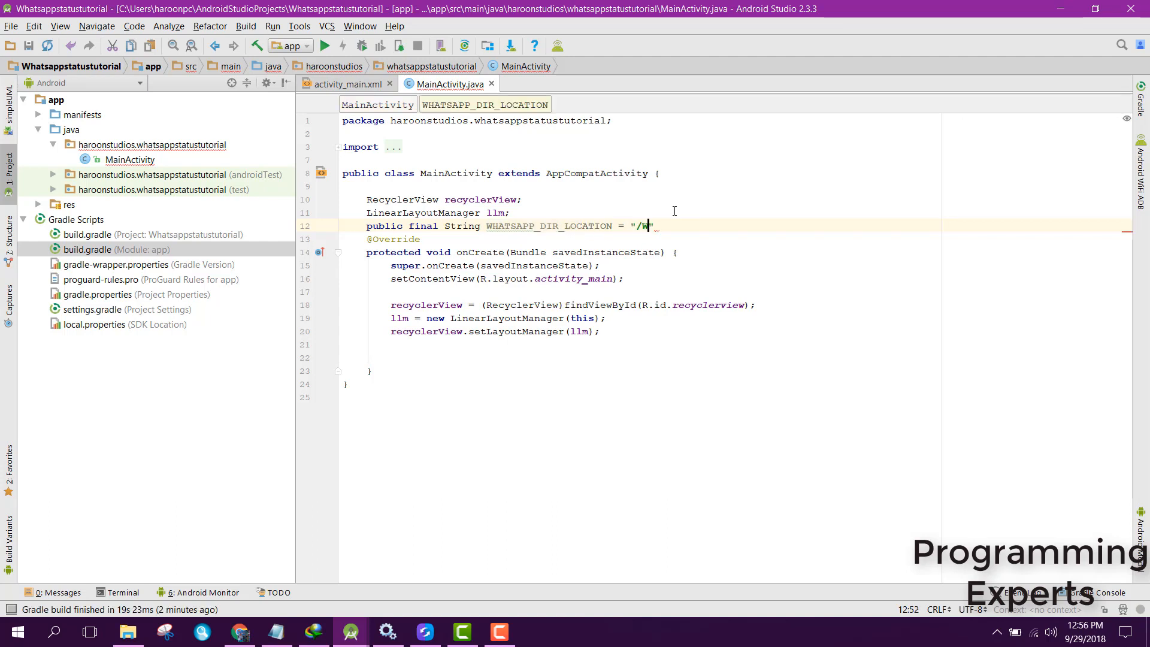
{"action": "type", "text": "hatsApp/"}
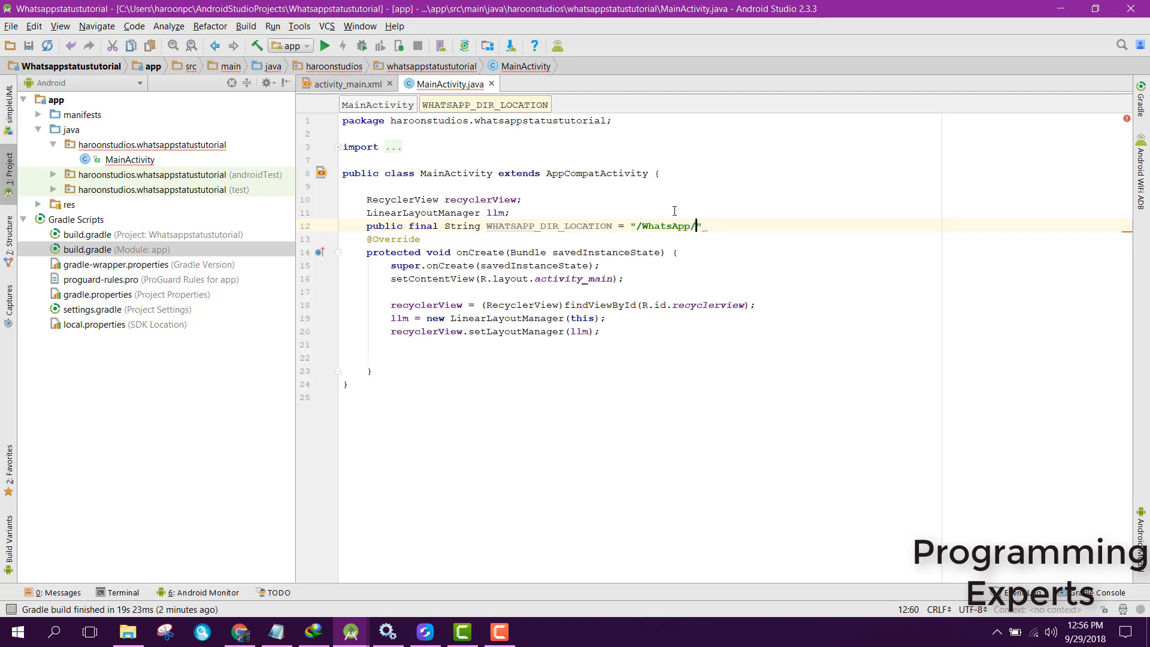
{"action": "type", "text": "Media/"}
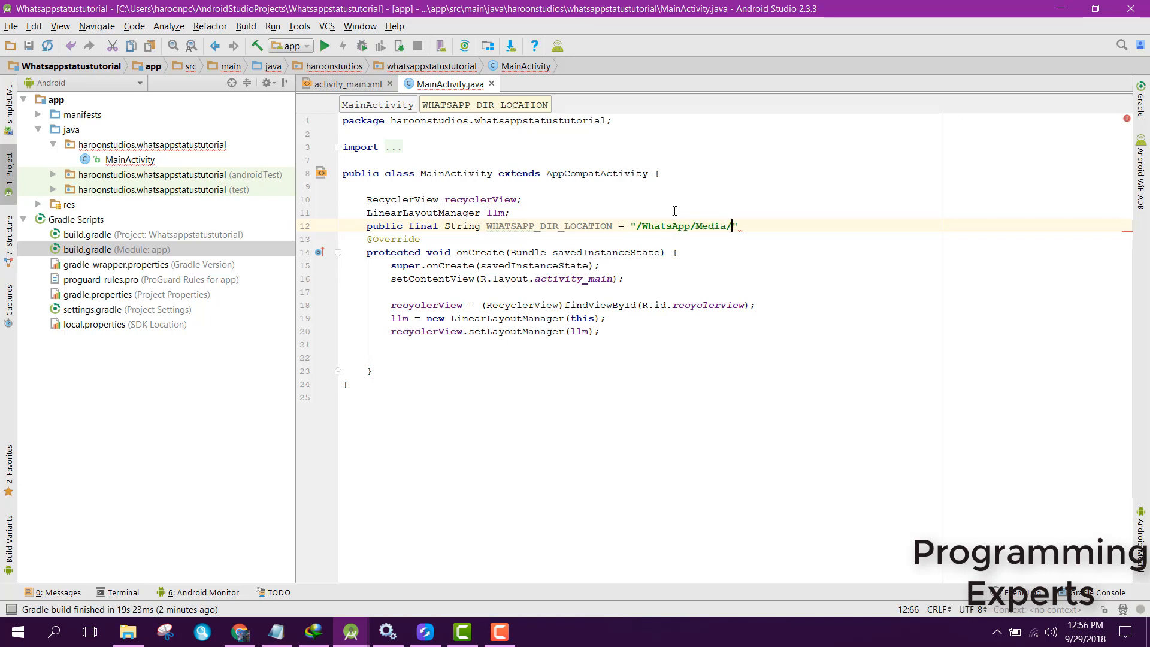
{"action": "type", "text": ".Statue"}
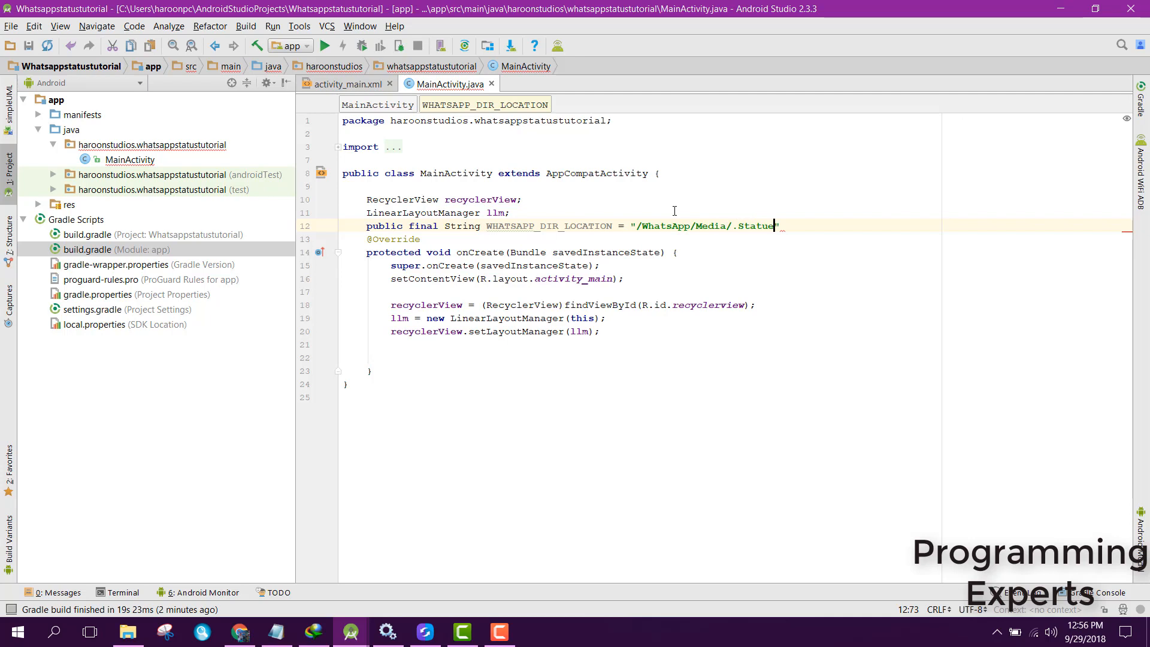
{"action": "type", "text": "s\""}
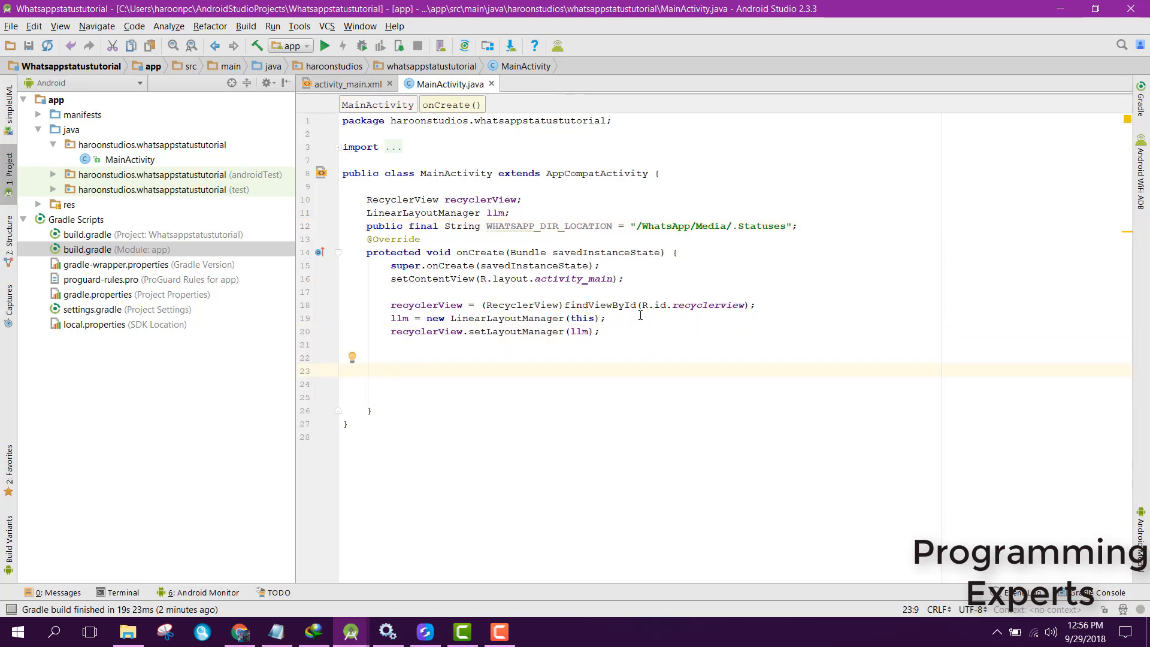
In onCreate, declare File file from getExternalStorageDirectory().toString() + WHATSAPP_DIR_LOCATION, importing File and Environment.
{"action": "type", "text": "File"}
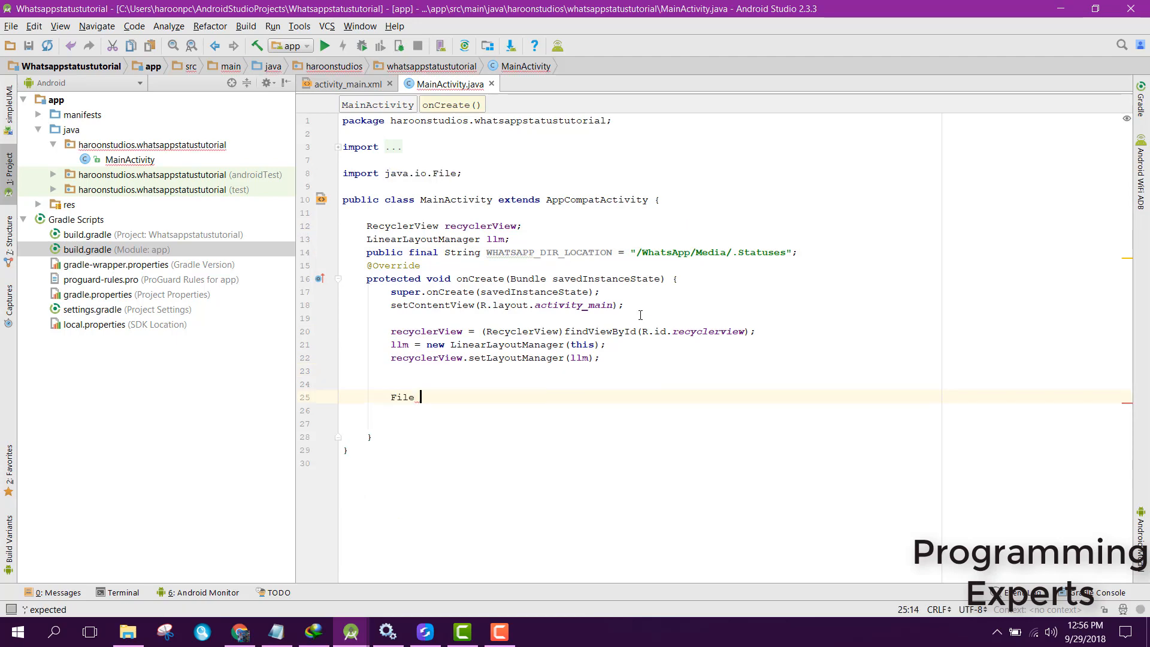
{"action": "type", "text": "file ="}
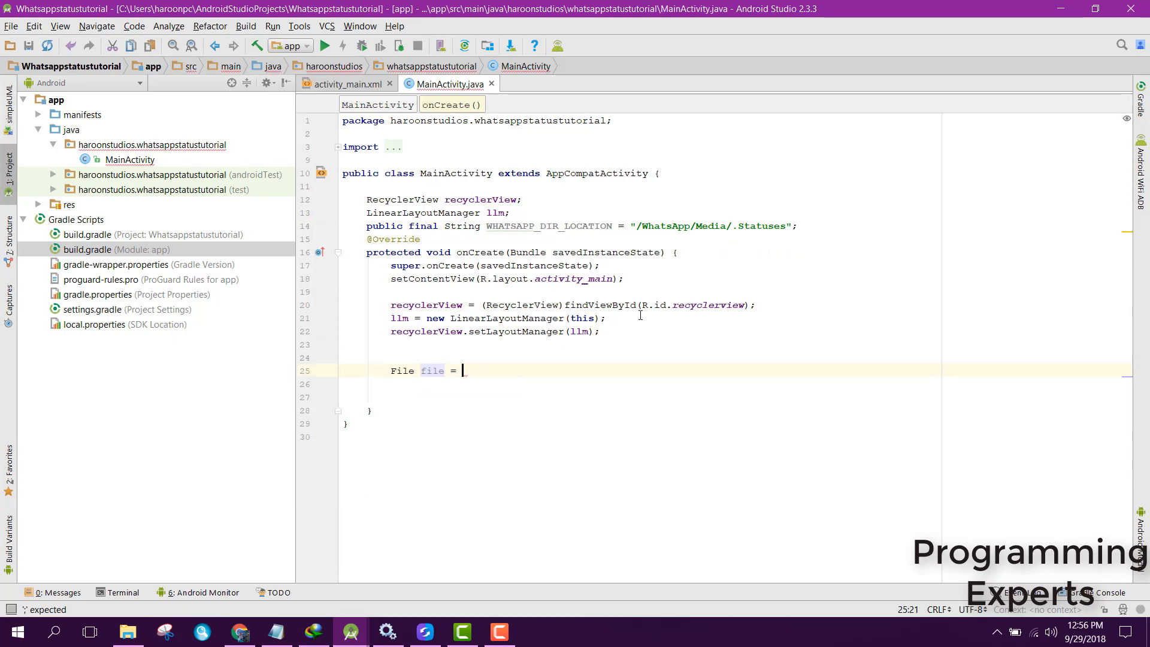
{"action": "type", "text": "new File("}
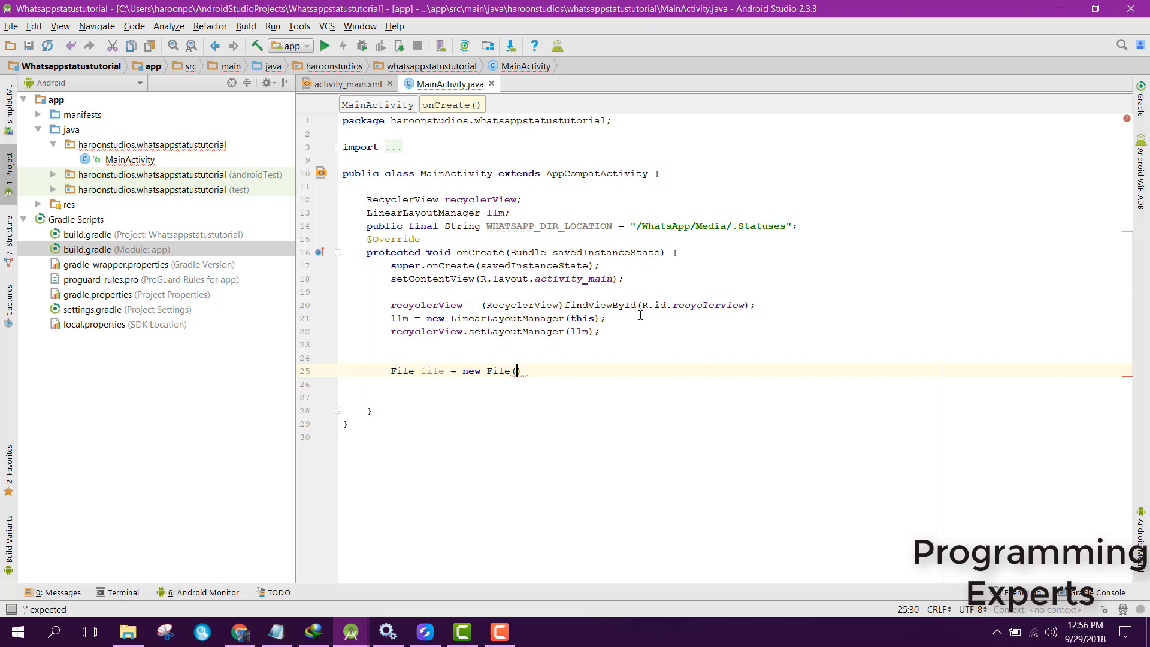
{"action": "type", "text": "Environment"}
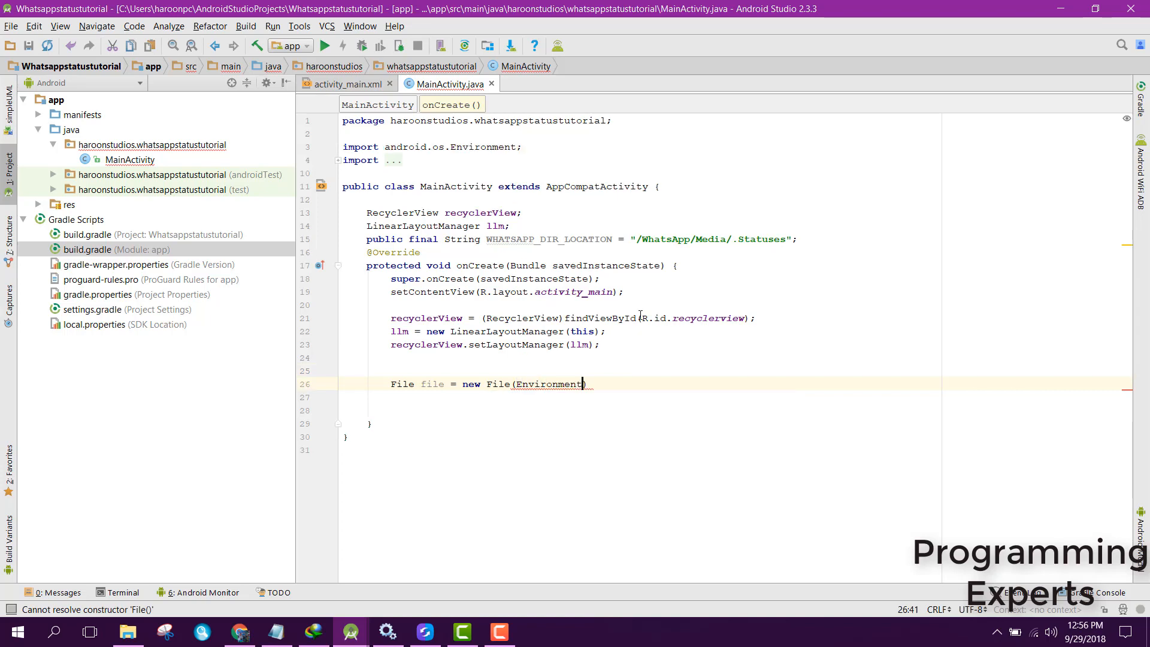
{"action": "type", "text": ".getExternalStorageDirectory("}
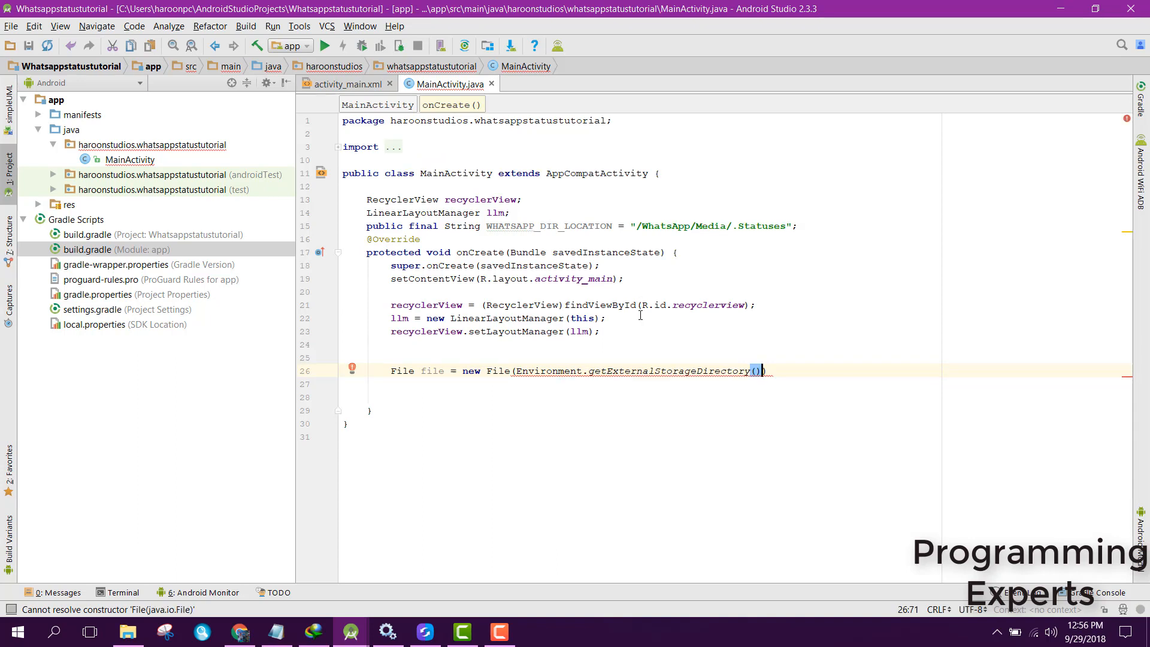
{"action": "type", "text": "+.toString()"}
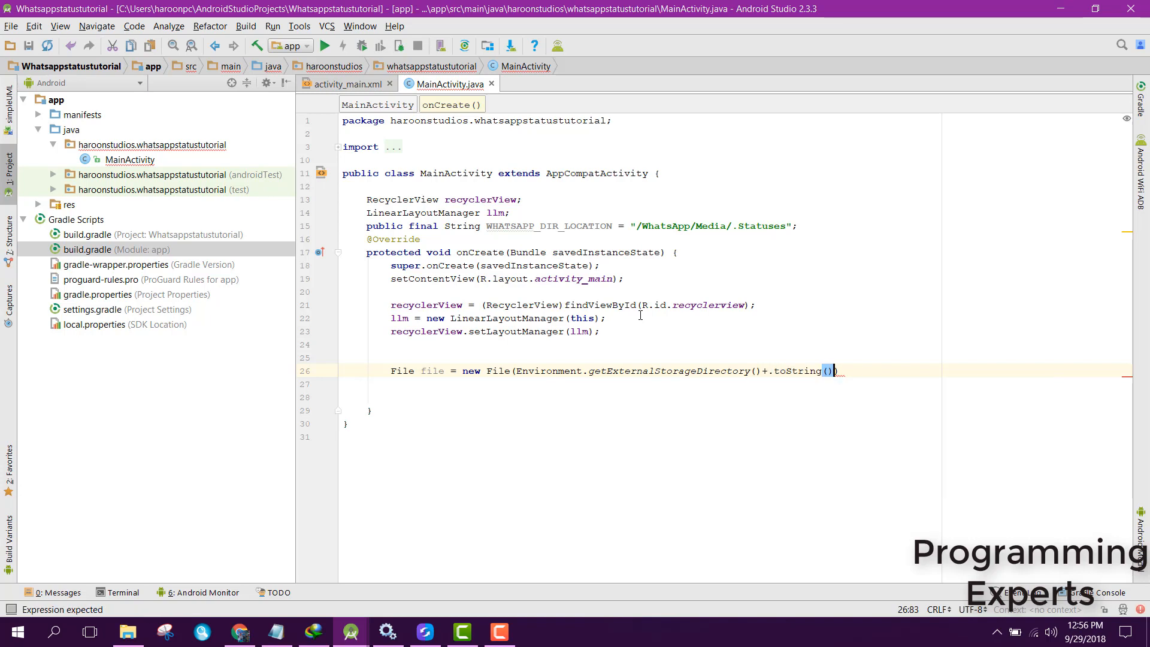
{"action": "type", "text": "+"}
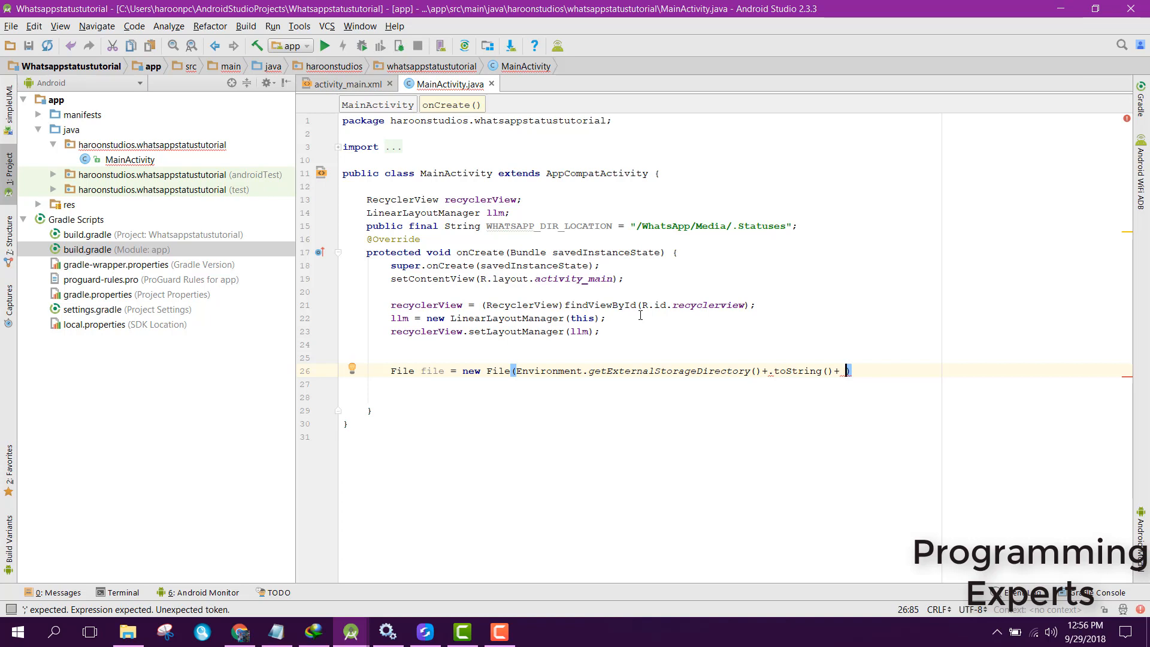
{"action": "type", "text": "WHATSAPP_DIR_LOCATION"}
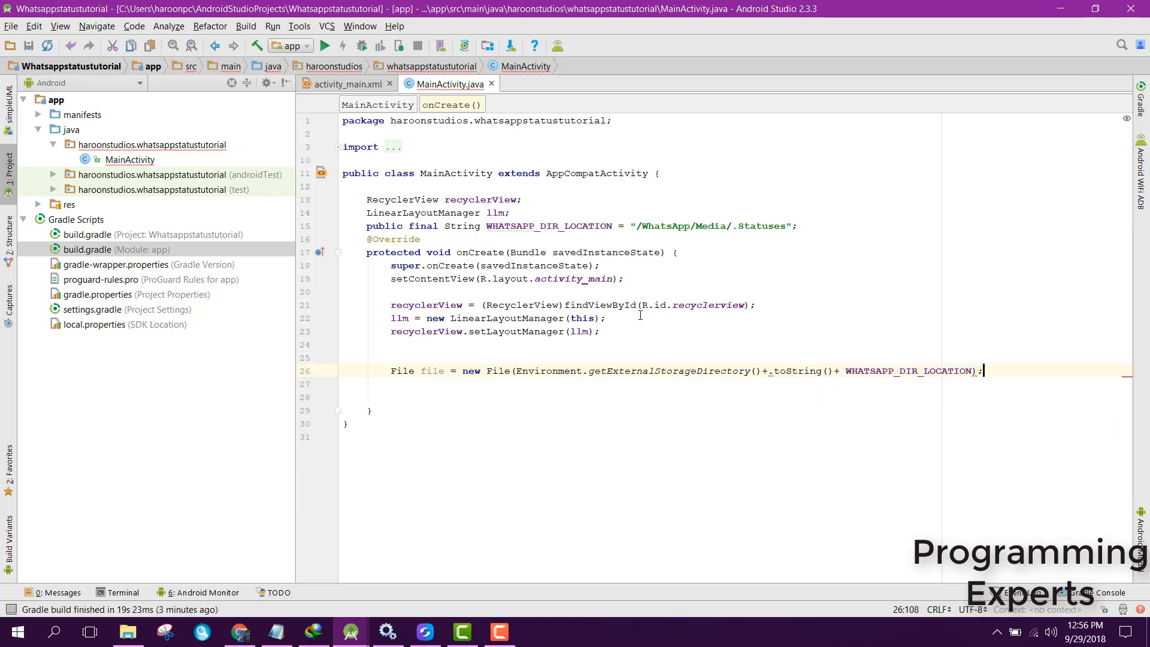
{"action": "type", "text": ")"}
{"action": "key", "text": "enter"}
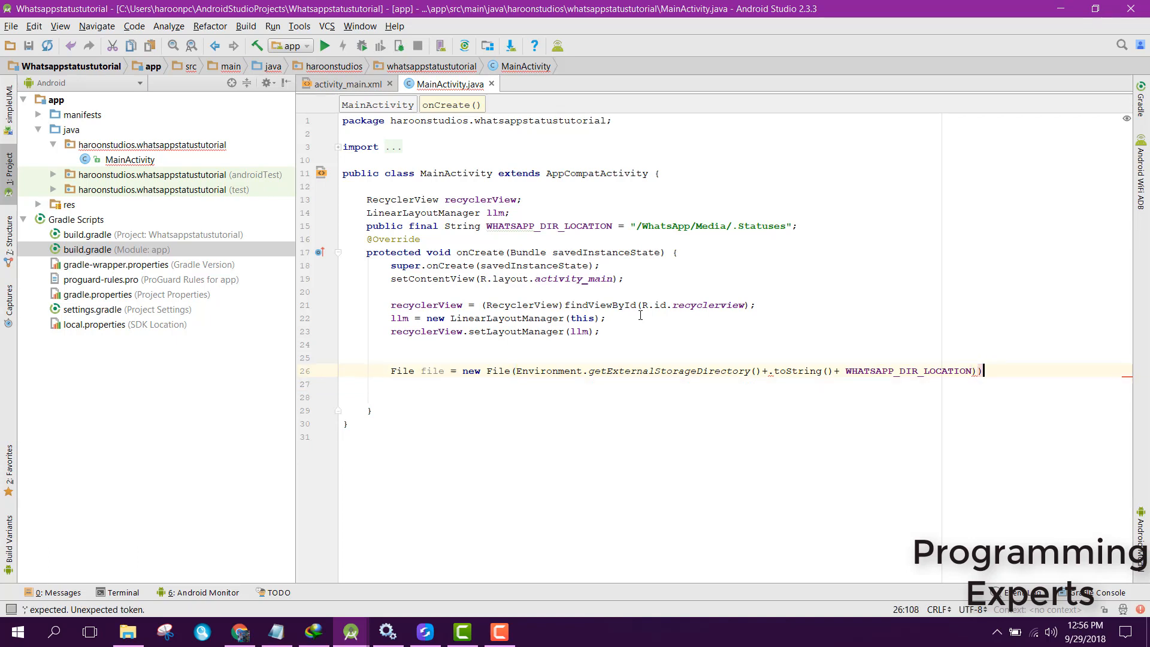
{"action": "key", "text": "BackSpace"}
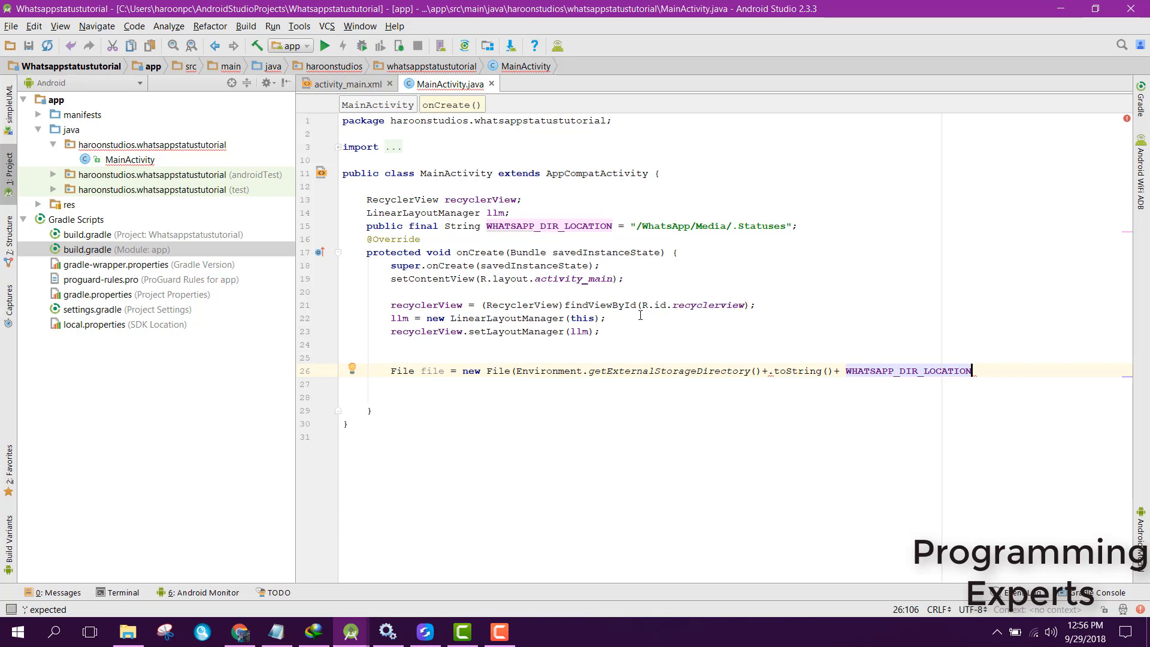
{"action": "mouse_move", "coordinate": [738, 409]}
{"action": "type", "text": ");"}
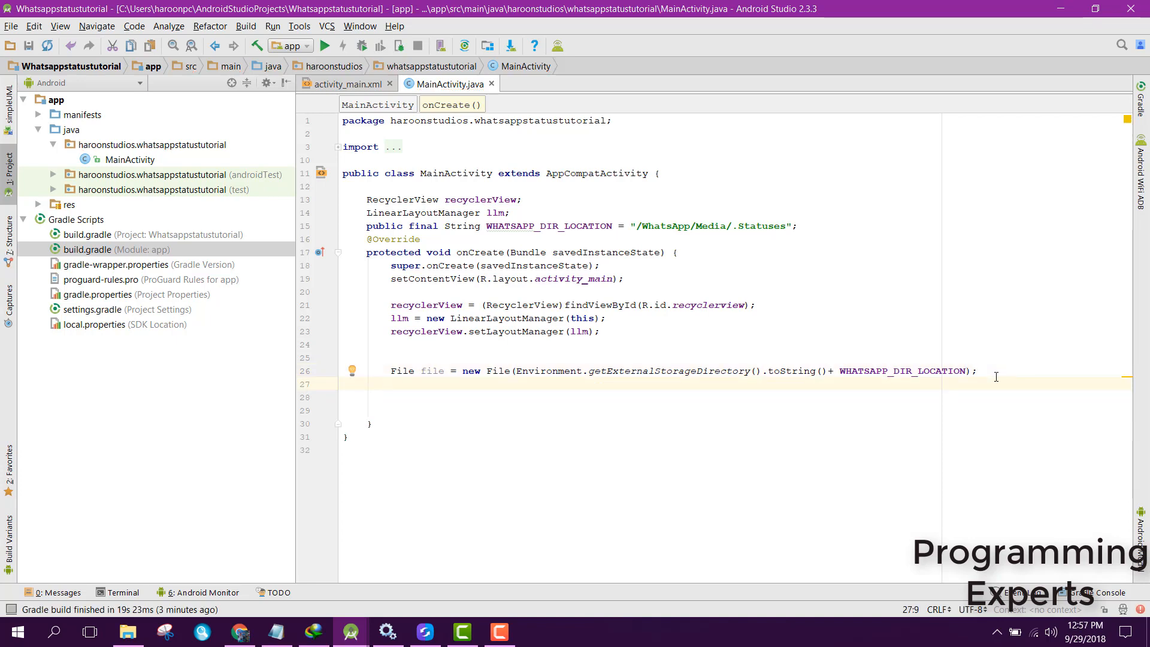
{"action": "mouse_move", "coordinate": [508, 422]}
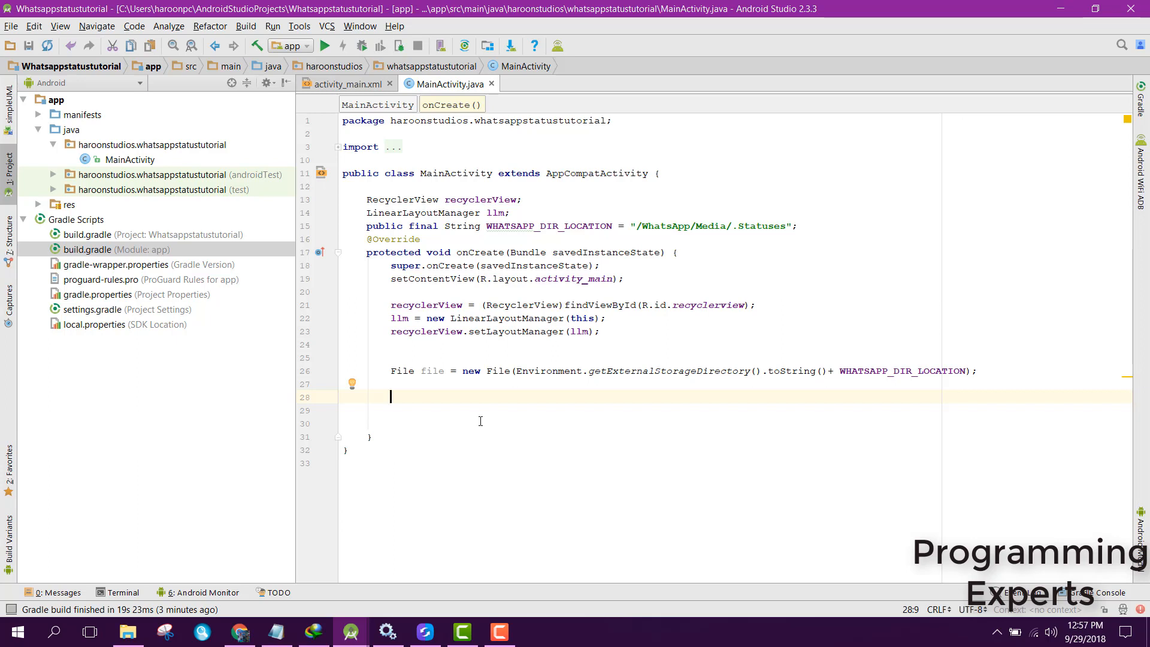
Add RecyclerAdapter recyclerAdapter = new RecyclerAdapter(this.getListFiles(file, Activity.this)) to onCreate.
{"action": "type", "text": "RecyclerAdap"}
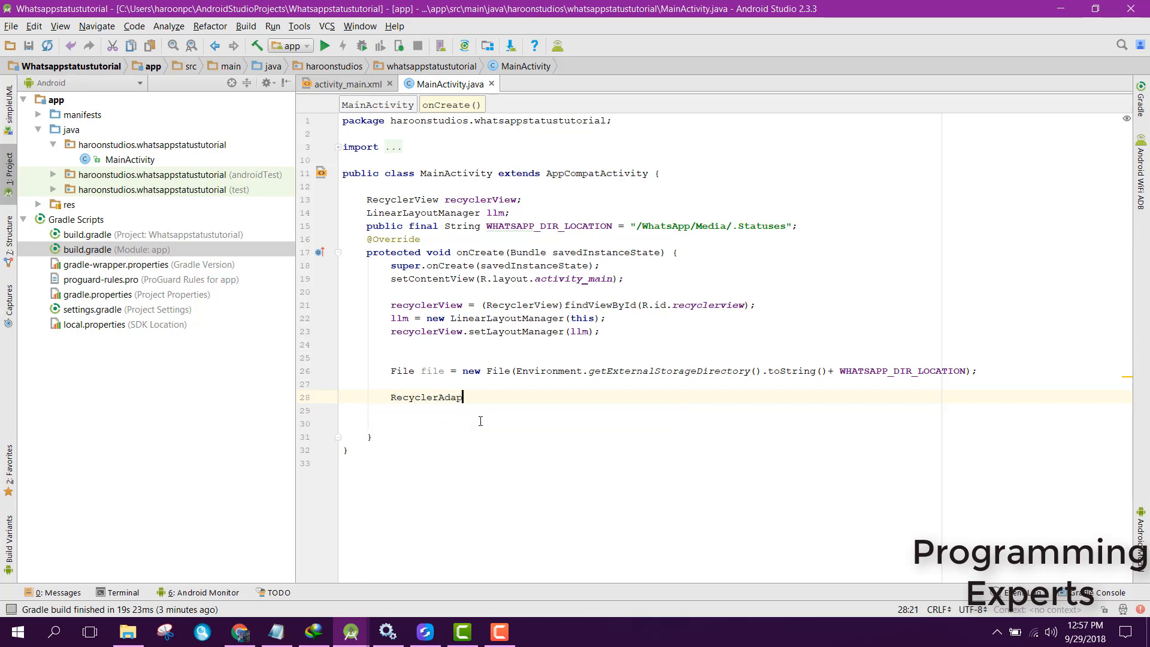
{"action": "type", "text": "ter recyclerAdapter = ne"}
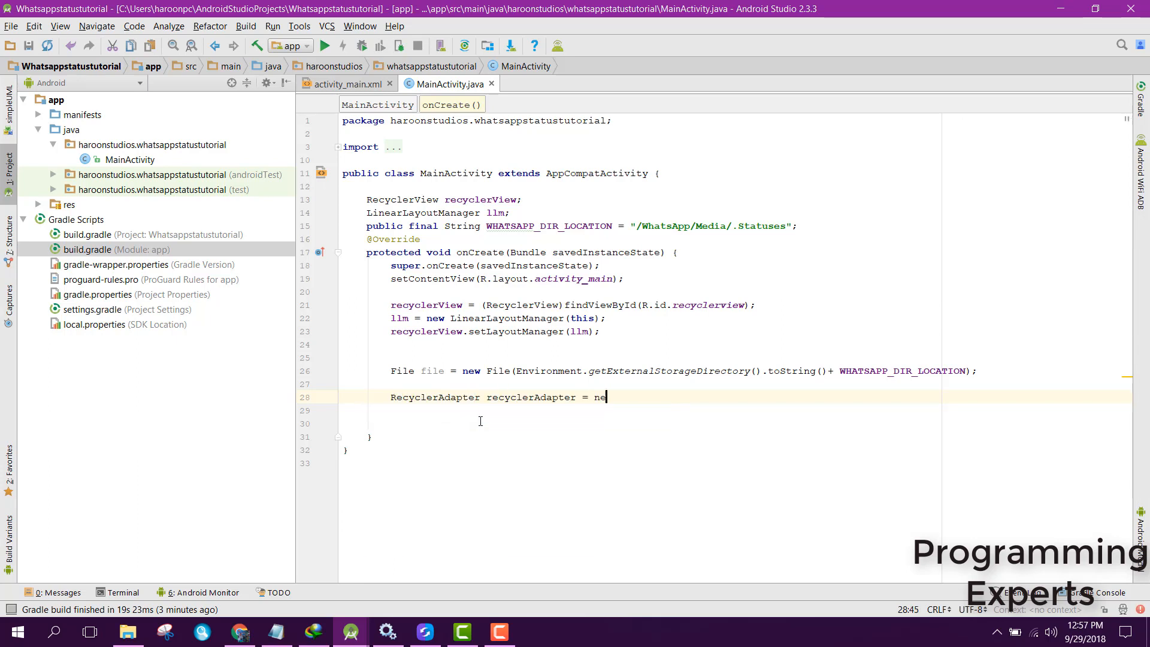
{"action": "type", "text": "w Recycler"}
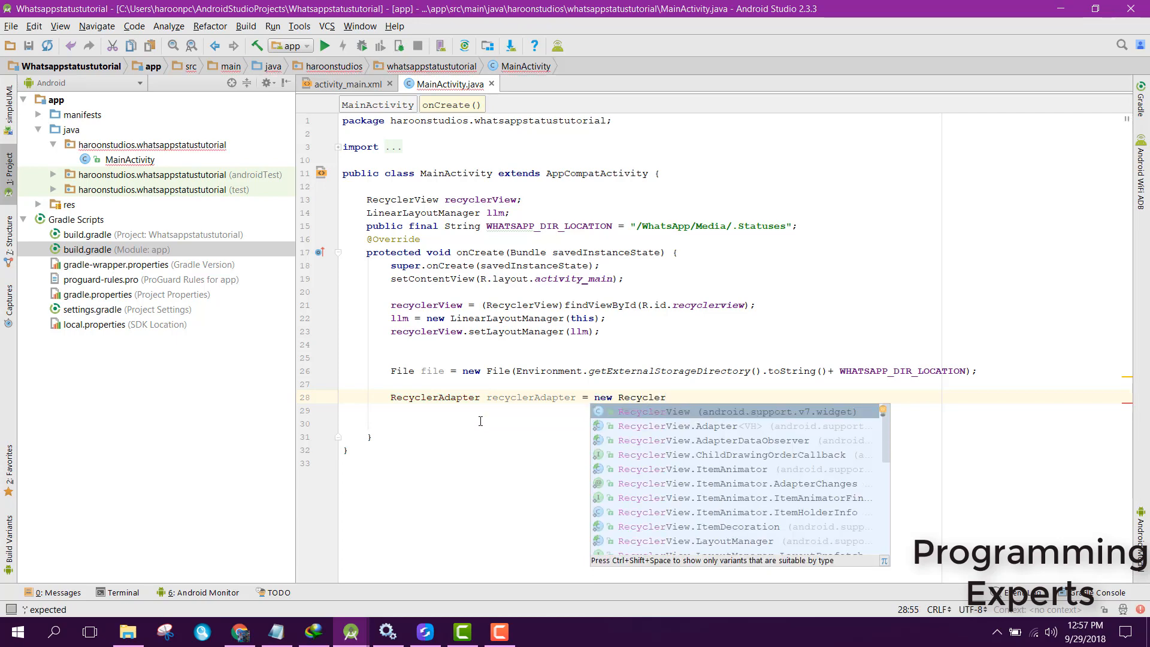
{"action": "type", "text": "Adapter)"}
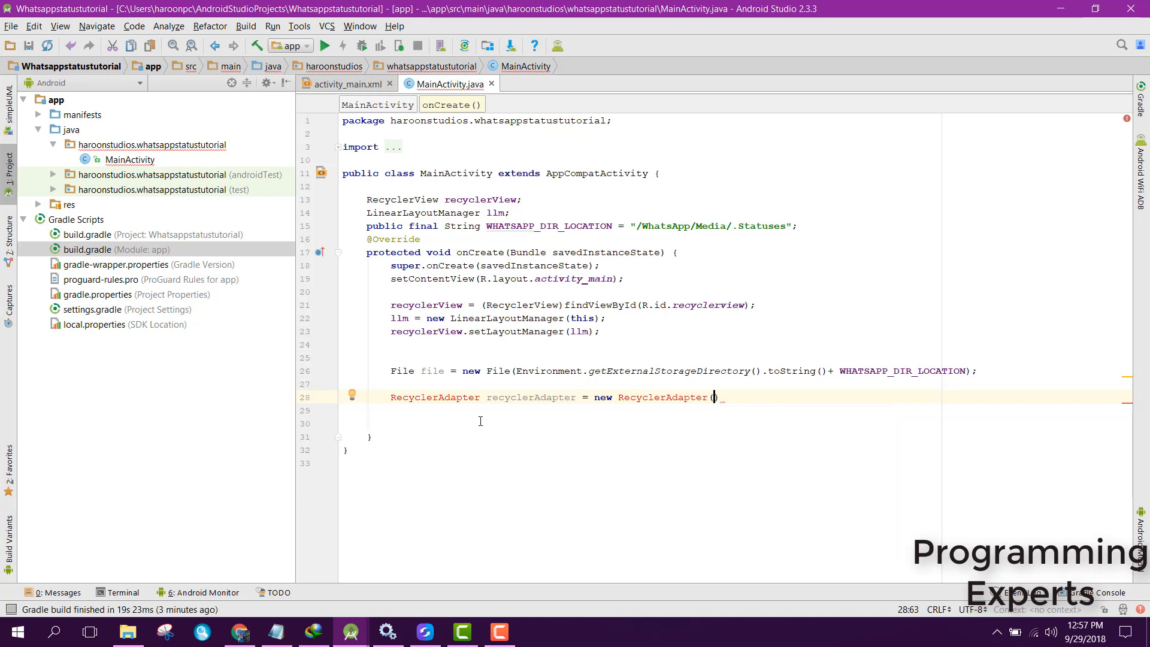
{"action": "type", "text": "this."}
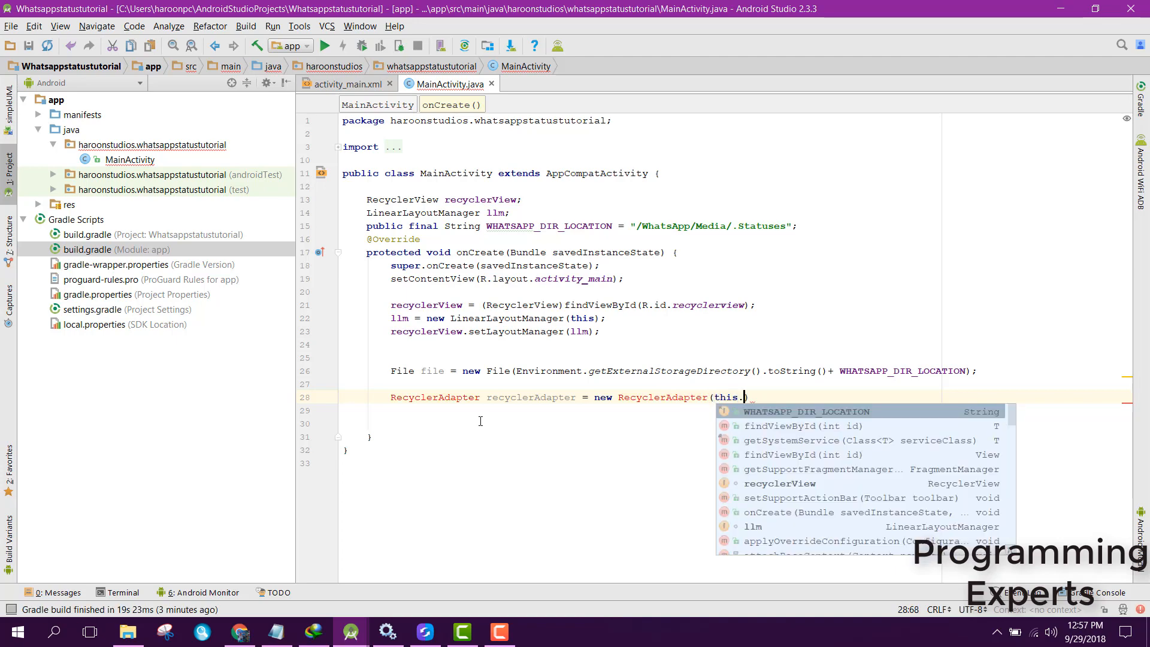
{"action": "type", "text": "getListFiles("}
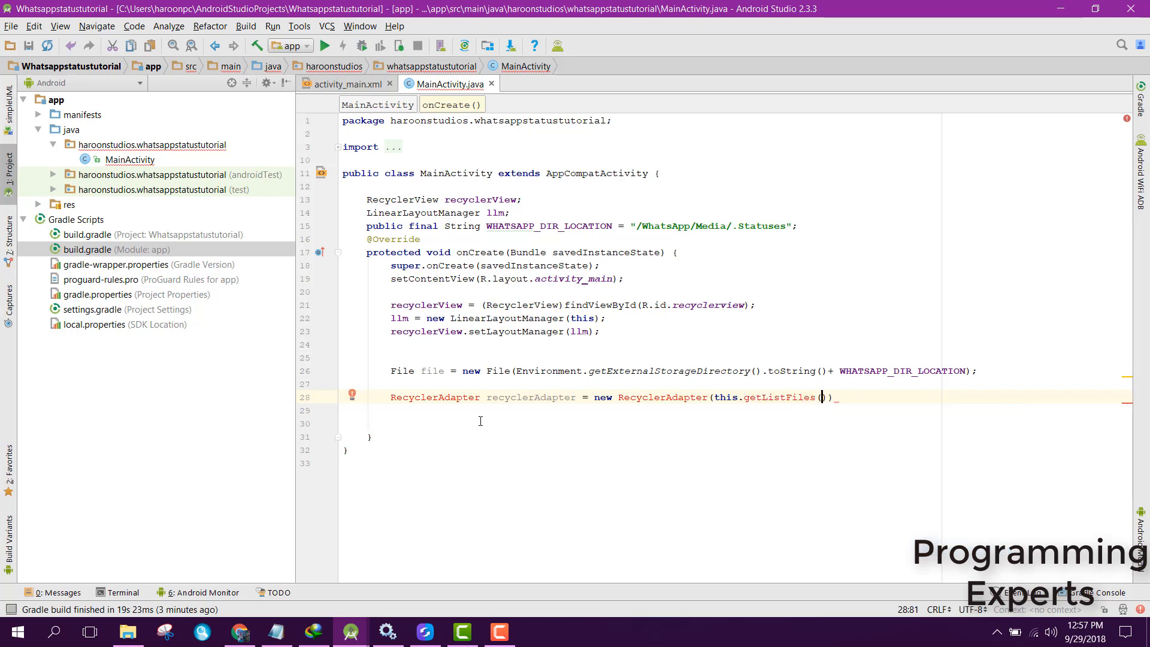
{"action": "type", "text": "file,"}
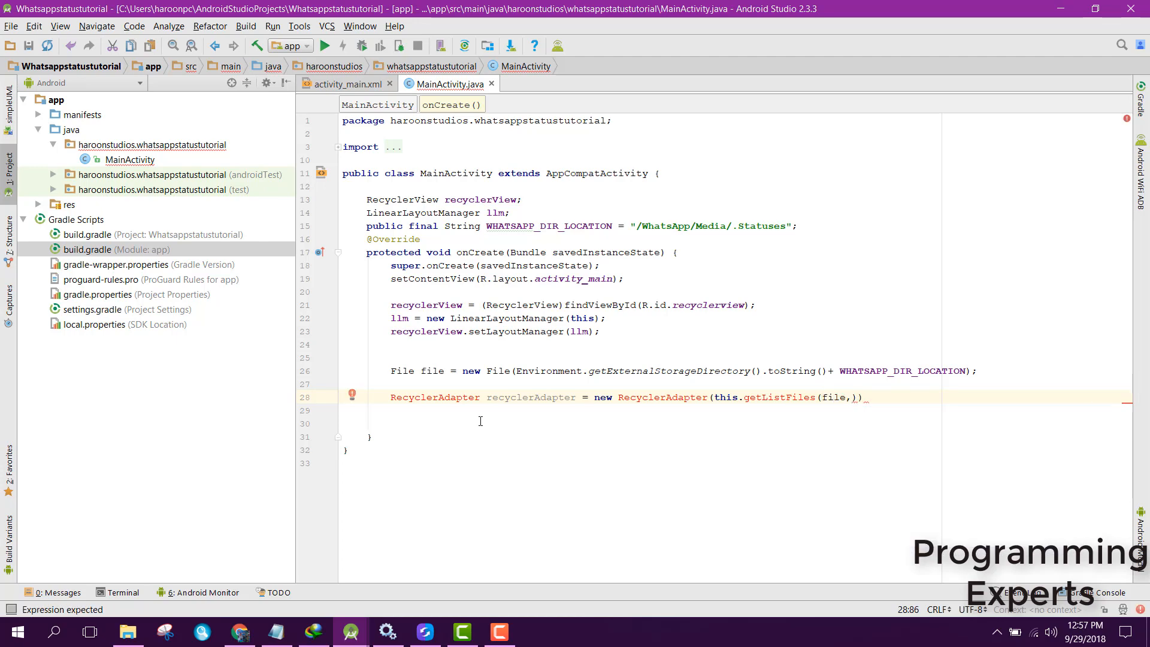
{"action": "type", "text": "Activity.this"}
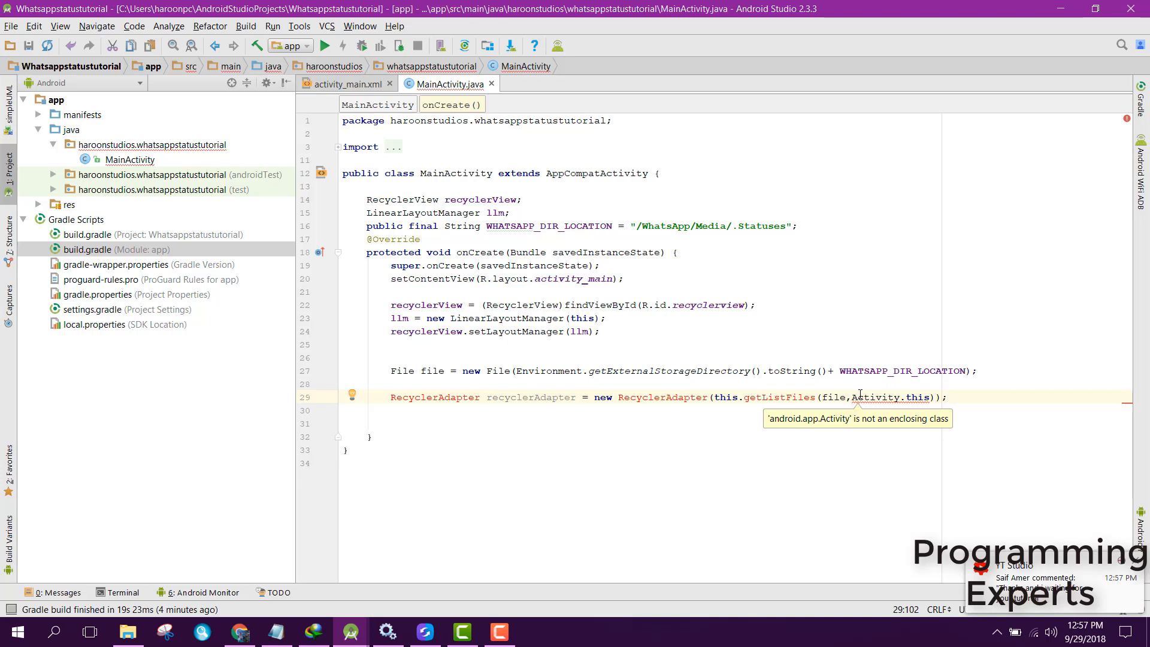
{"action": "mouse_move", "coordinate": [857, 389]}
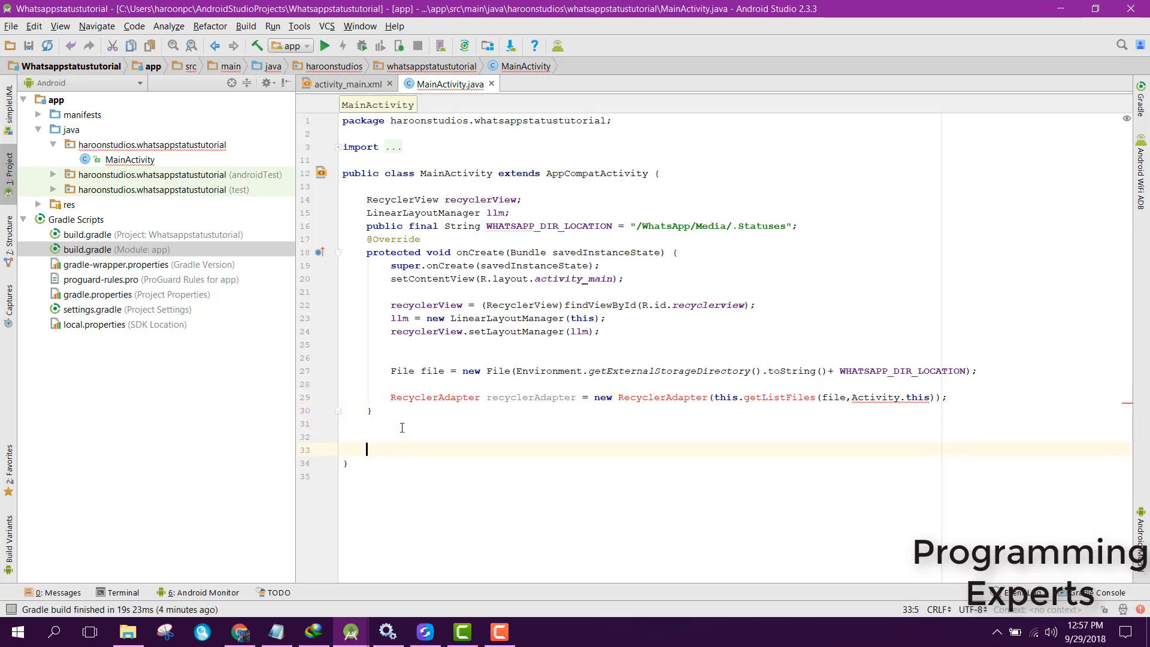
Declare a private ArrayList<File> getListFiles(File parentDir) method with an empty body below onCreate.
{"action": "type", "text": "public"}
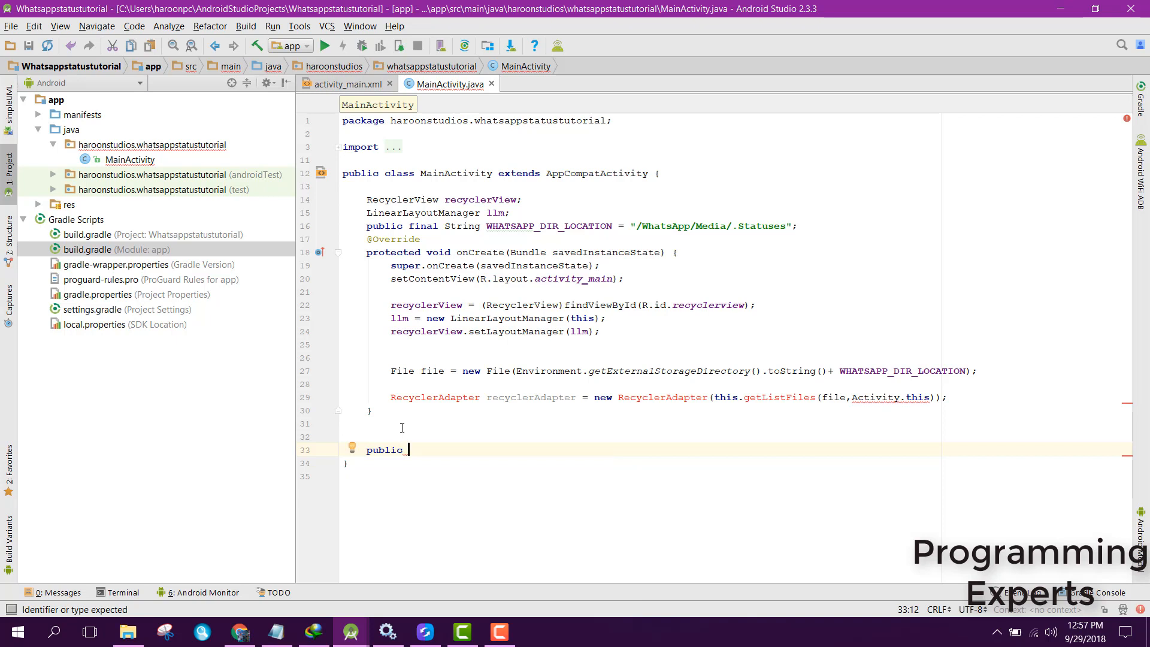
{"action": "key", "text": "backspace"}
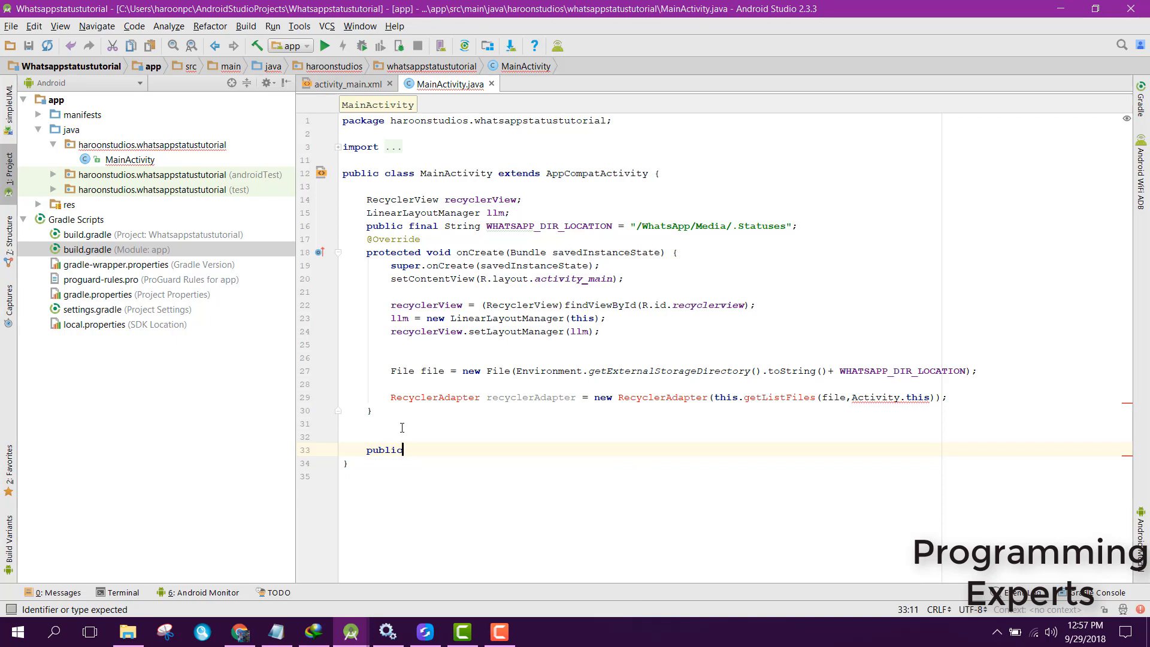
{"action": "type", "text": "private"}
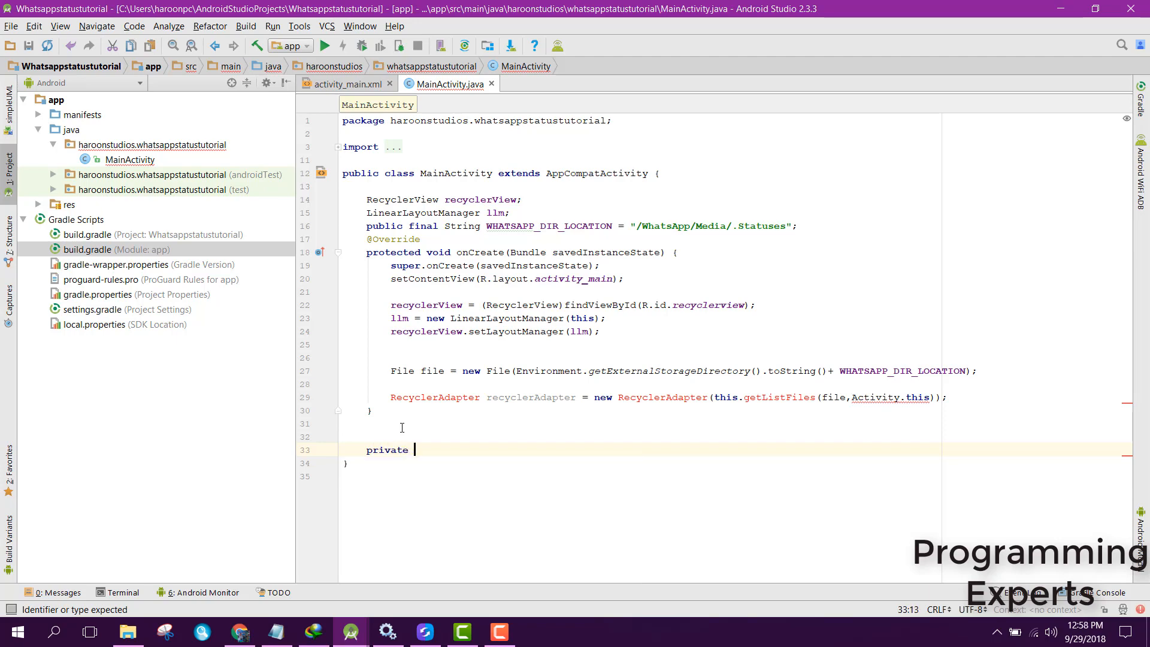
{"action": "type", "text": "ArrayList"}
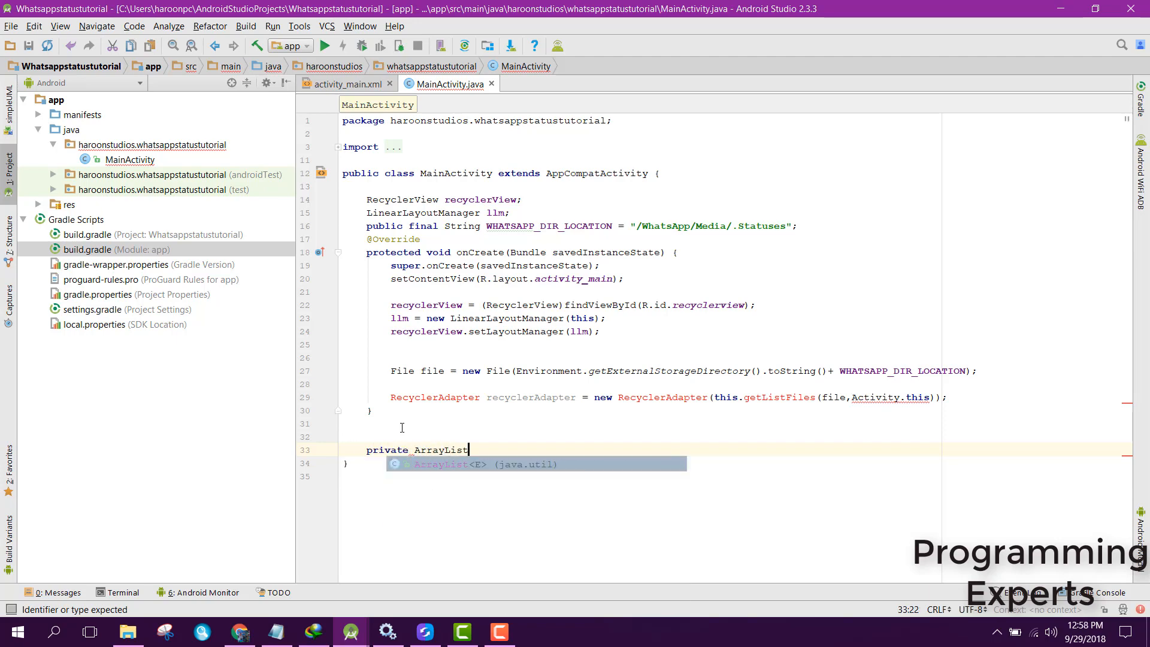
{"action": "type", "text": "<File>"}
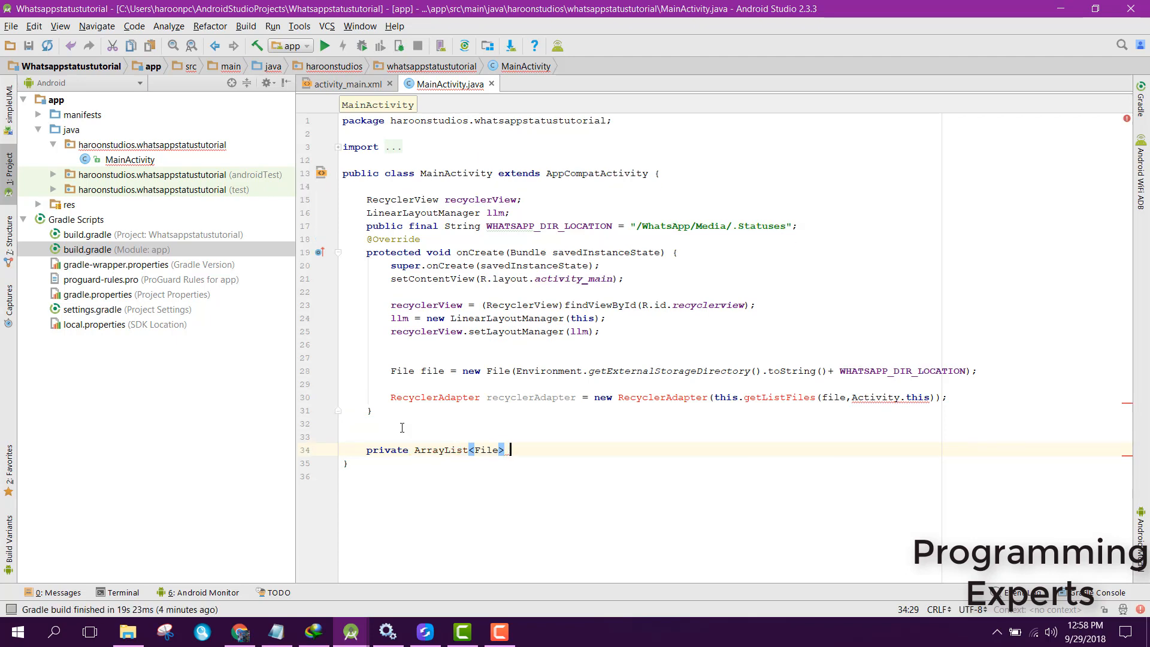
{"action": "type", "text": "getListFiles("}
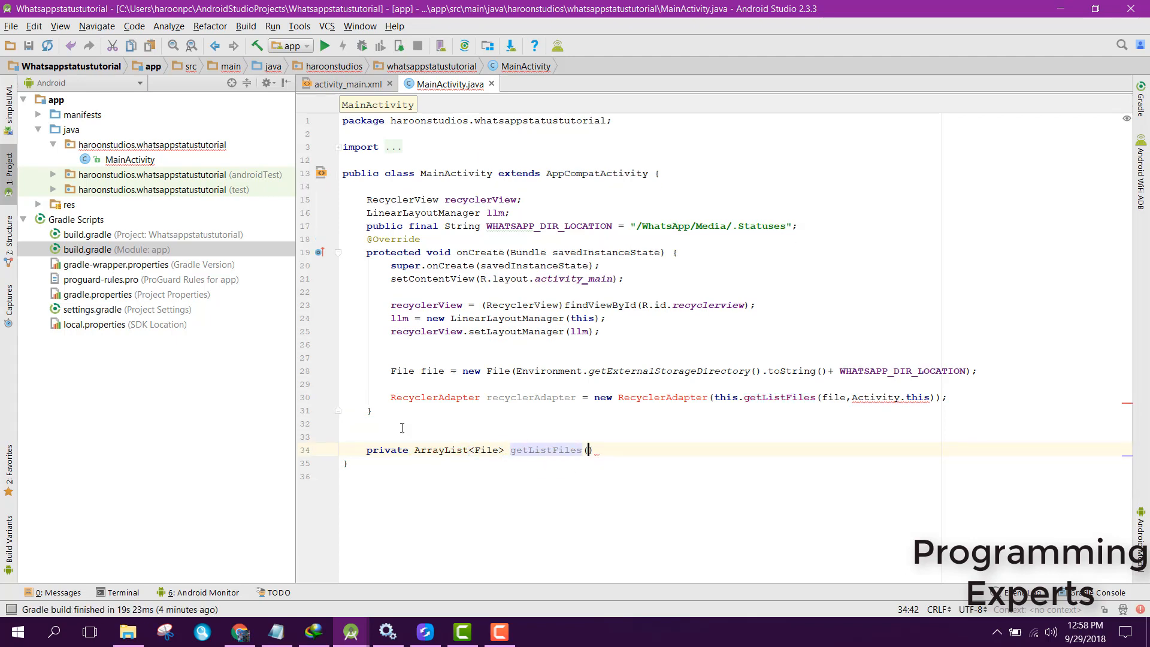
{"action": "type", "text": "F"}
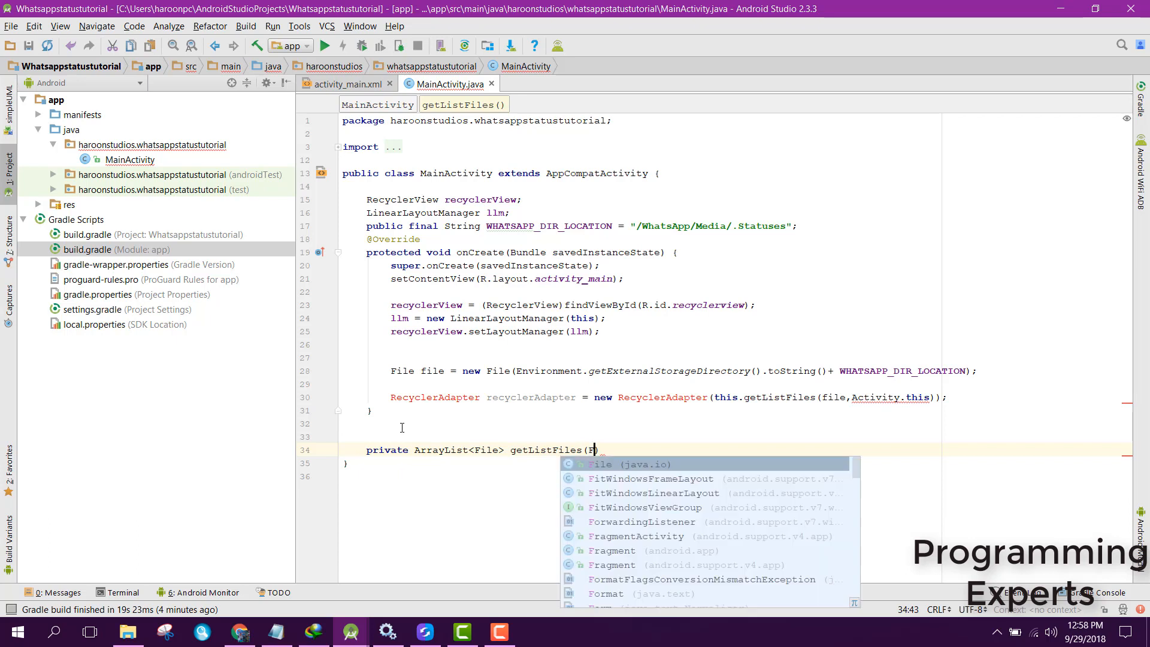
{"action": "type", "text": "ile"}
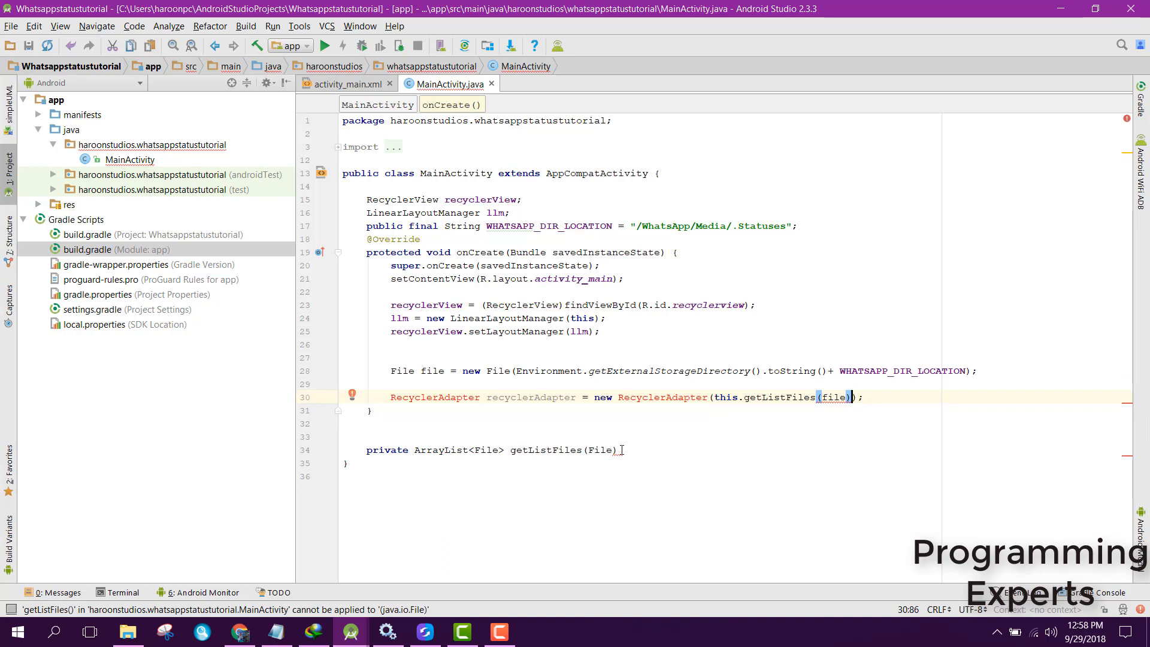
{"action": "type", "text": "parentDir"}
{"action": "type", "text": "{"}
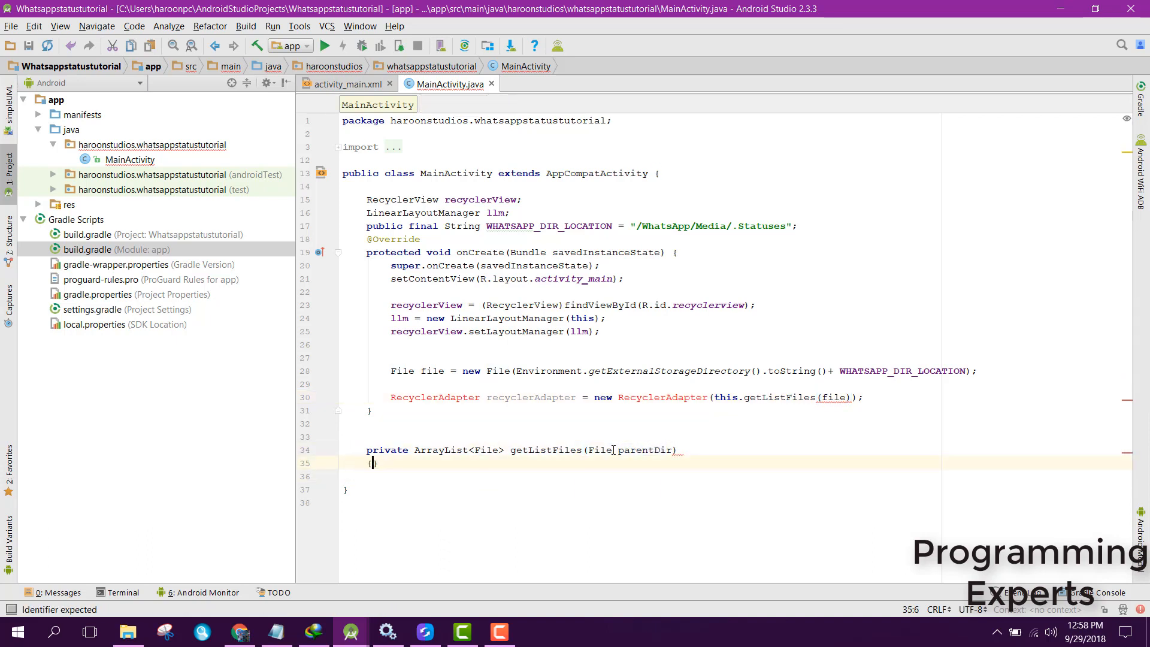
{"action": "key", "text": "enter"}
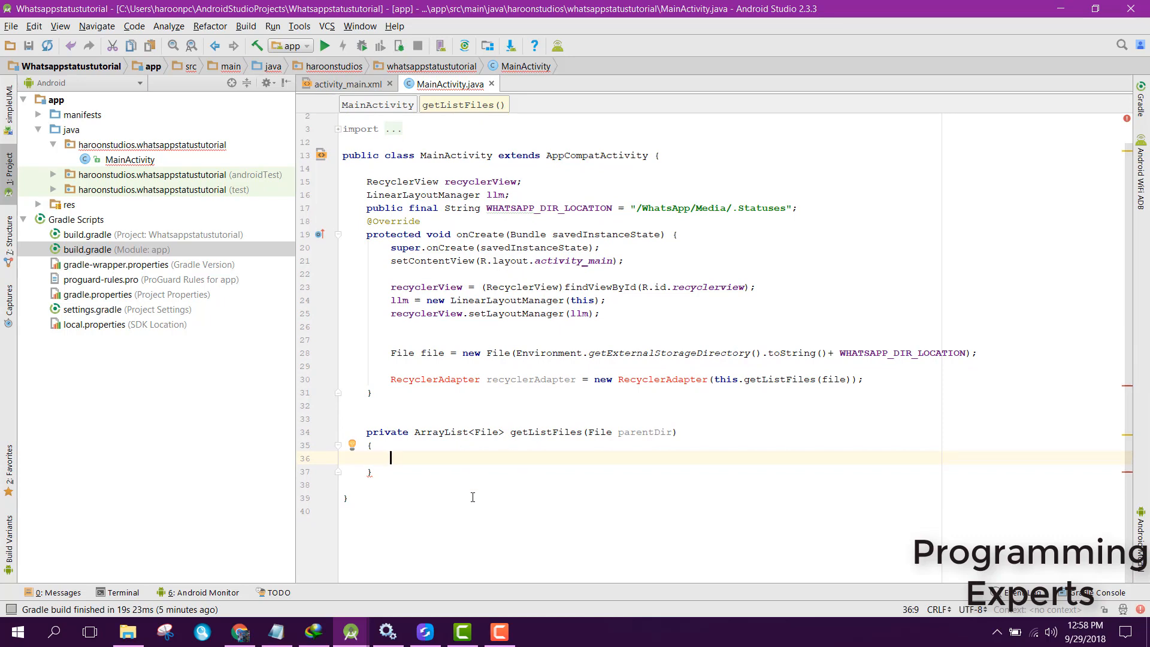
{"action": "mouse_move", "coordinate": [426, 465]}
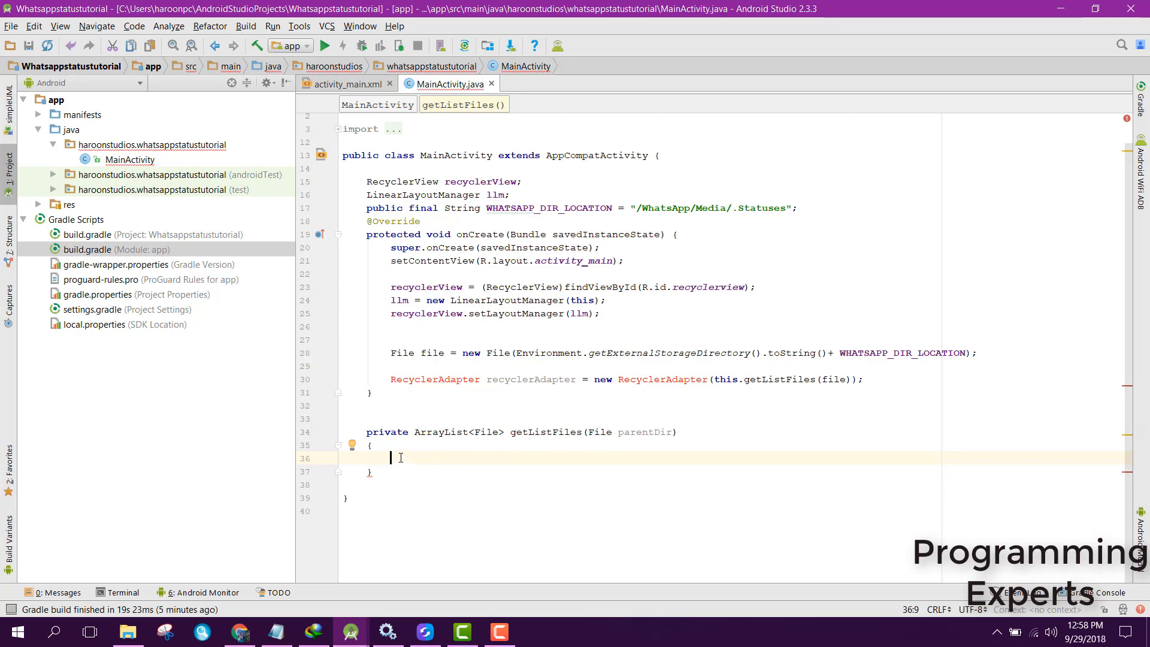
{"action": "mouse_move", "coordinate": [449, 460]}
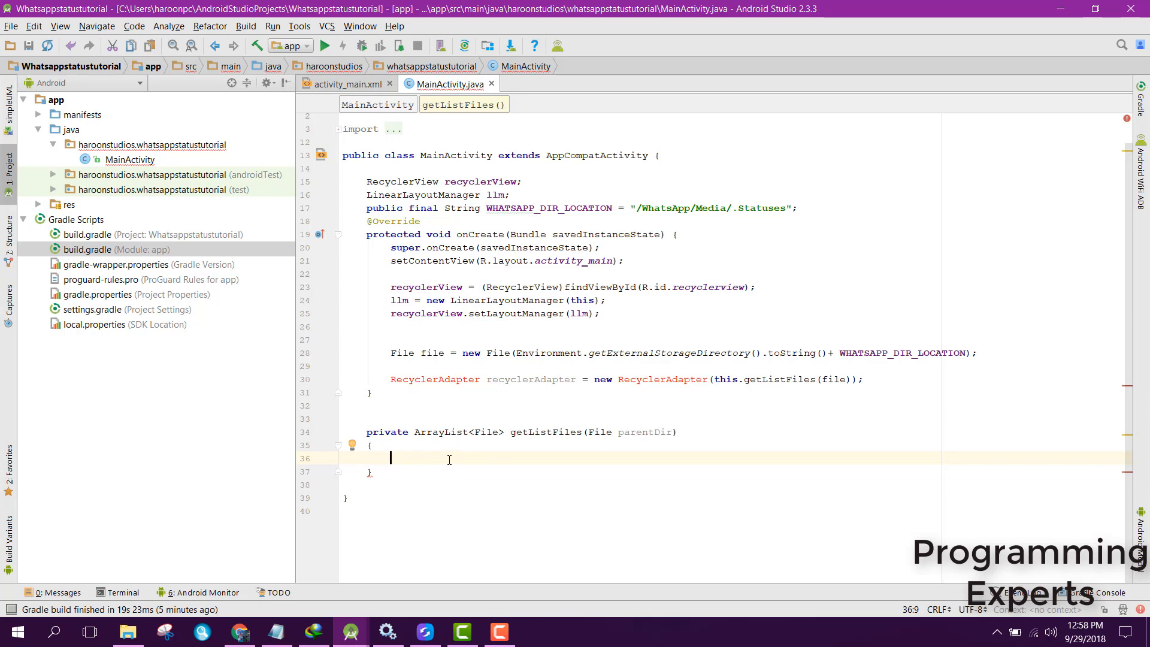
{"action": "mouse_move", "coordinate": [414, 457]}
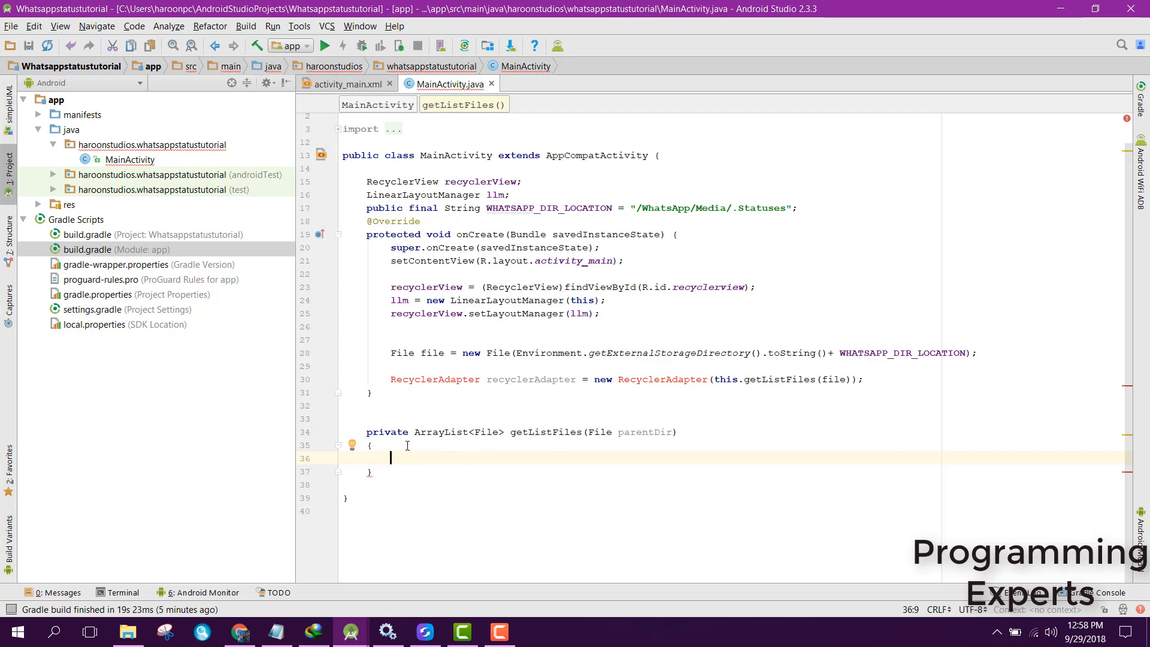
Create ArrayList<File> inFiles and assign File[] files = parentDir.listFiles() in getListFiles.
{"action": "type", "text": "ArrayList<Fi>"}
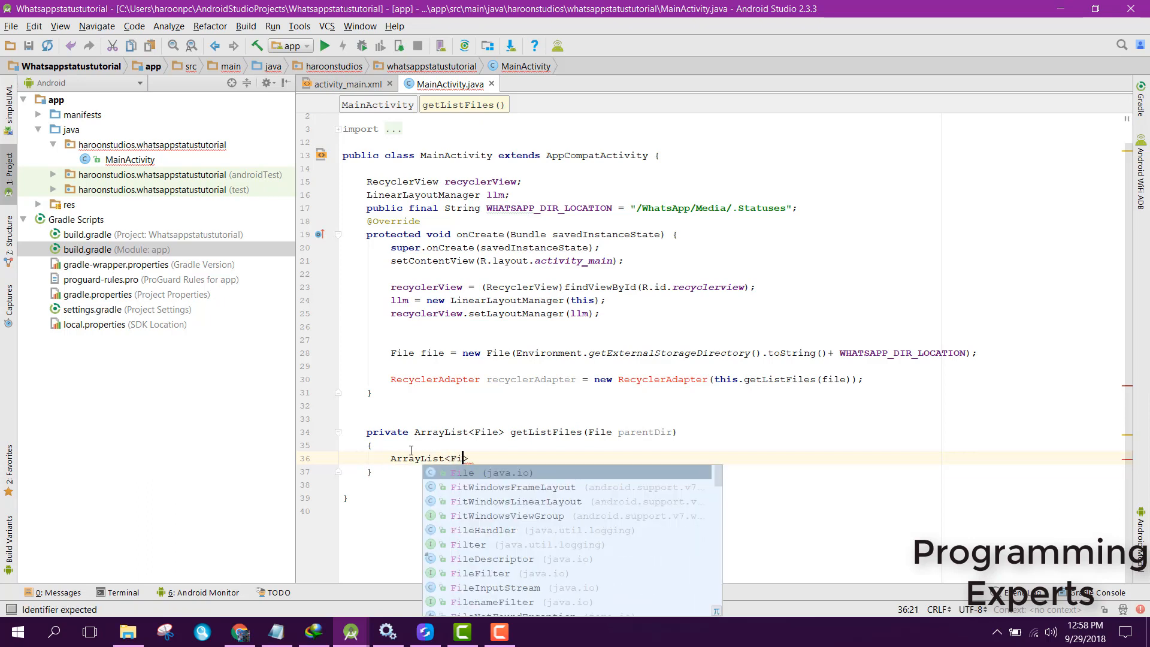
{"action": "type", "text": "inFiles = new"}
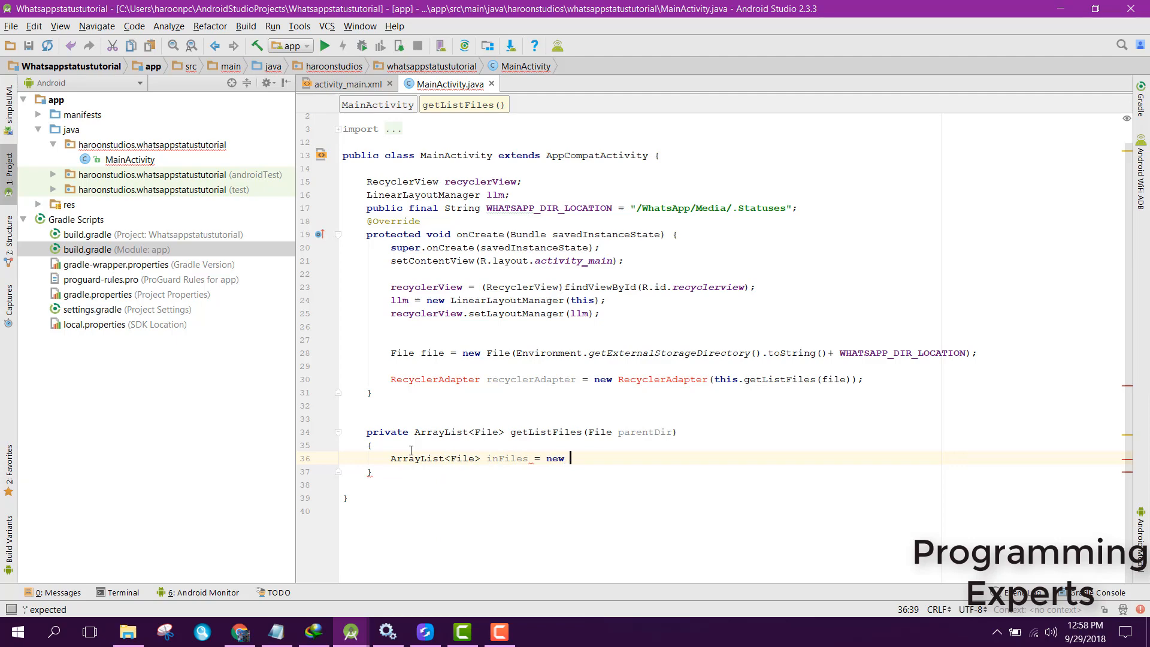
{"action": "type", "text": "ArrayList<>();"}
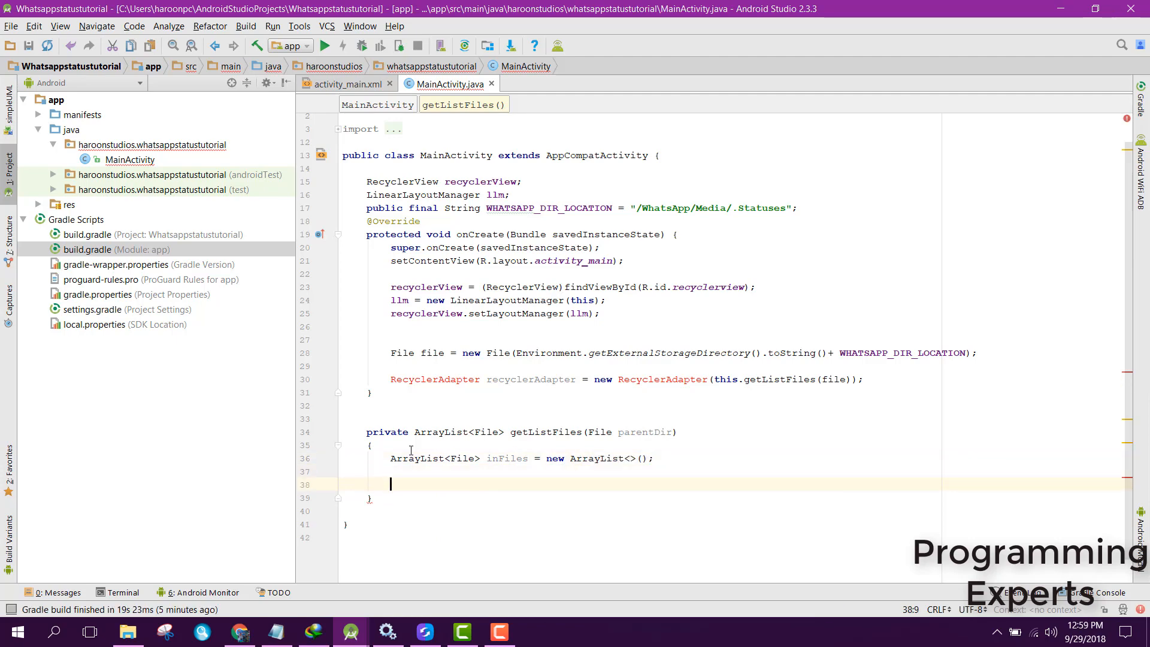
{"action": "type", "text": "File[] files;"}
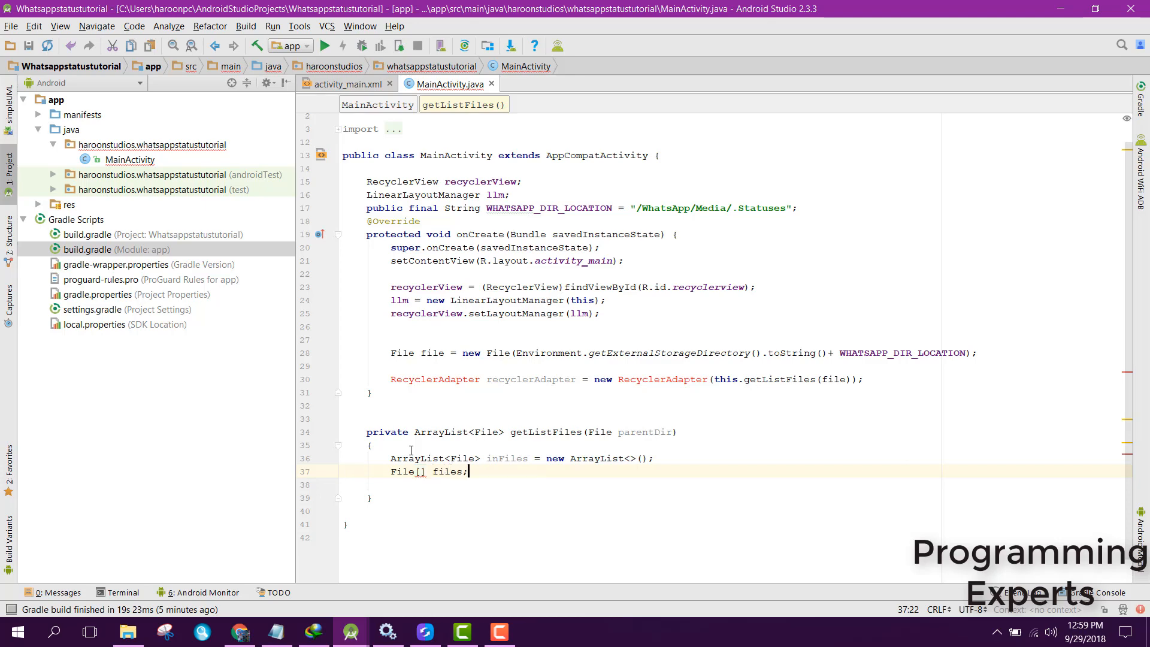
{"action": "type", "text": "files"}
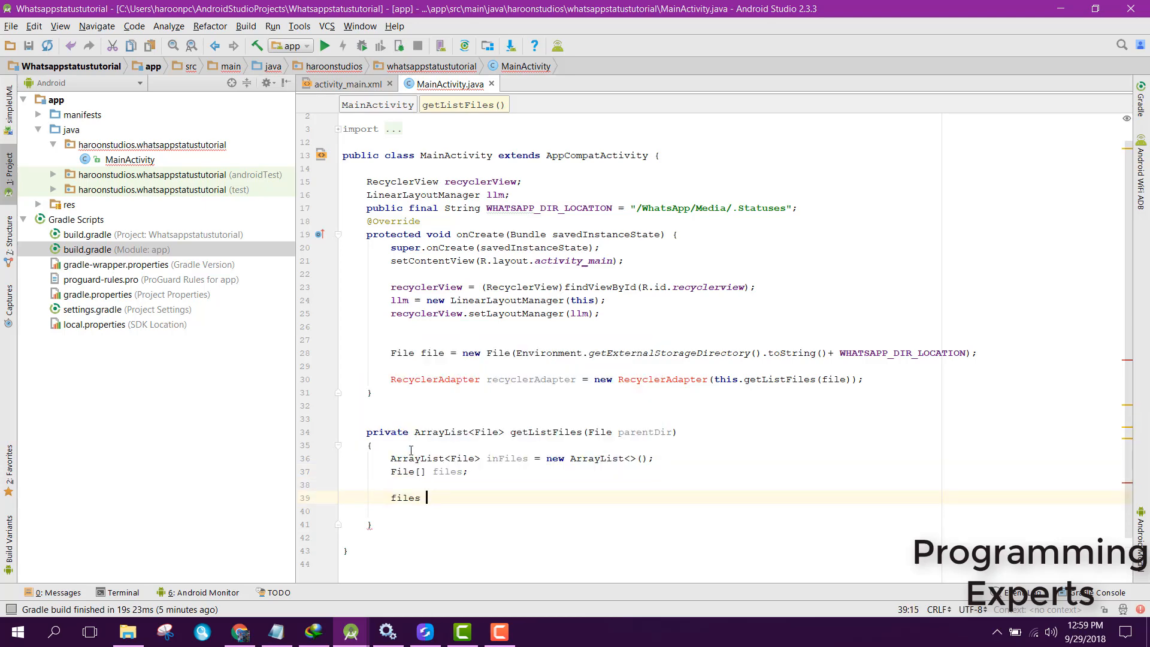
{"action": "type", "text": "= _setPictureInPictureParams();"}
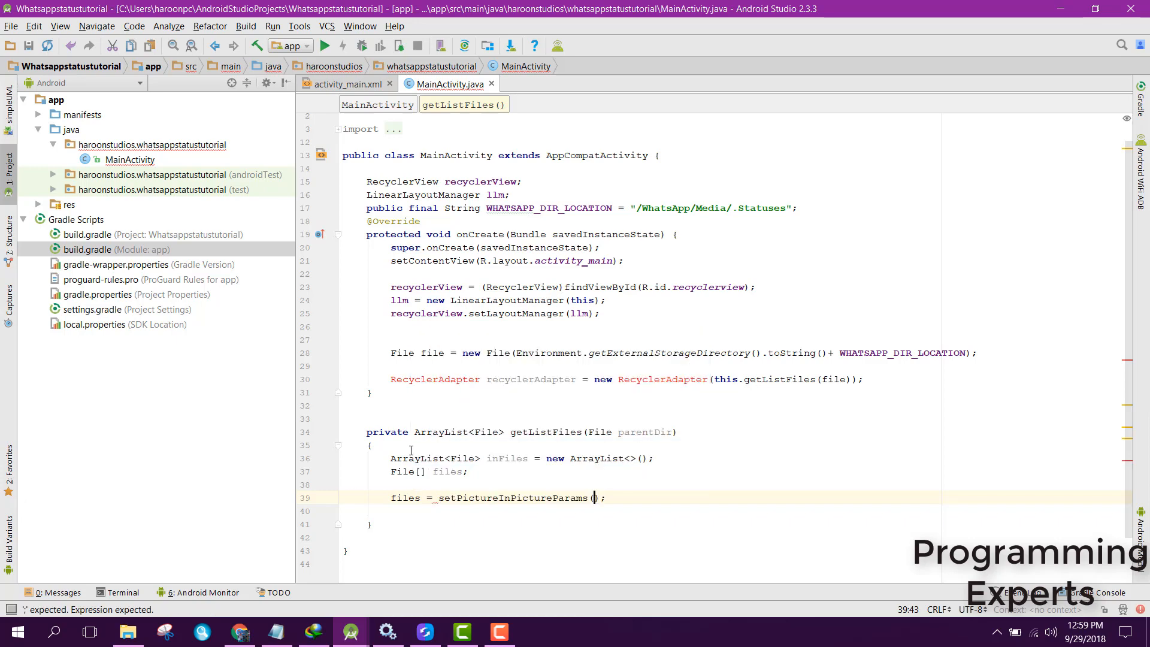
{"action": "type", "text": "para"}
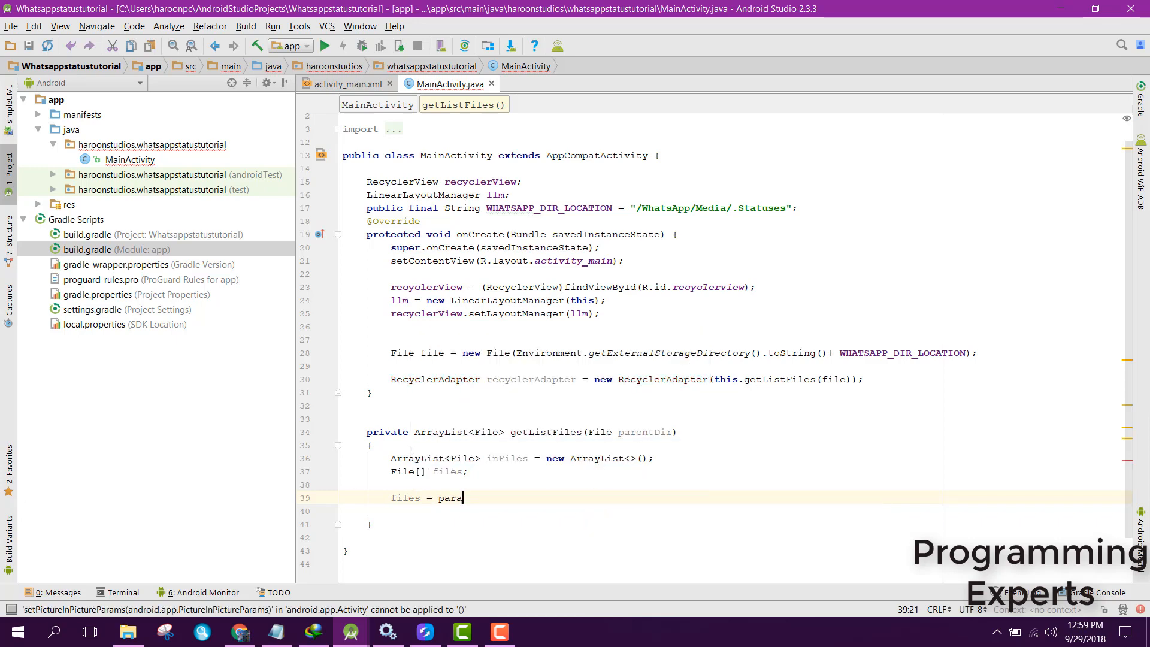
{"action": "type", "text": "rentDir"}
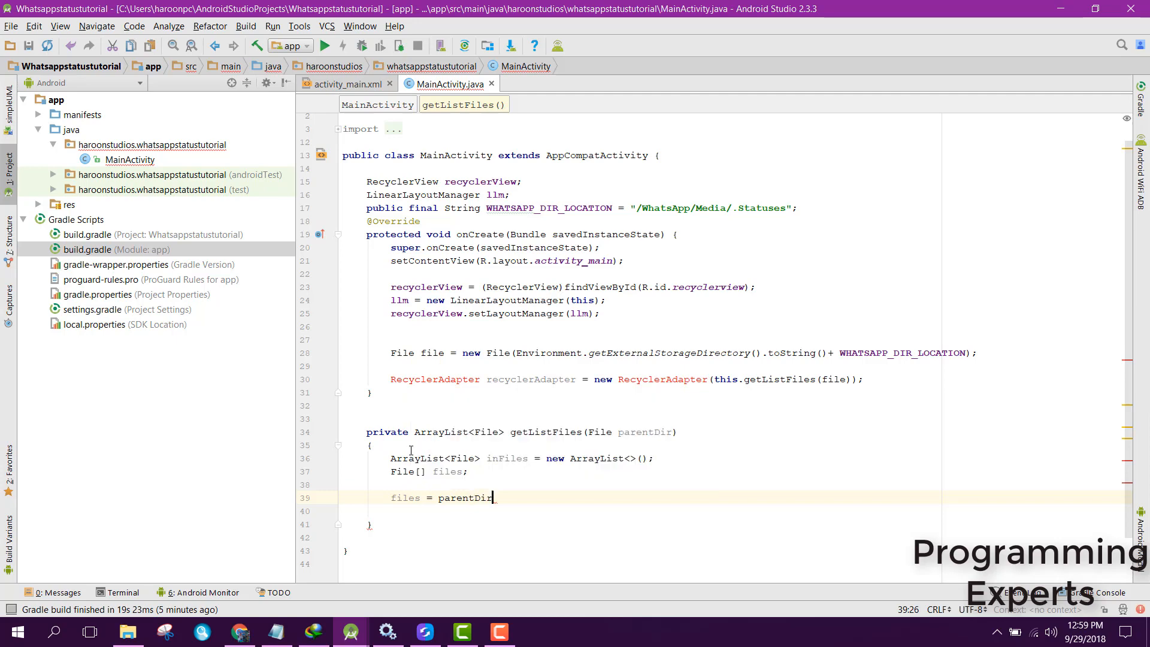
{"action": "type", "text": ".listFiles();"}
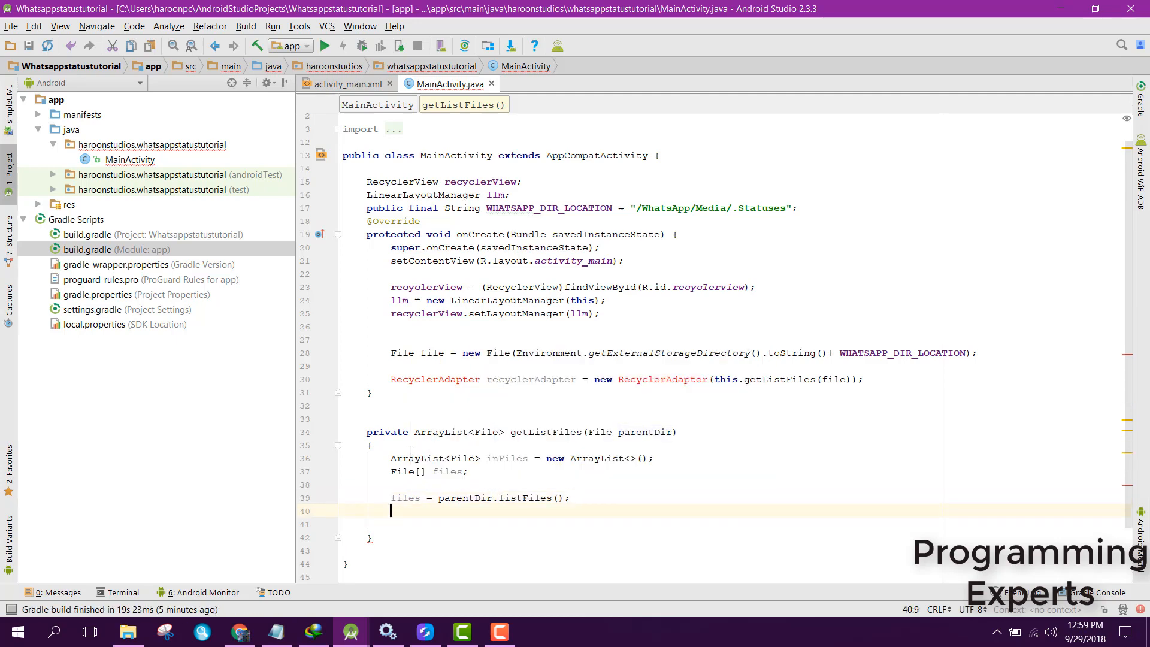
{"action": "key", "text": "enter"}
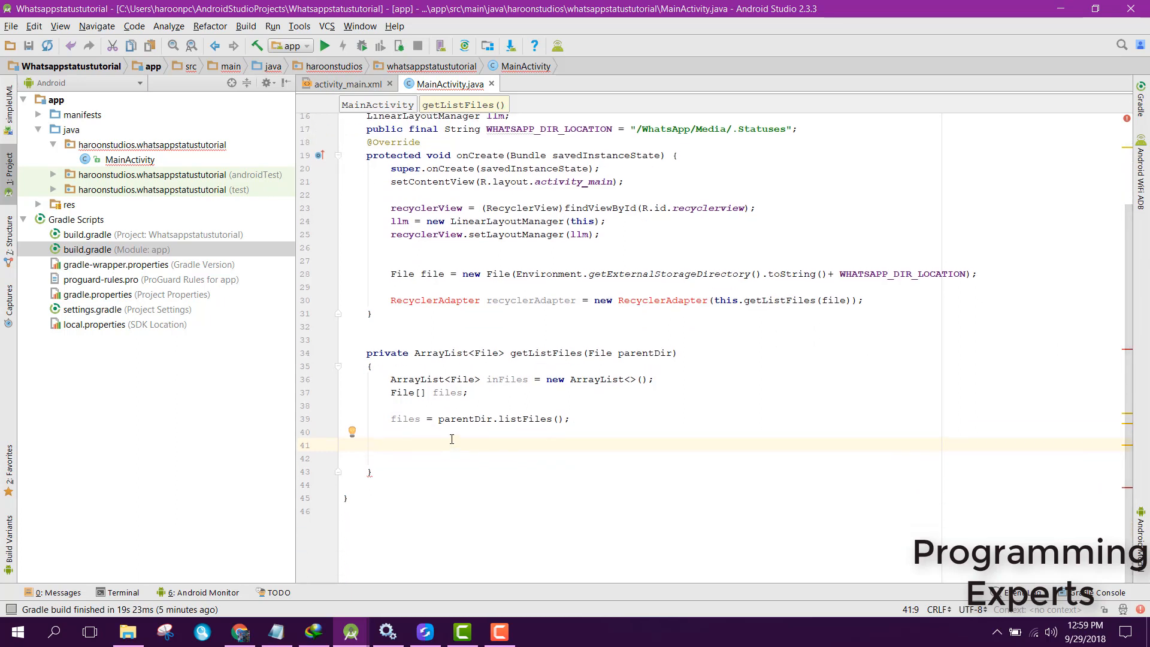
{"action": "mouse_move", "coordinate": [456, 452]}
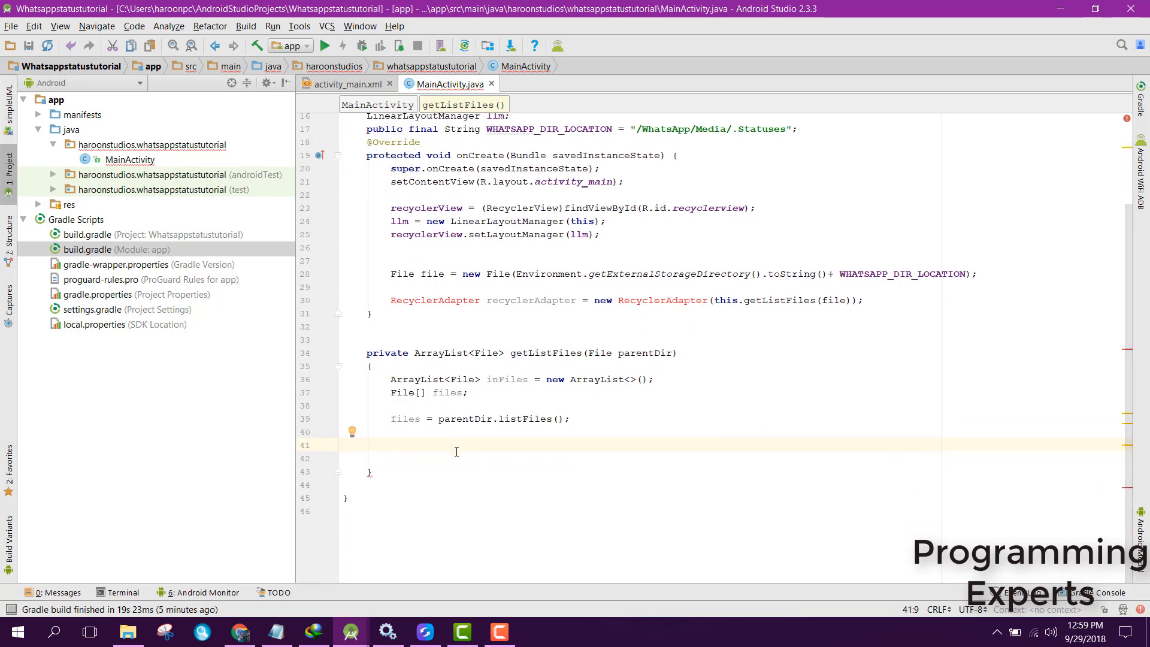
Wrap a for (File file : files) loop inside an if (files != null) block.
{"action": "type", "text": "if("}
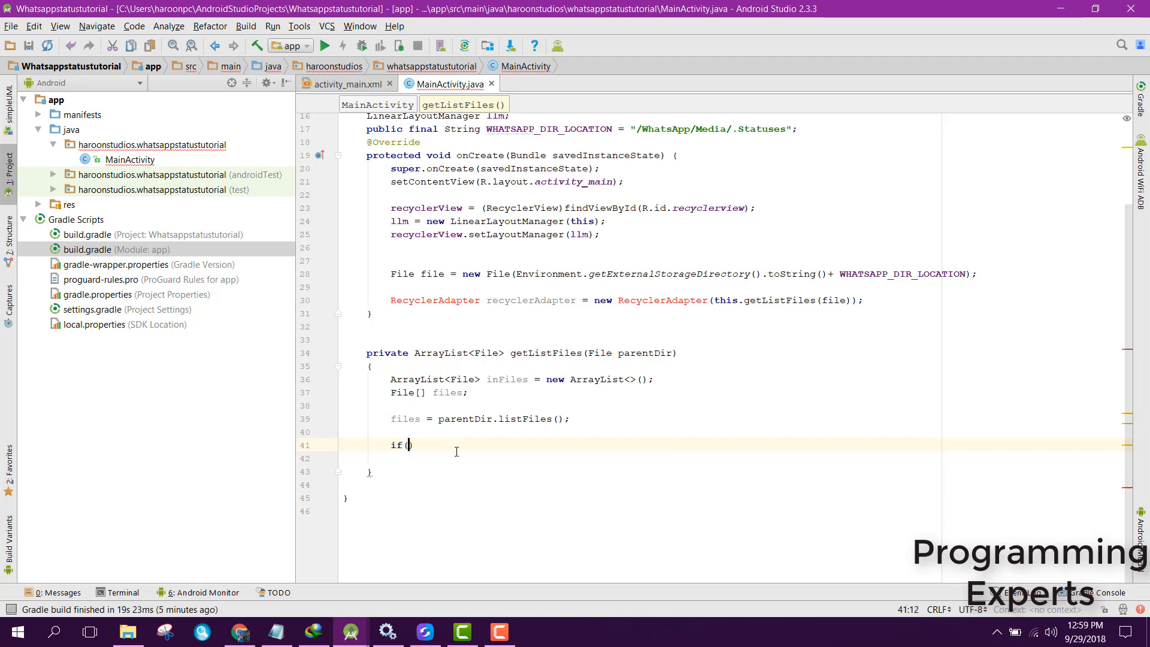
{"action": "type", "text": "files!="}
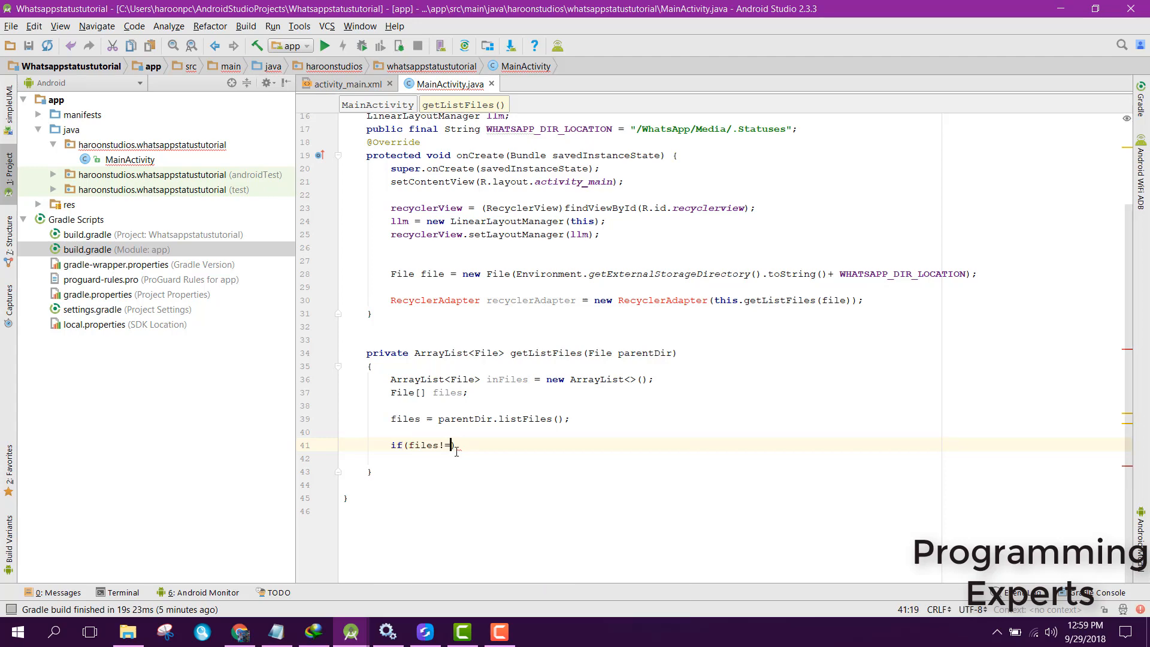
{"action": "type", "text": "null"}
{"action": "left_click", "coordinate": [731, 458]}
{"action": "type", "text": "{"}
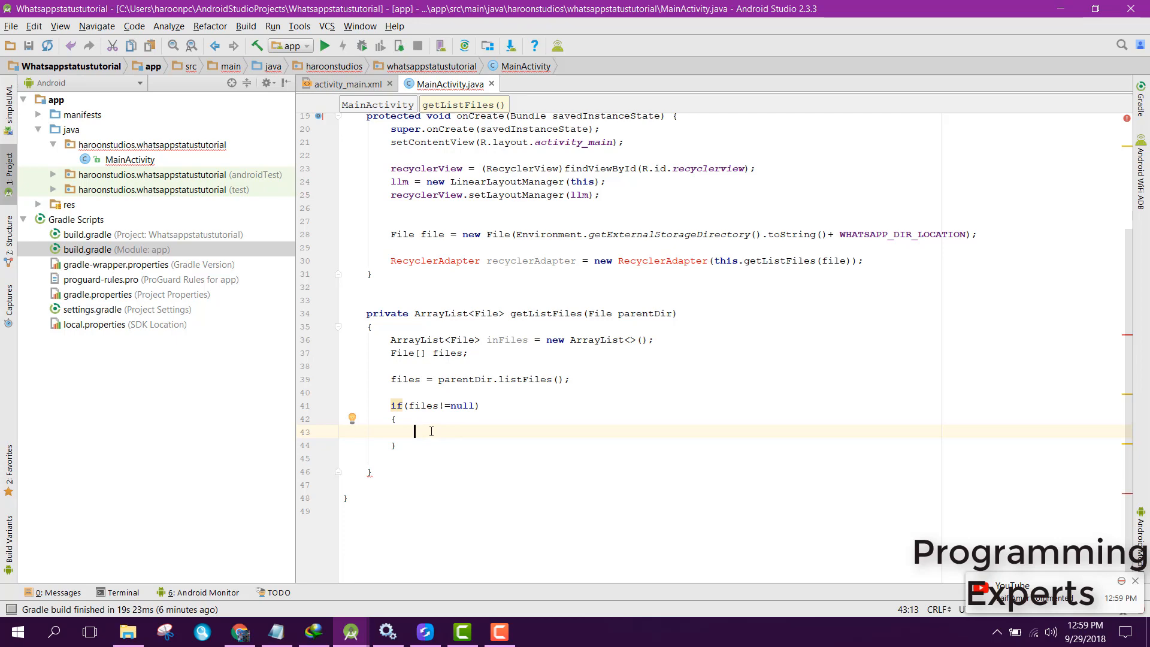
{"action": "type", "text": "fo"}
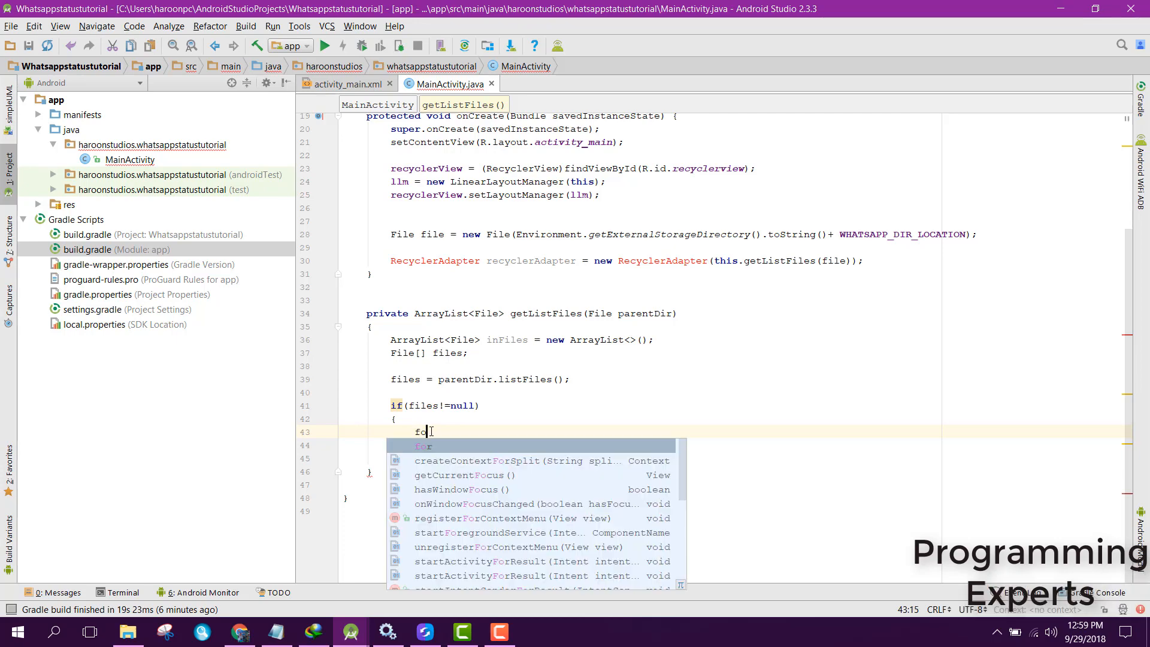
{"action": "type", "text": "r(File file: files"}
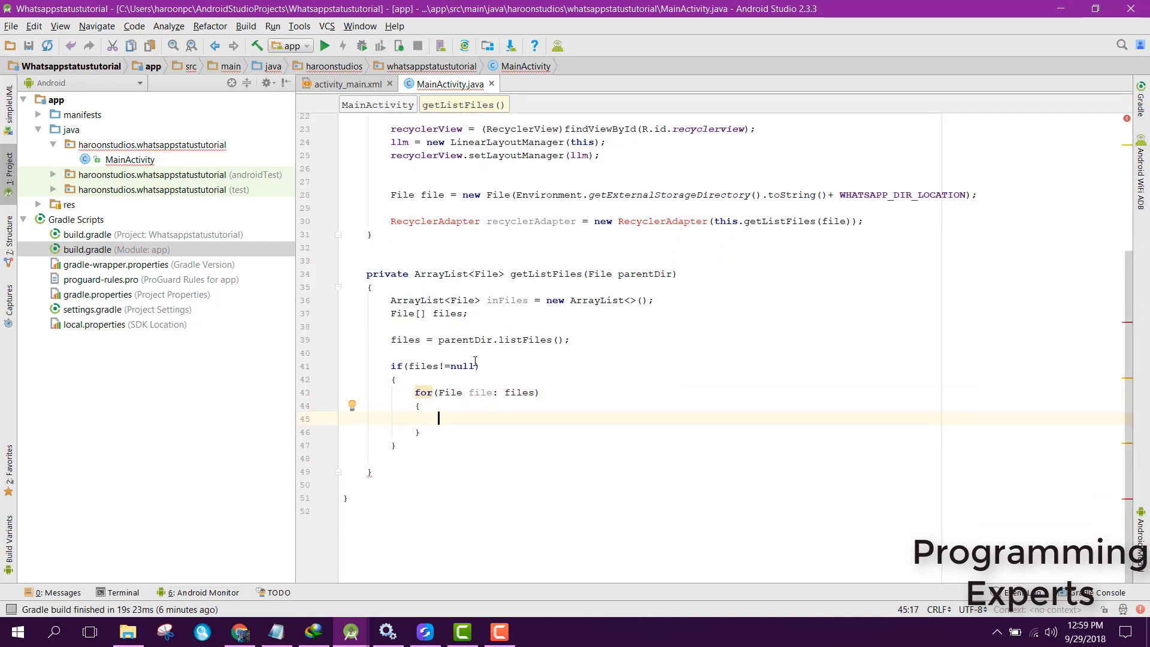
Add an if testing file.getName().endsWith(".jpg"), ".gif" or ".mp4" inside the loop.
{"action": "type", "text": "if"}
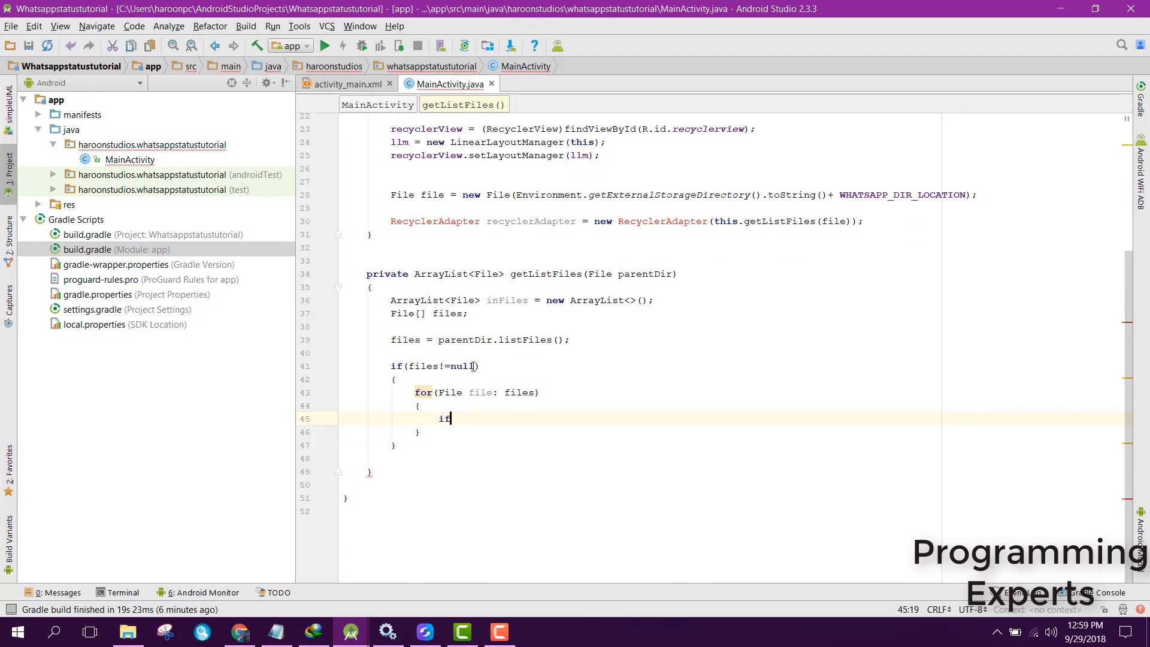
{"action": "type", "text": "(file.getNa"}
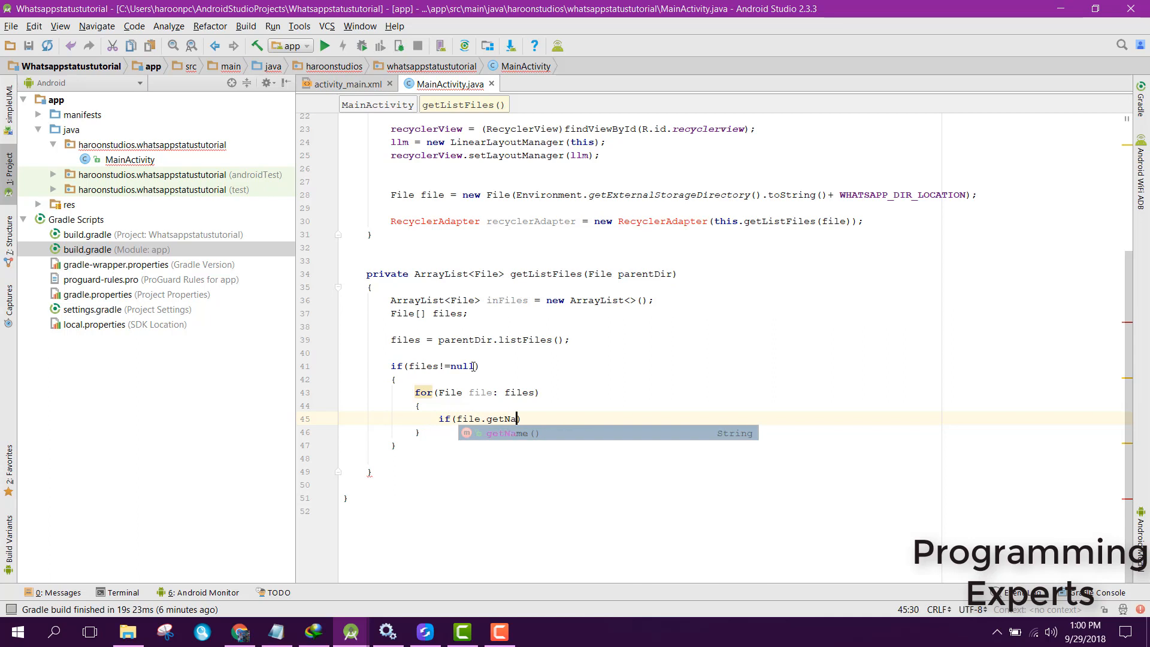
{"action": "type", "text": "me().endsWith(\"."}
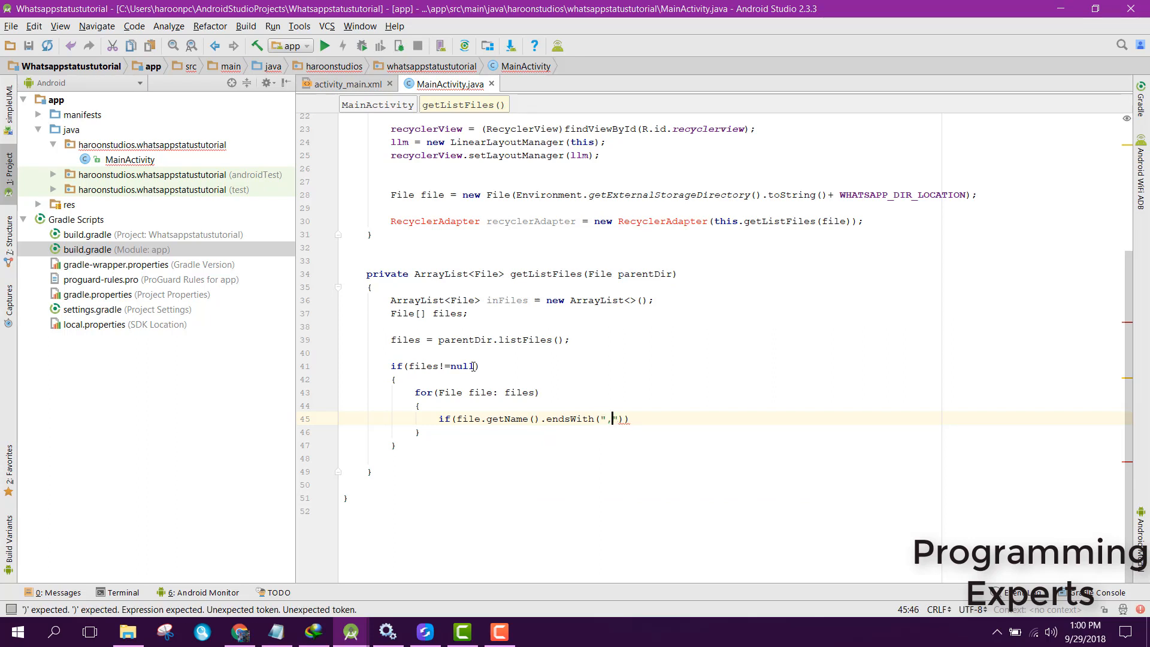
{"action": "type", "text": "jpg"}
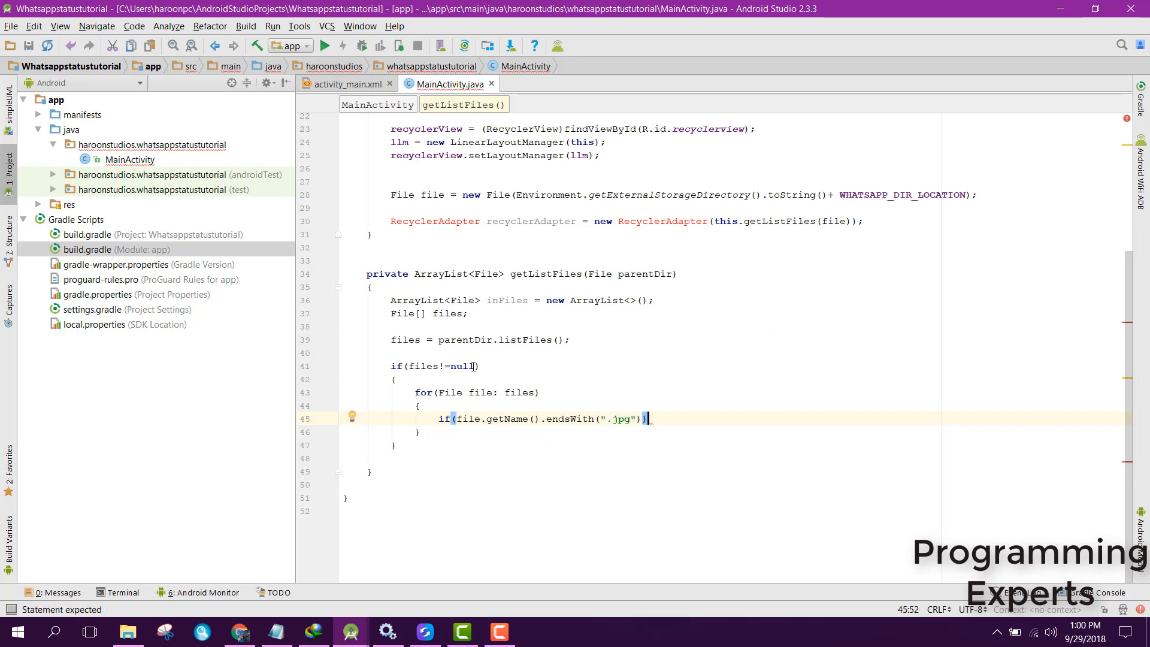
{"action": "type", "text": "_||"}
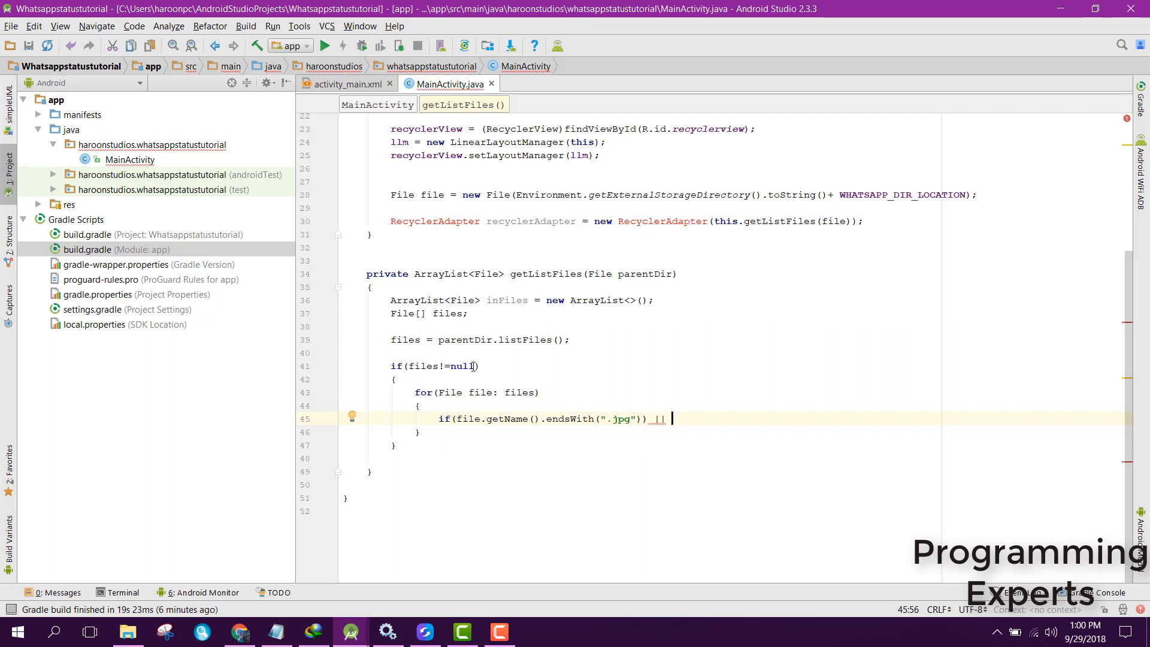
{"action": "type", "text": "file"}
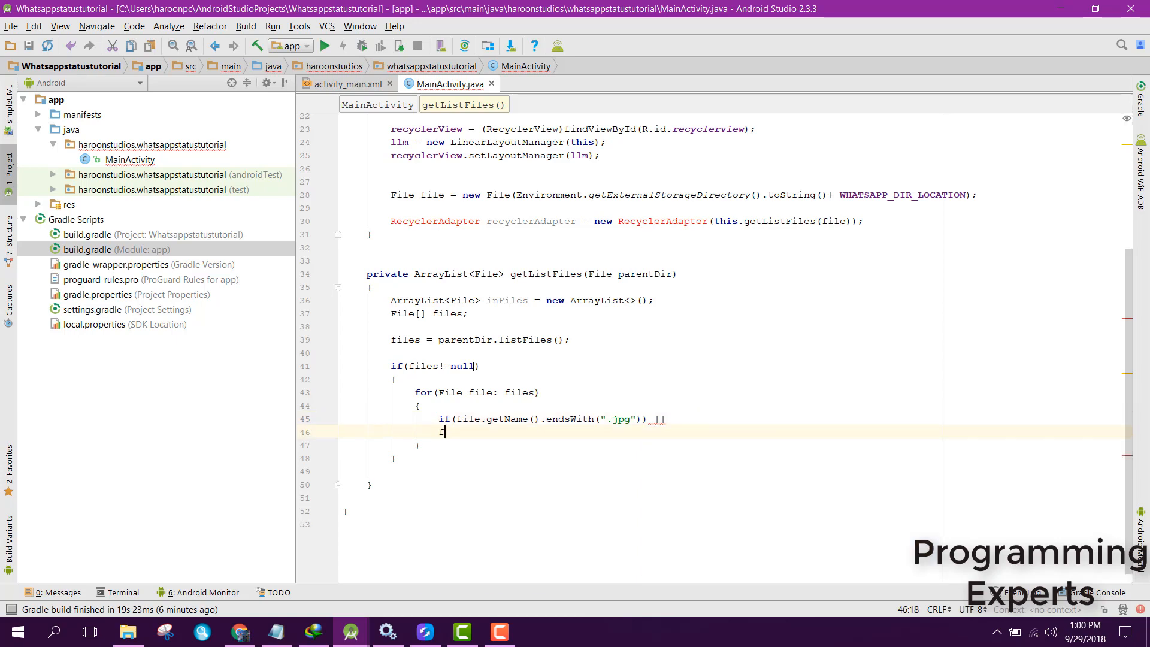
{"action": "key", "text": "enter"}
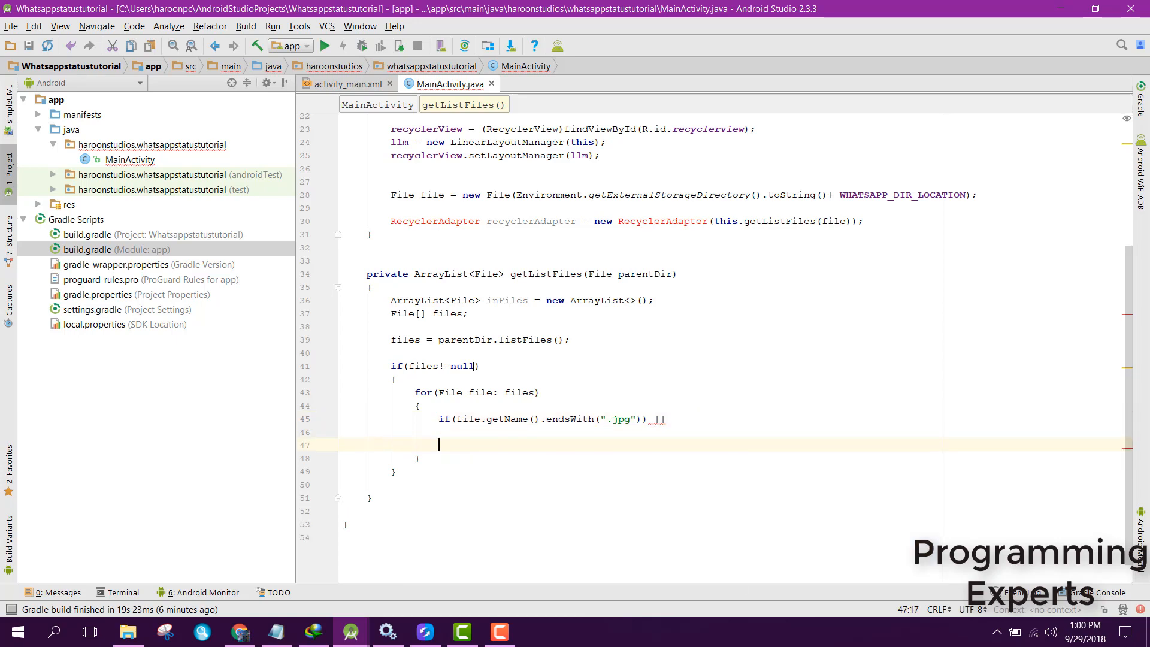
{"action": "type", "text": "file.getName().endsWith(\""}
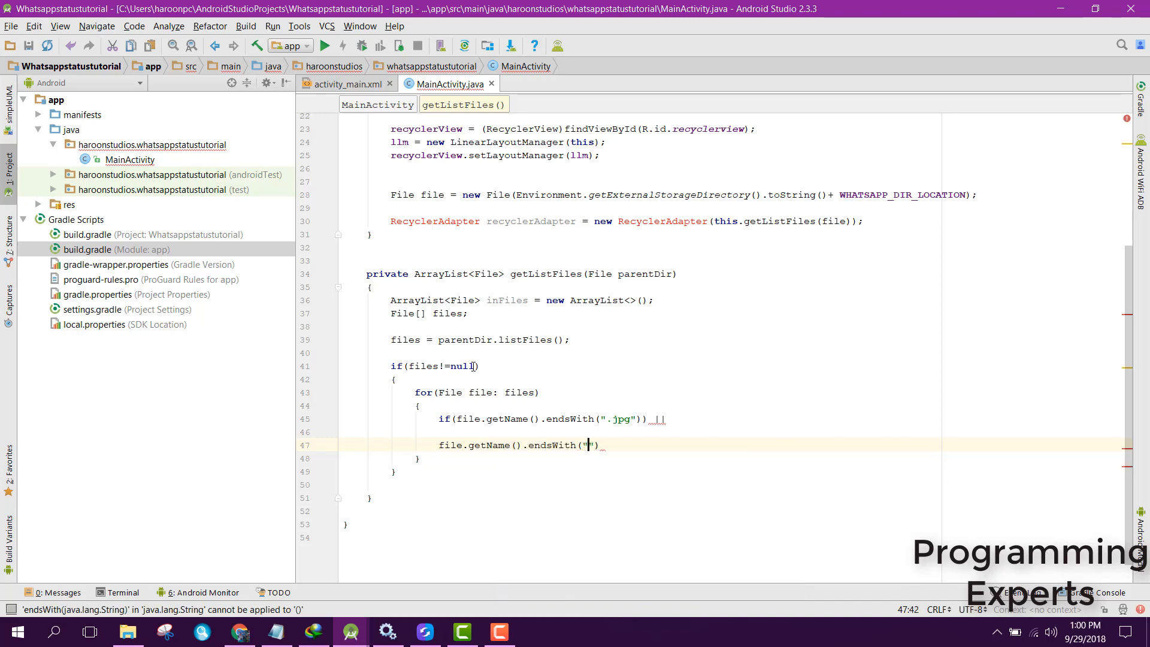
{"action": "type", "text": "gif"}
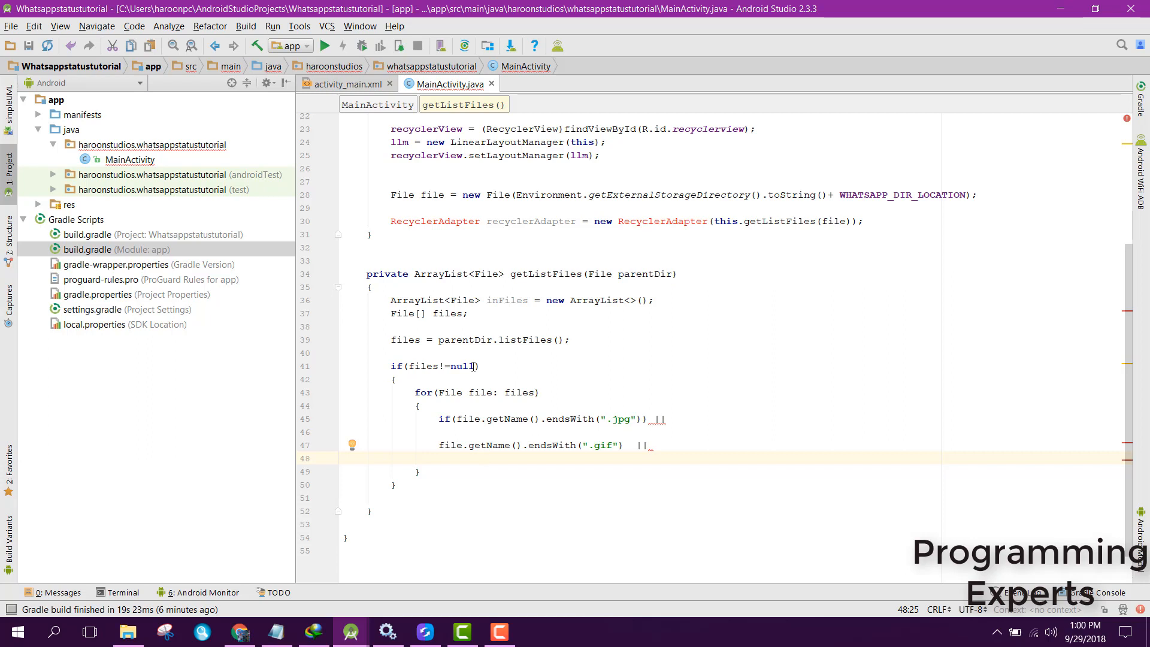
{"action": "type", "text": "fi"}
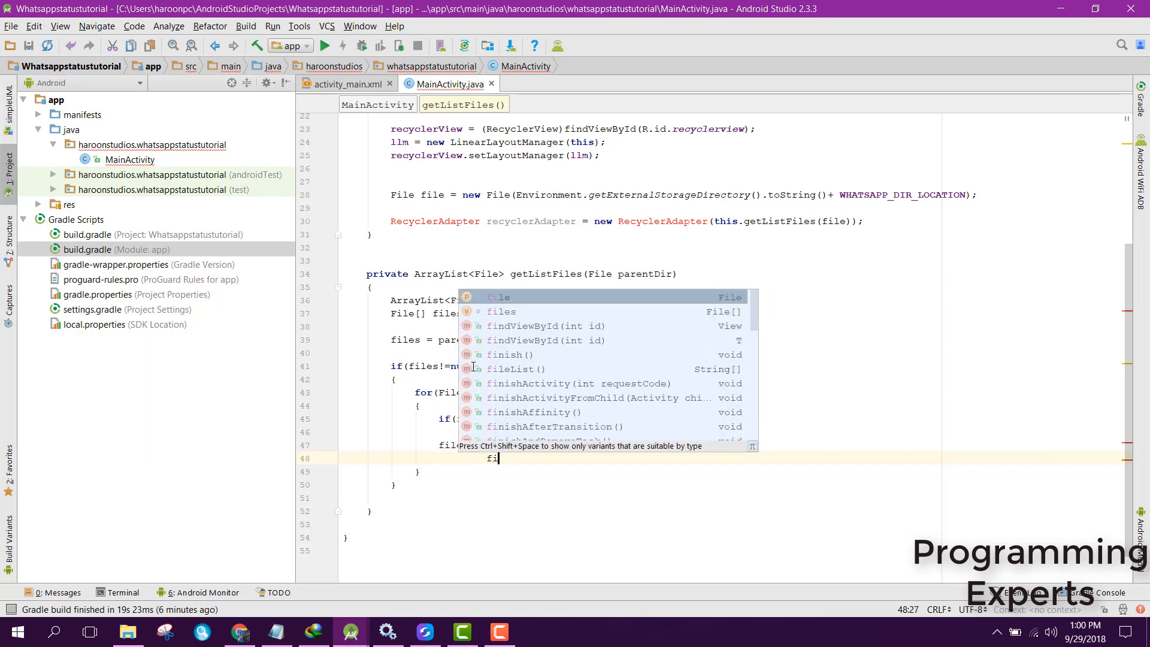
{"action": "type", "text": "le.getName().endsWith(\".mp4\"))"}
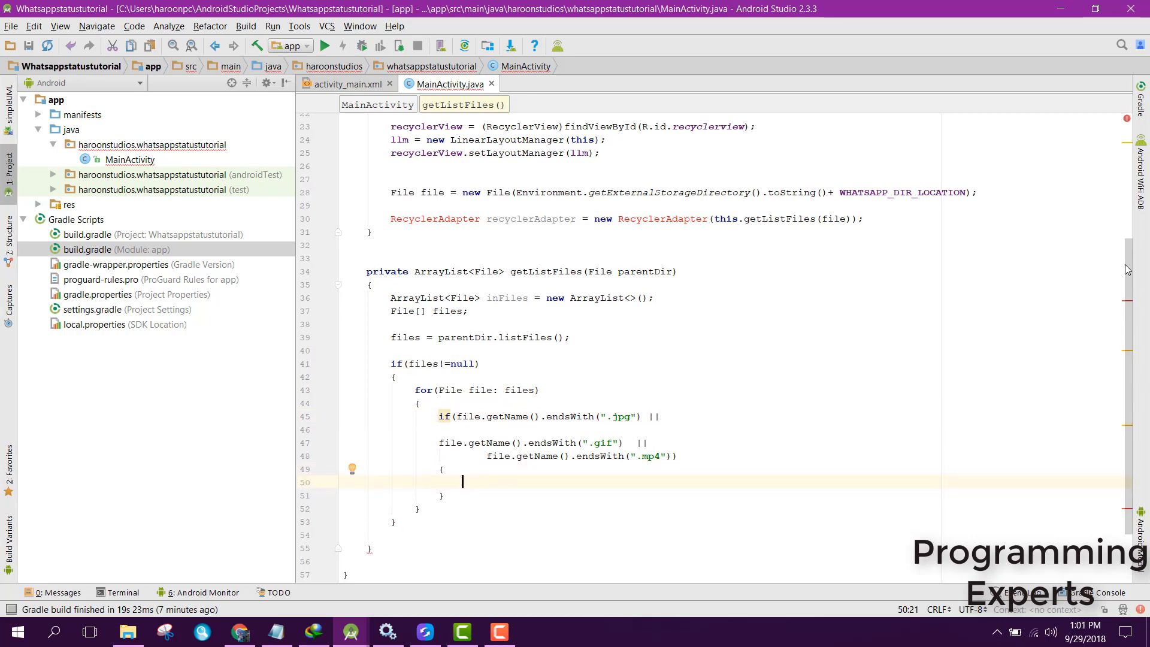
Inside the extension check, add if (!inFiles.contains(file)) inFiles.add(file);.
{"action": "scroll", "scroll_direction": "down", "scroll_amount": 3}
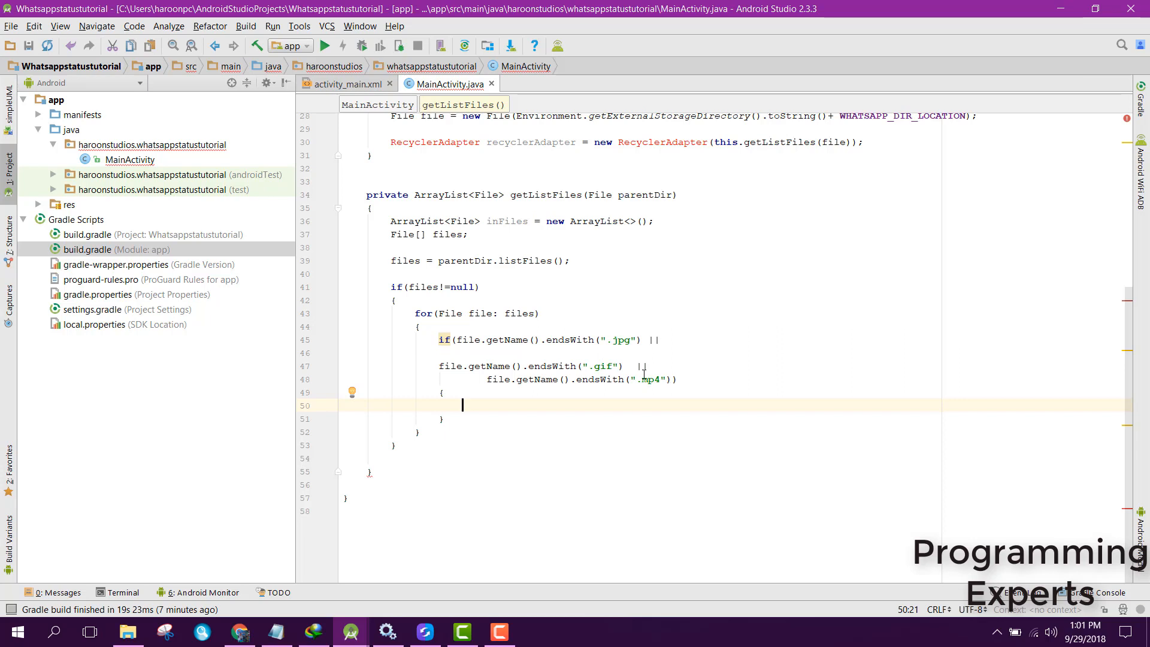
{"action": "mouse_move", "coordinate": [475, 408]}
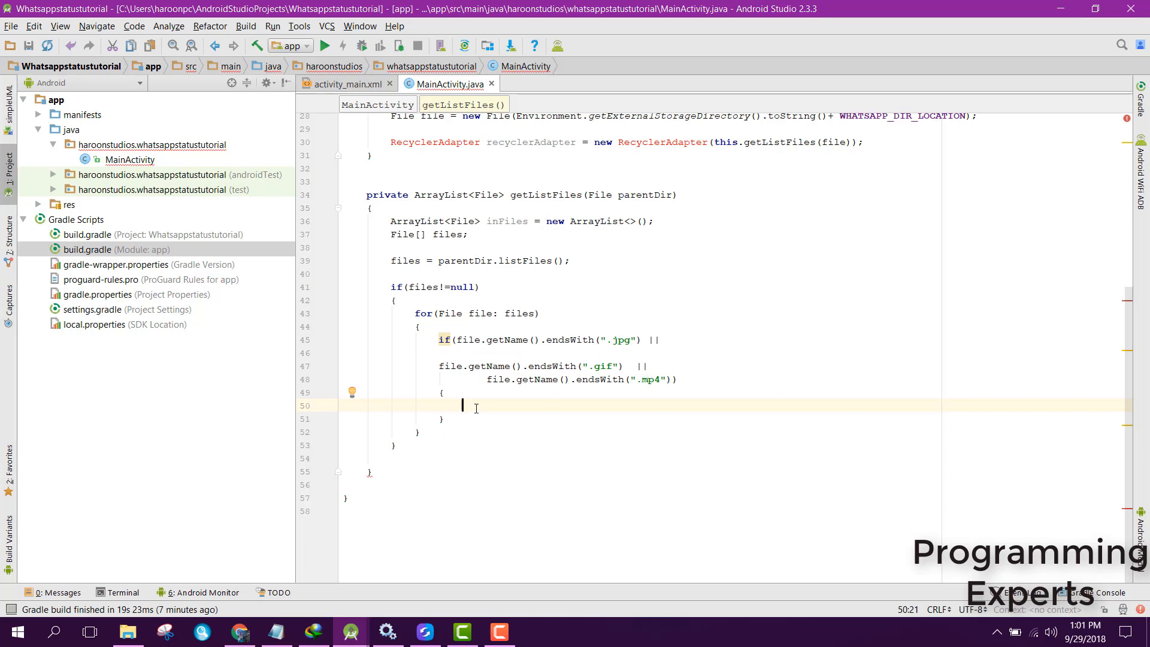
{"action": "type", "text": "if("}
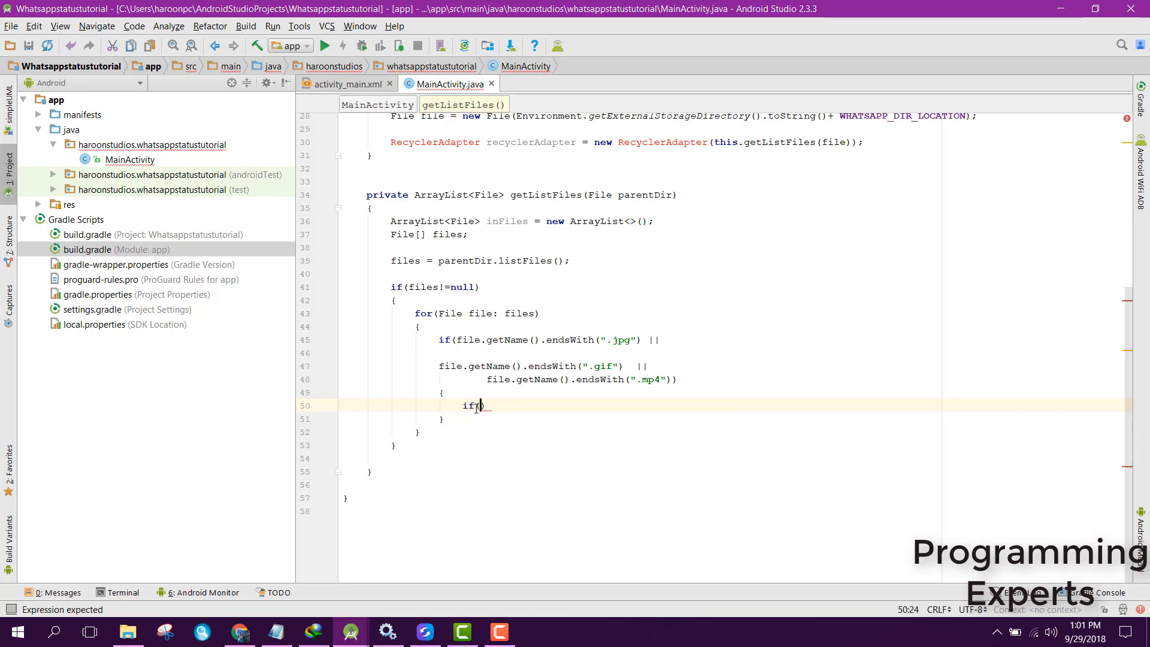
{"action": "type", "text": "!"}
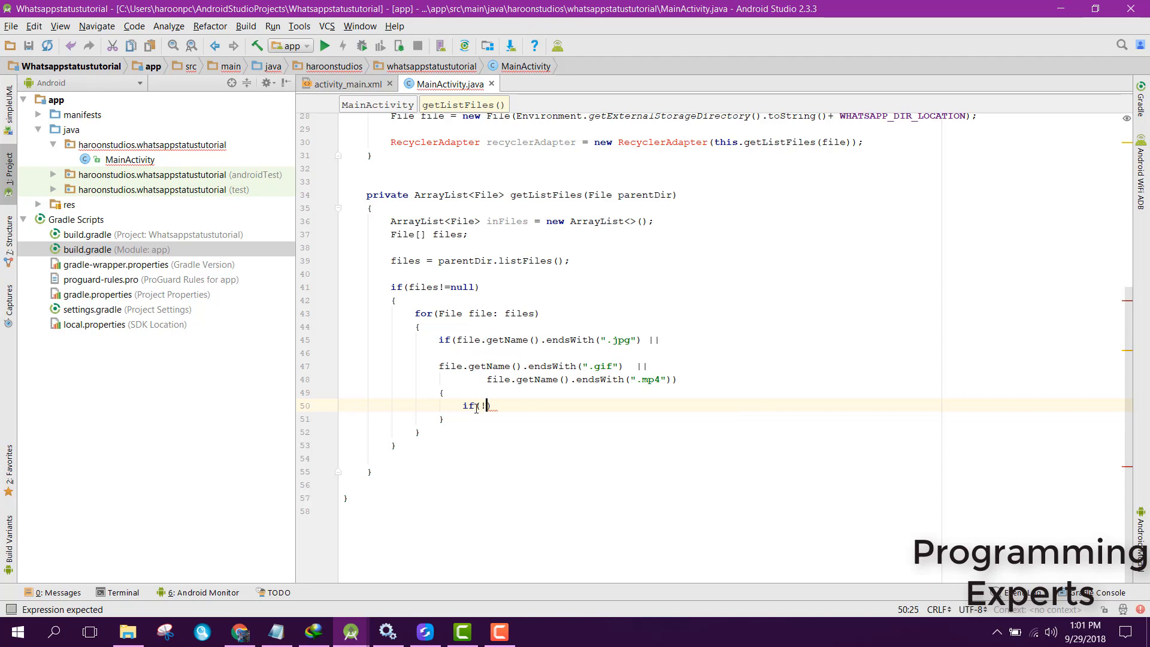
{"action": "type", "text": "inFiles."}
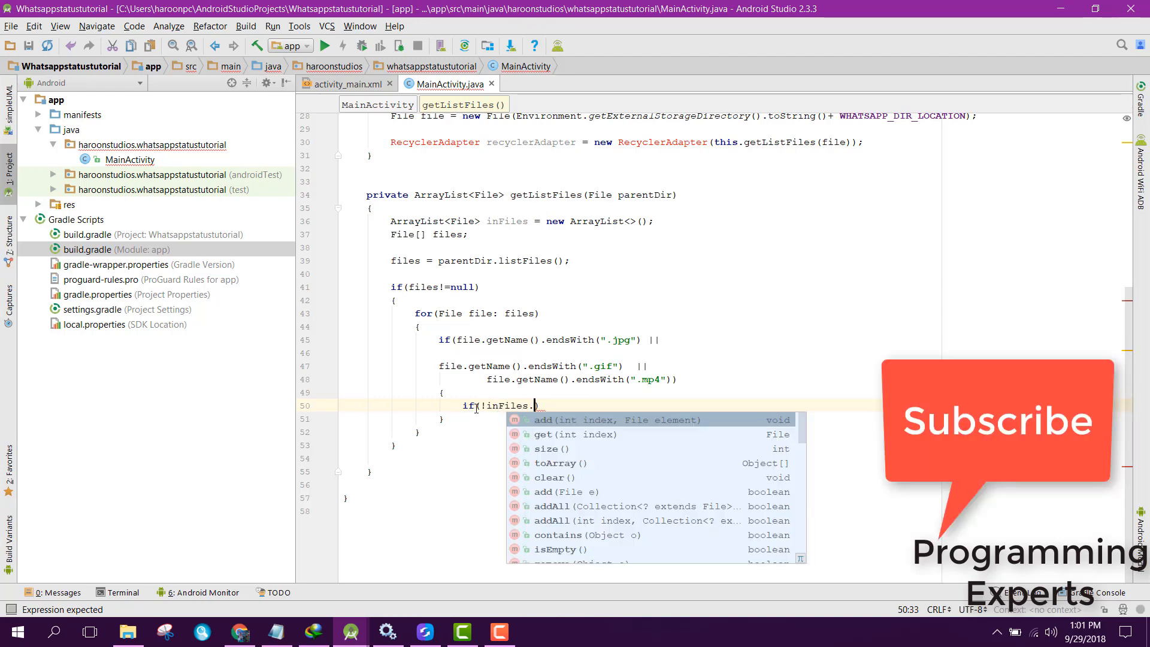
{"action": "type", "text": "contains(file"}
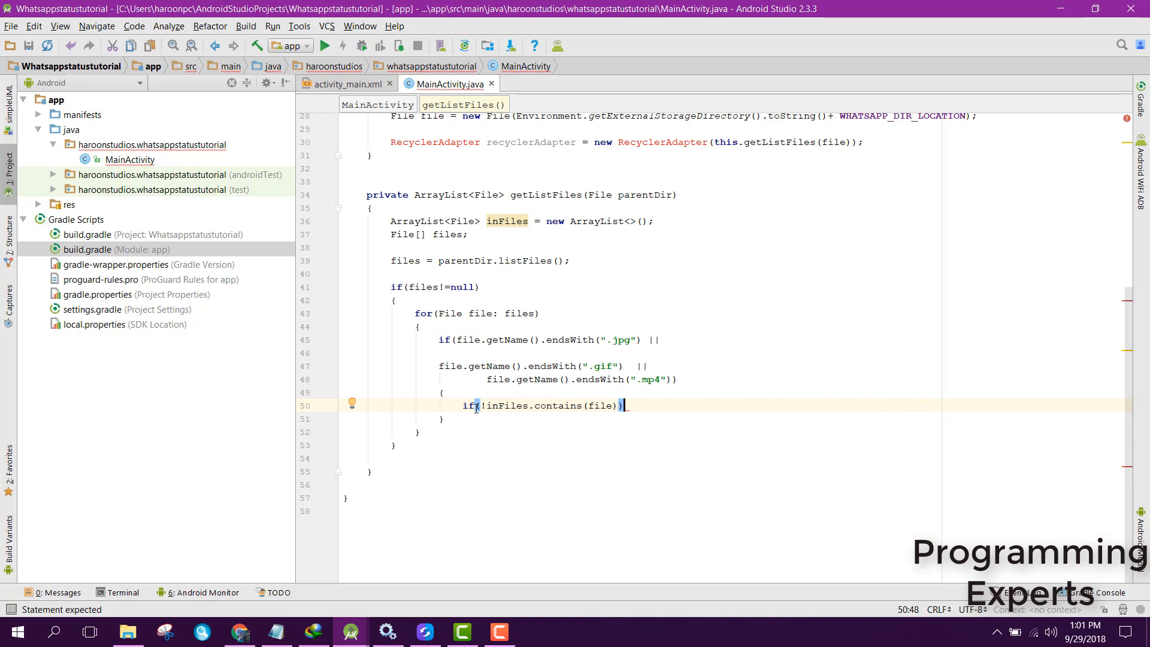
{"action": "type", "text": "inFiles.add();"}
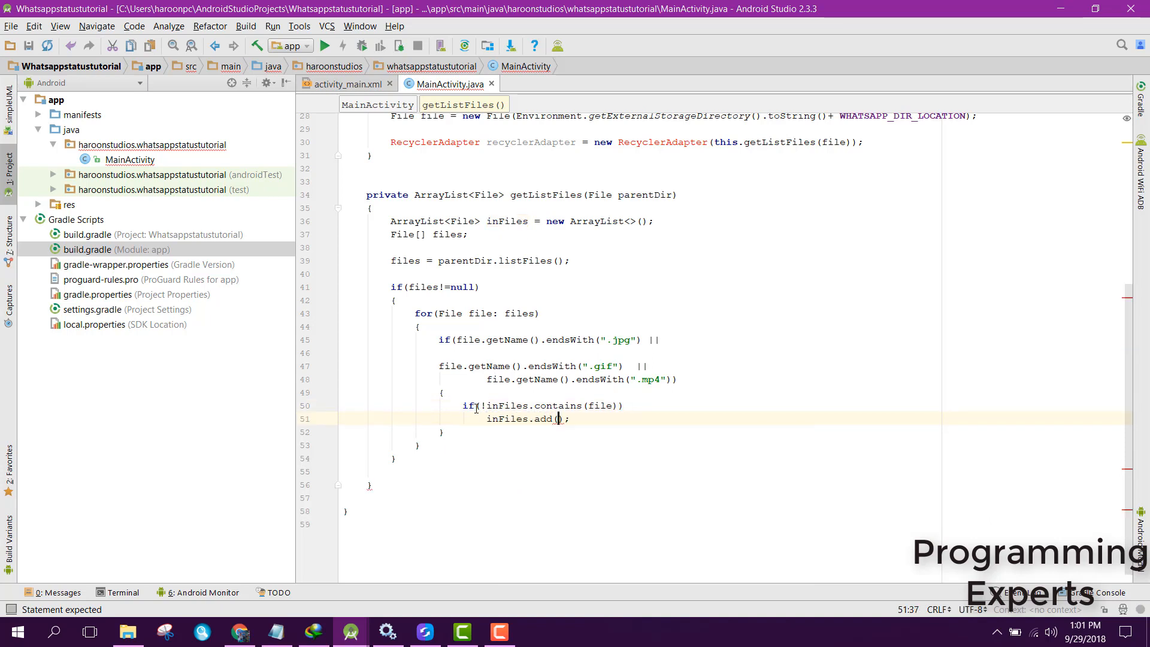
{"action": "type", "text": "file"}
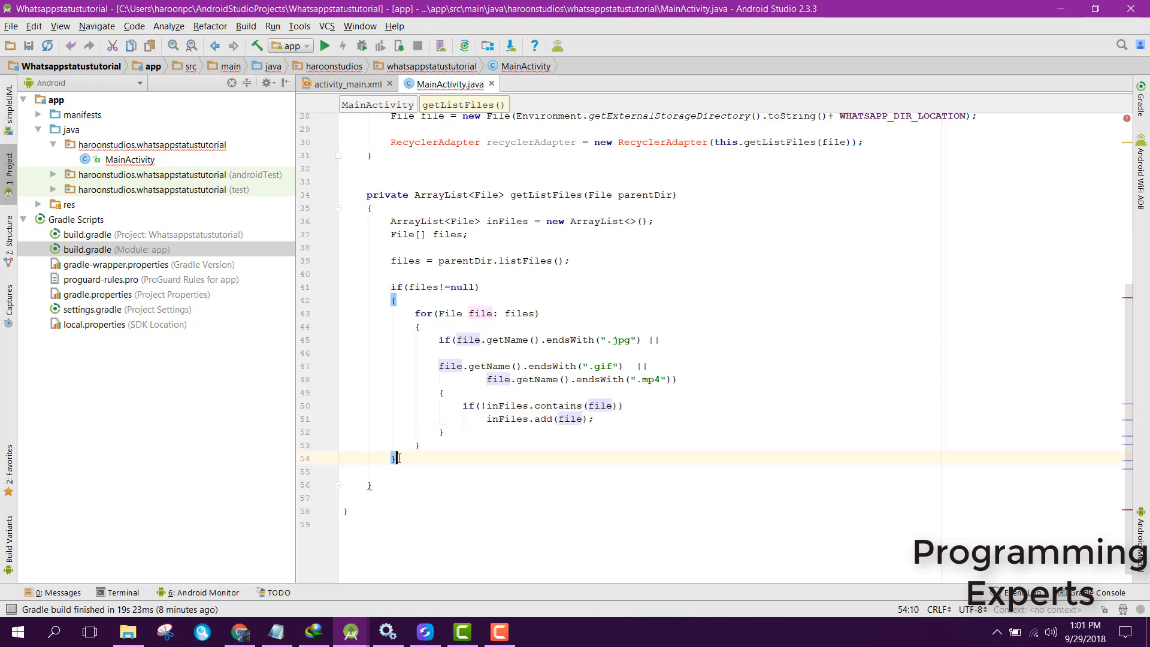
Add return inFiles; after the null-check block in getListFiles.
{"action": "type", "text": "return"}
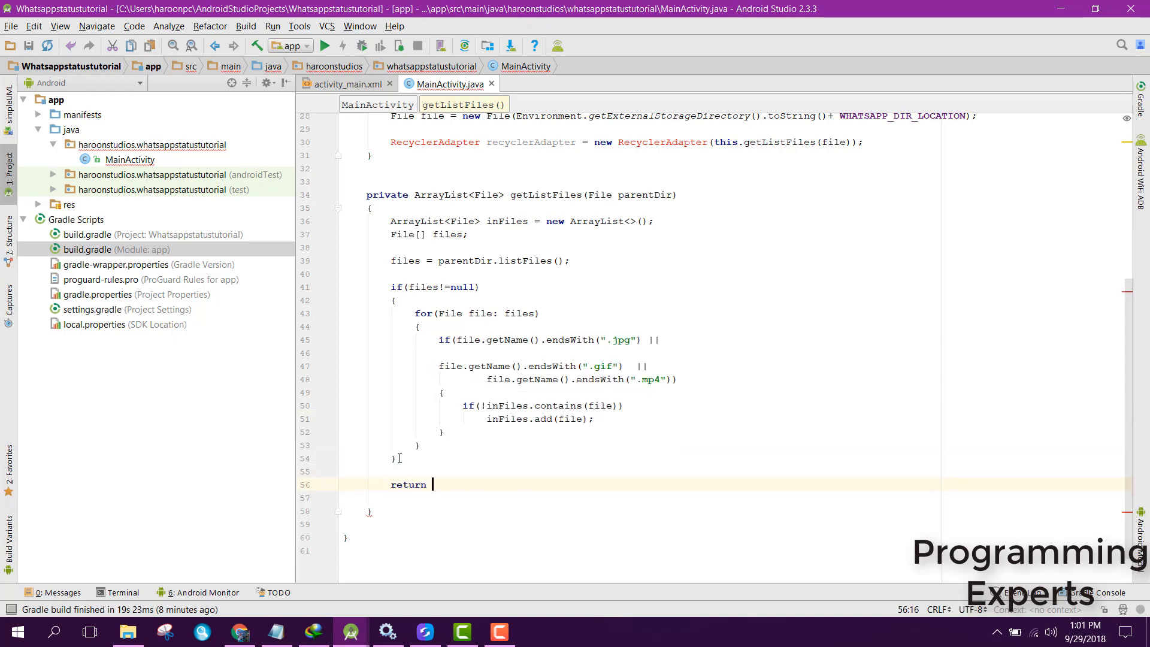
{"action": "type", "text": "inFiles"}
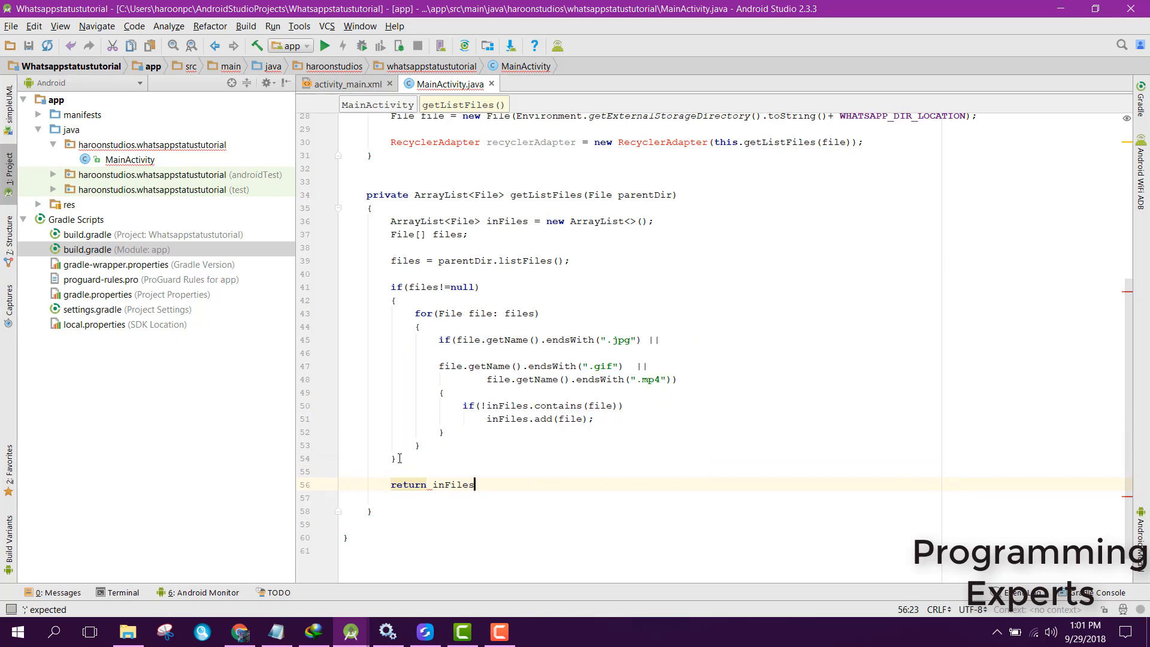
{"action": "type", "text": ";"}
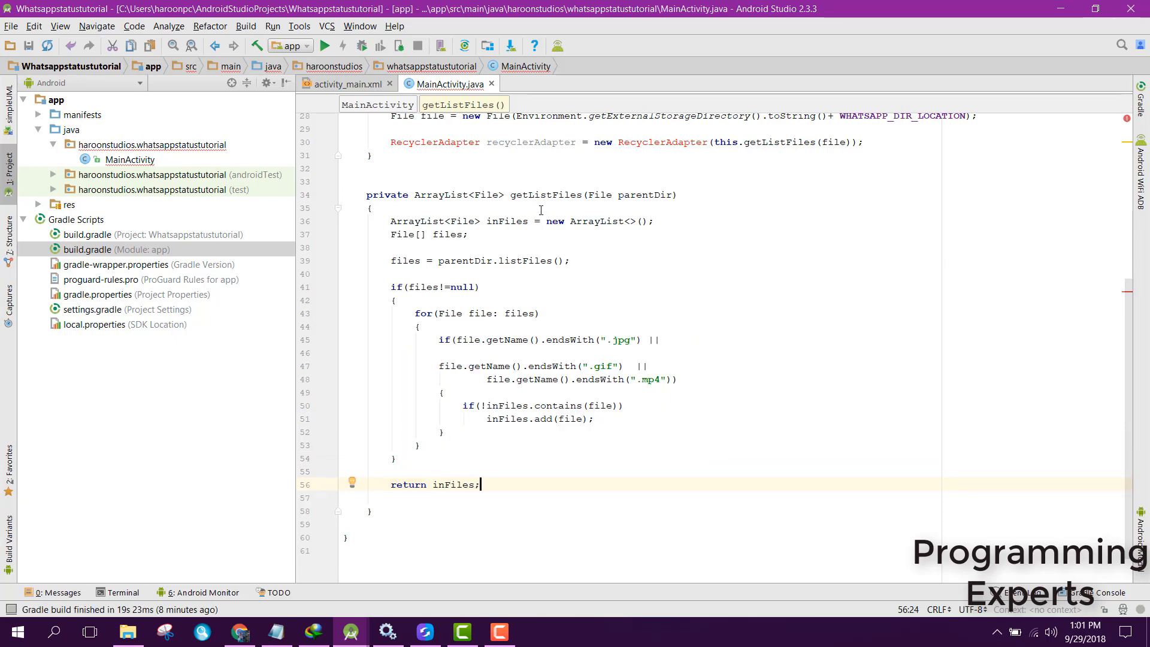
{"action": "mouse_move", "coordinate": [468, 210]}
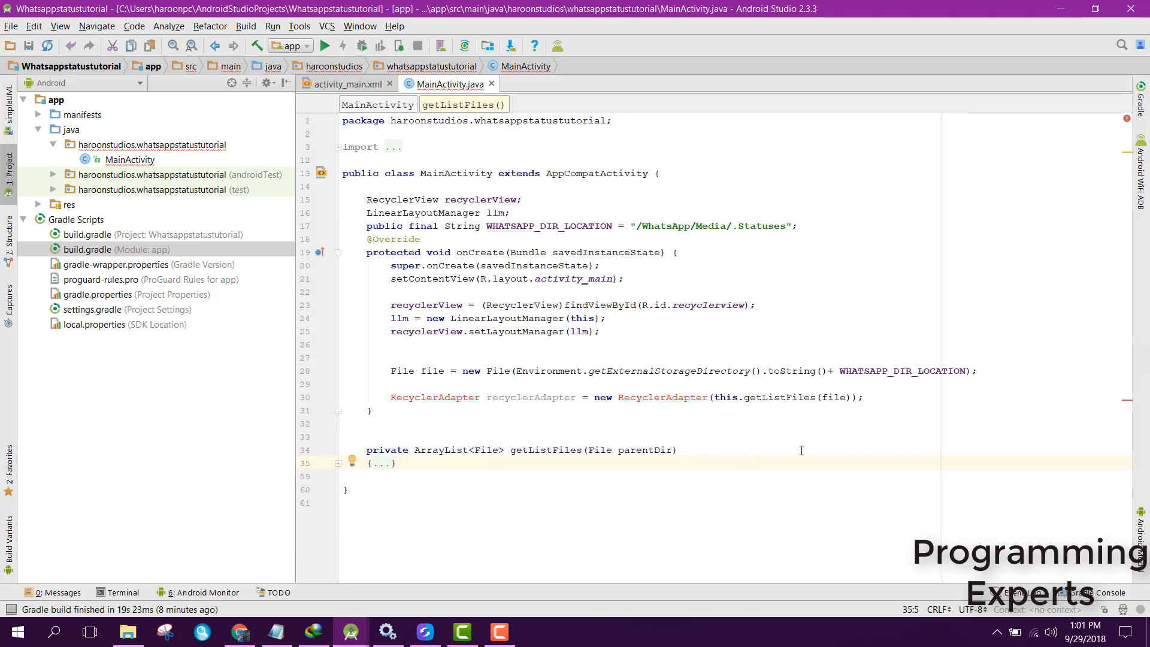
{"action": "mouse_move", "coordinate": [659, 396]}
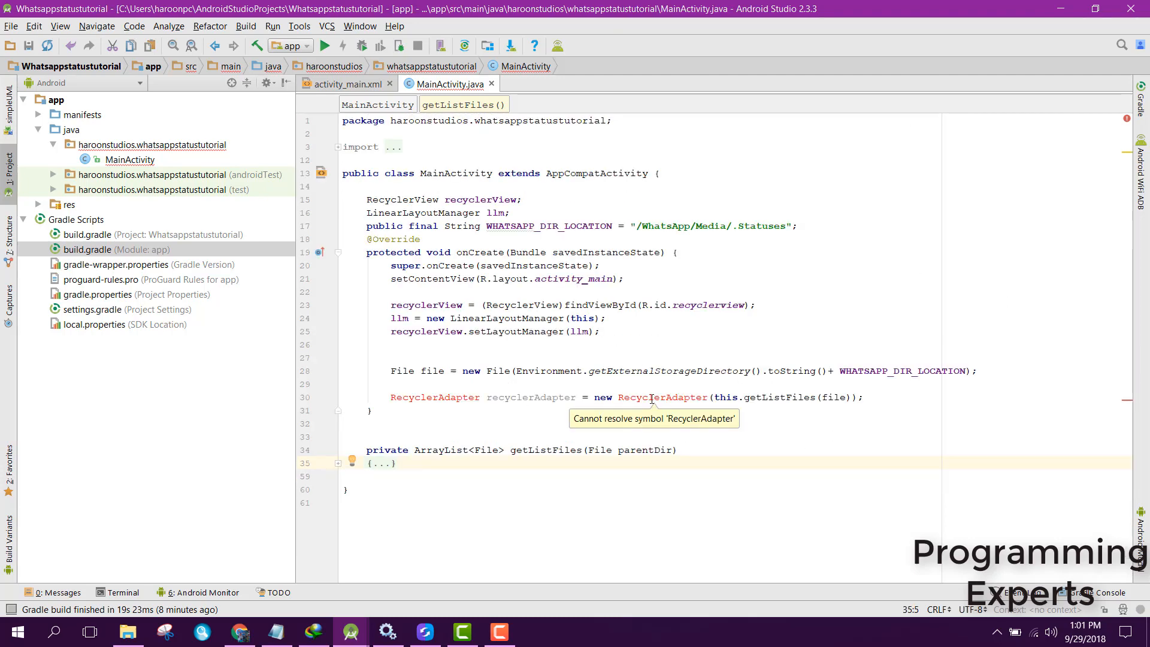